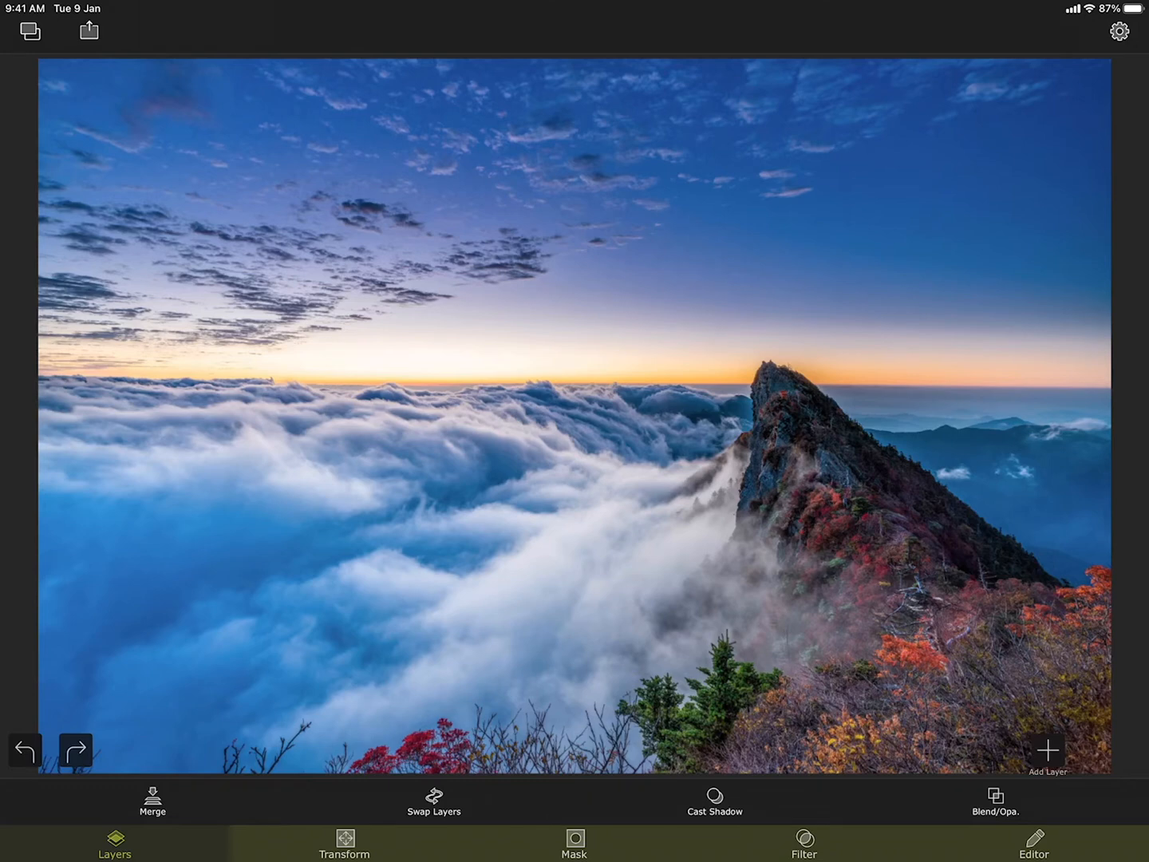
In the Basic filter panel, try darkening the exposure and return it to neutral.
left_click(801, 856)
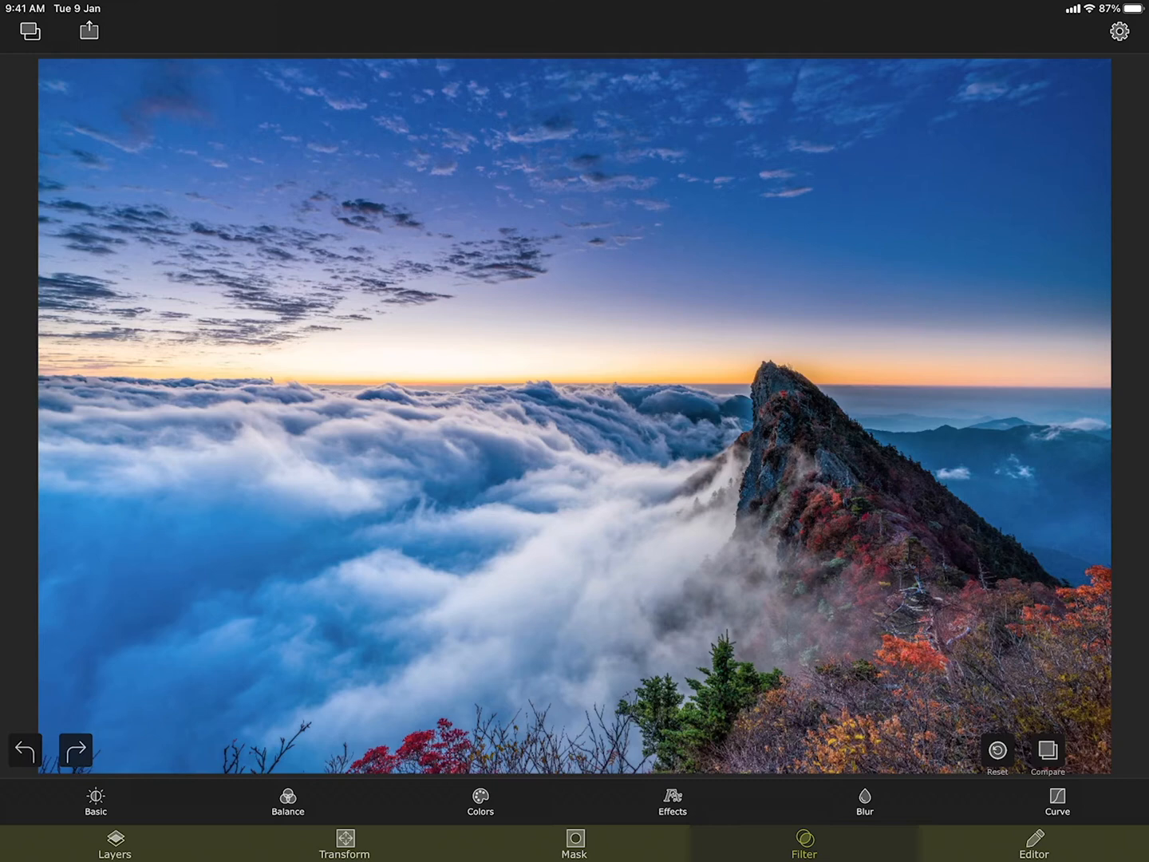
left_click(96, 803)
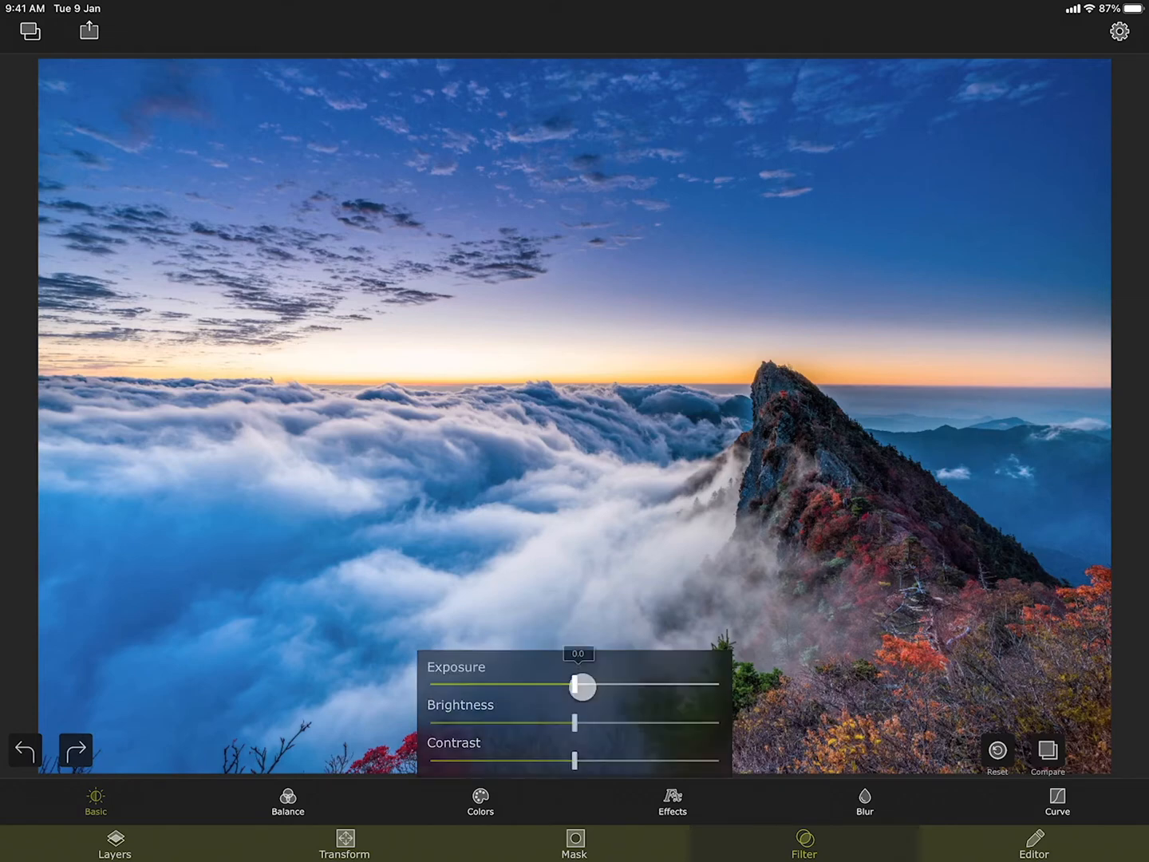
left_click_drag(583, 687, 492, 693)
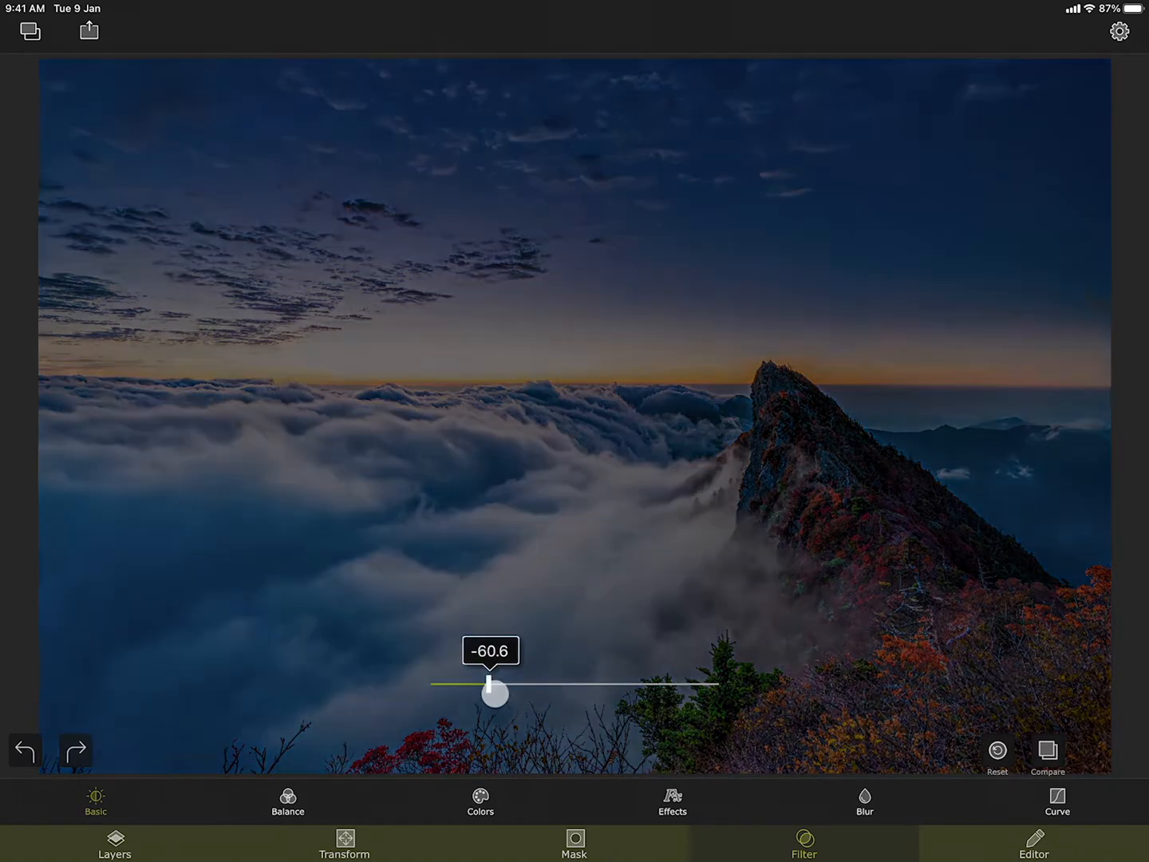
left_click(96, 802)
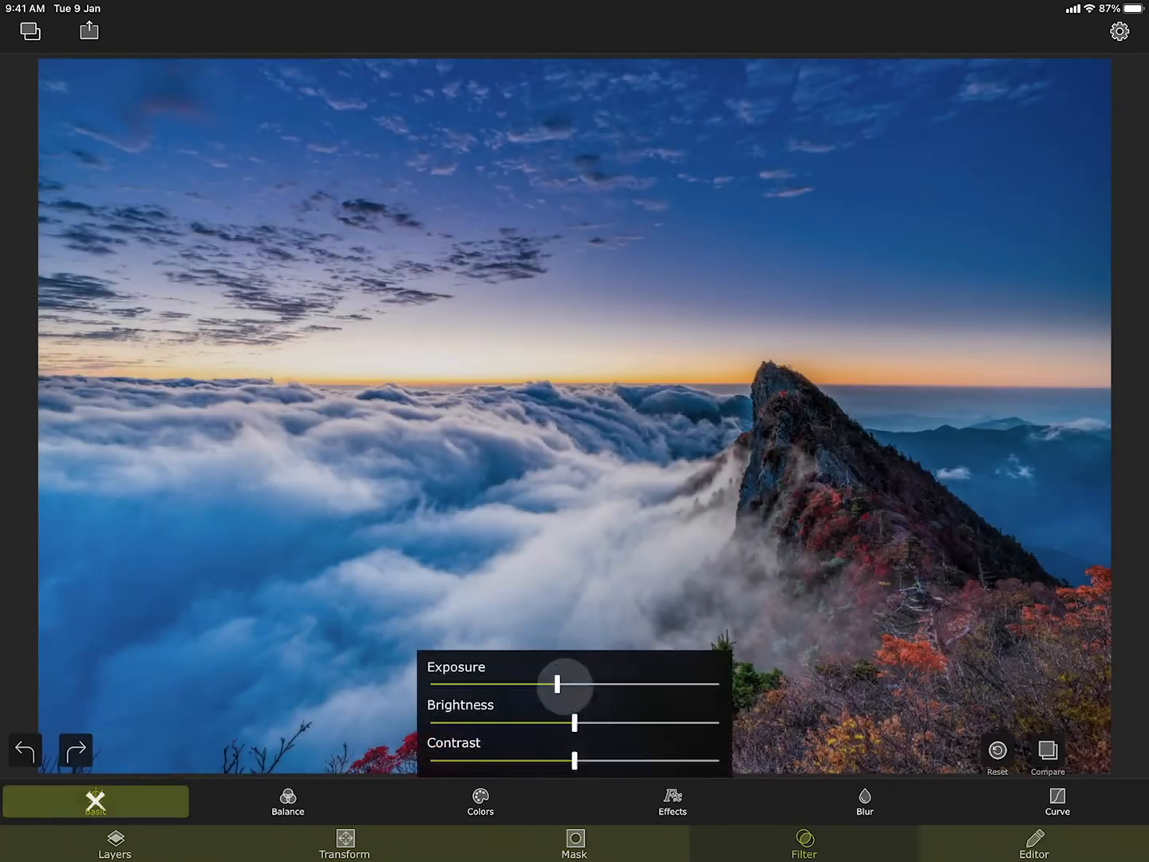
left_click_drag(565, 684, 567, 683)
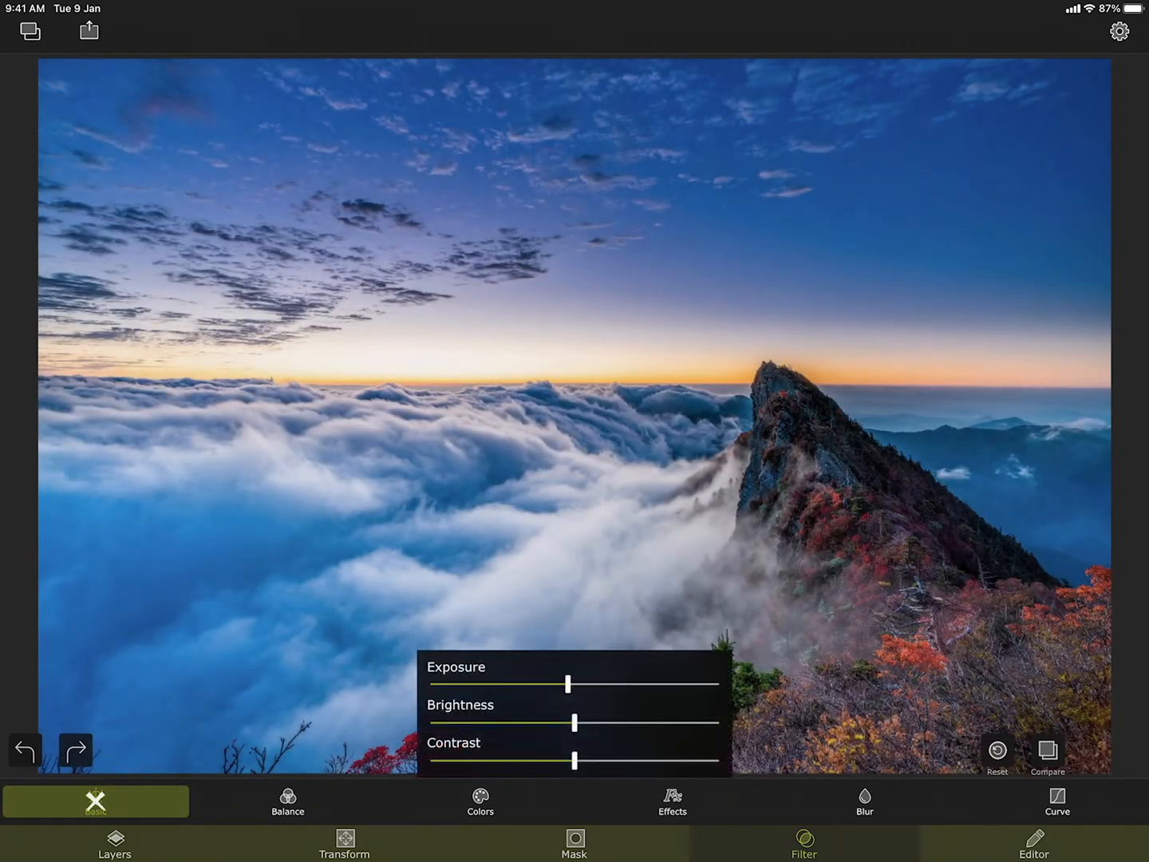
Try boosting brightness and contrast, then reset both to zero.
left_click_drag(573, 724, 685, 725)
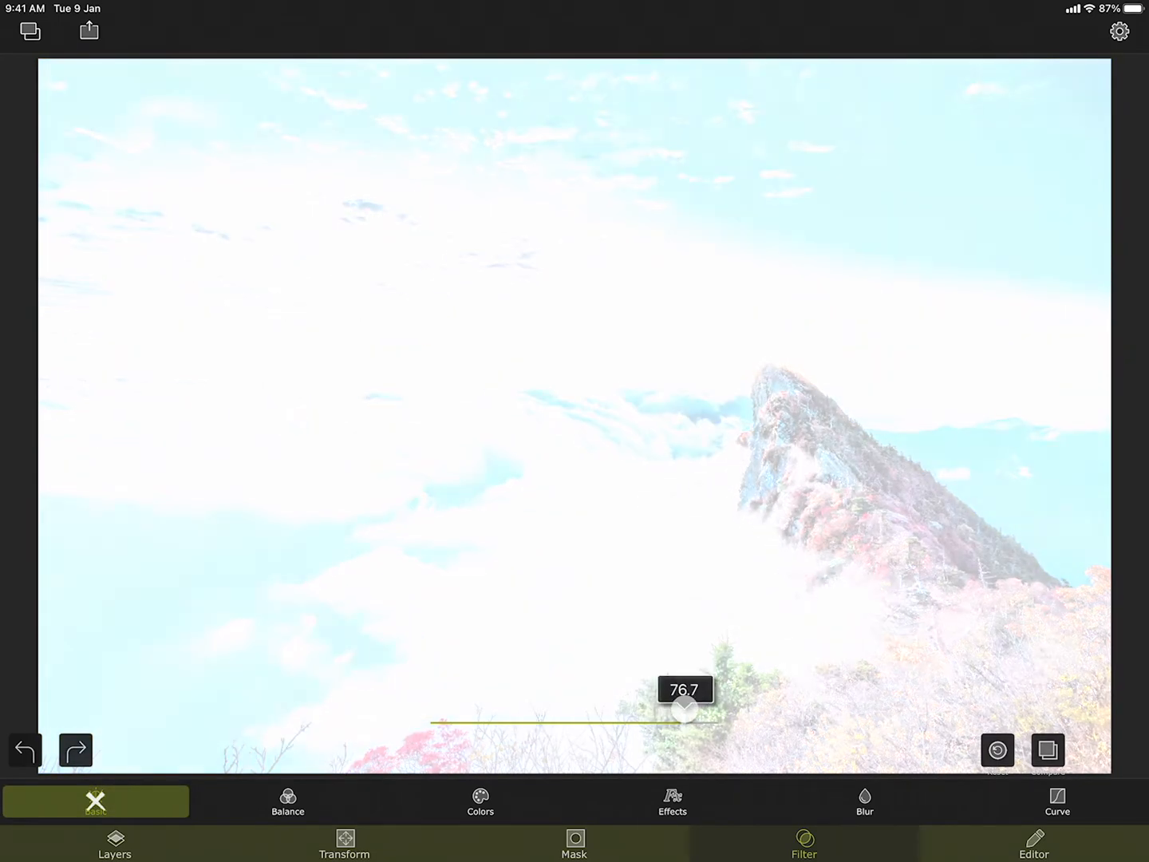
left_click_drag(685, 716, 583, 722)
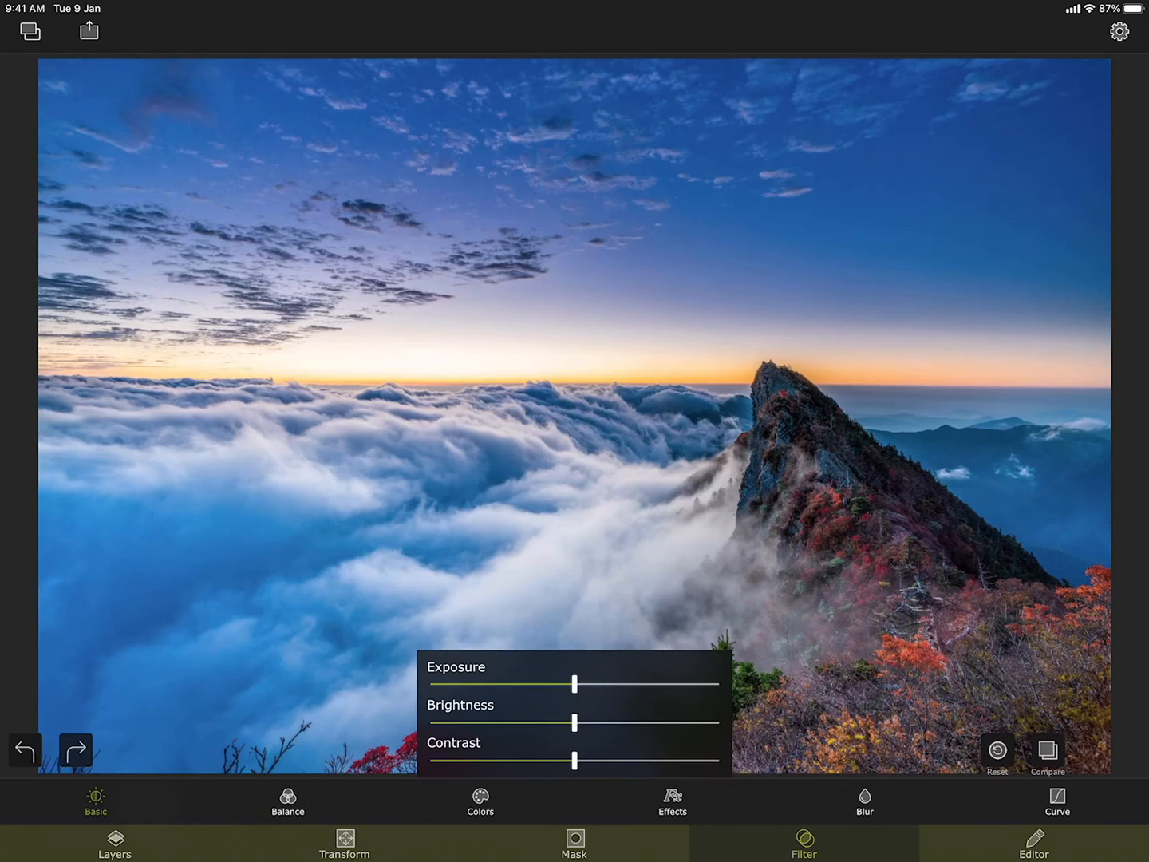
left_click_drag(574, 759, 702, 753)
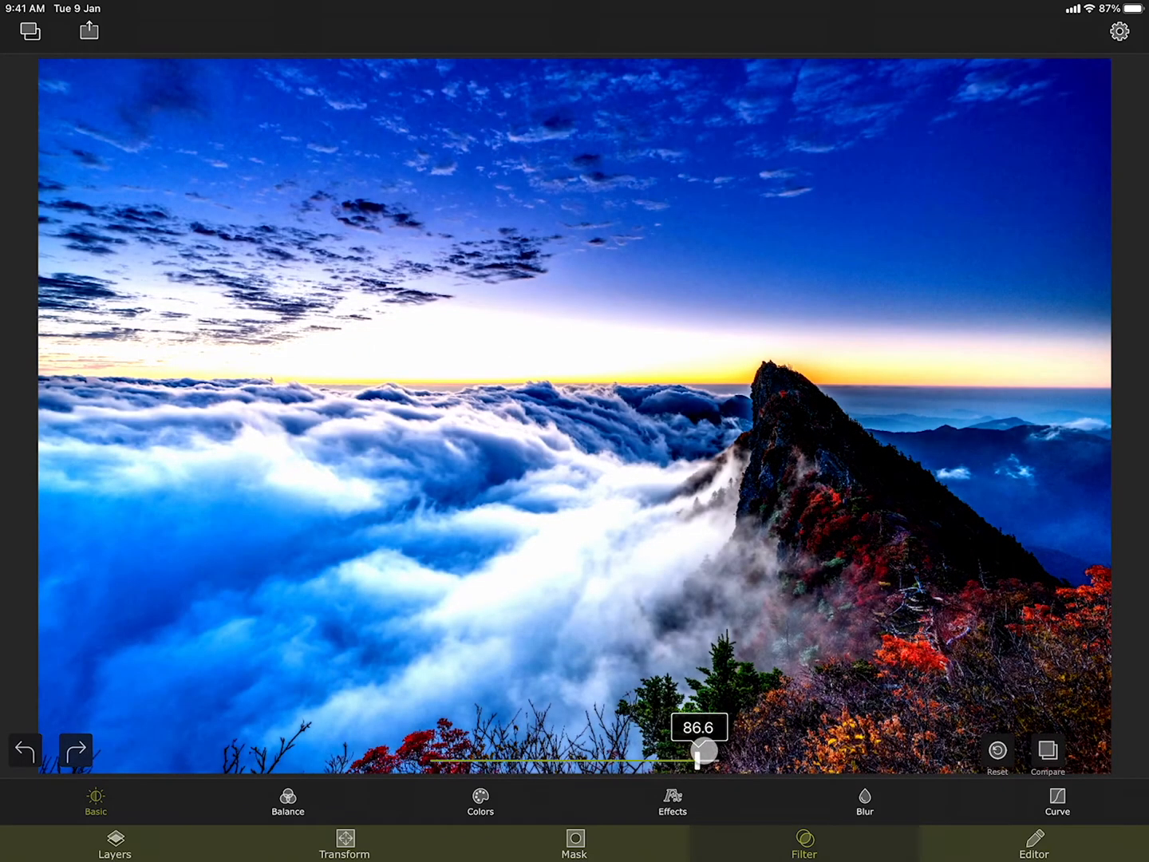
left_click(95, 802)
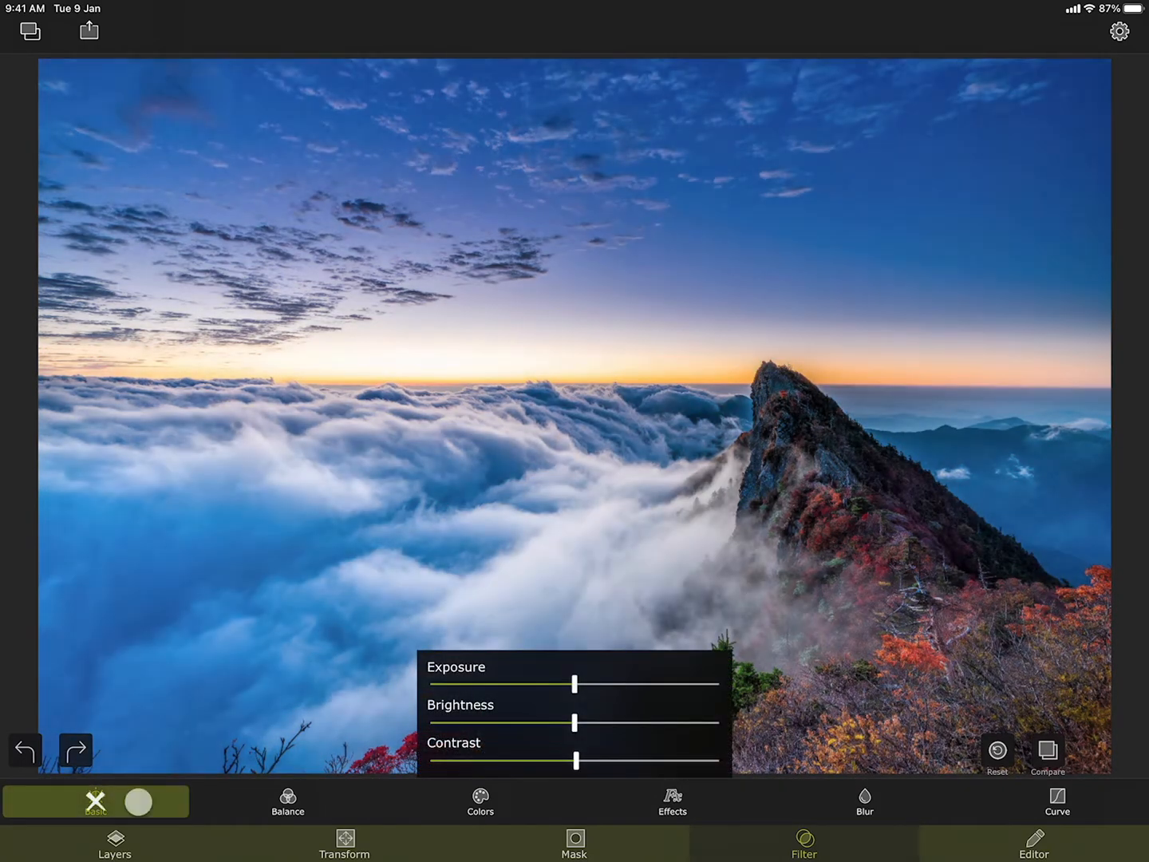
In Balance, push the colours toward red and yellow, then restore the original balance.
left_click(287, 803)
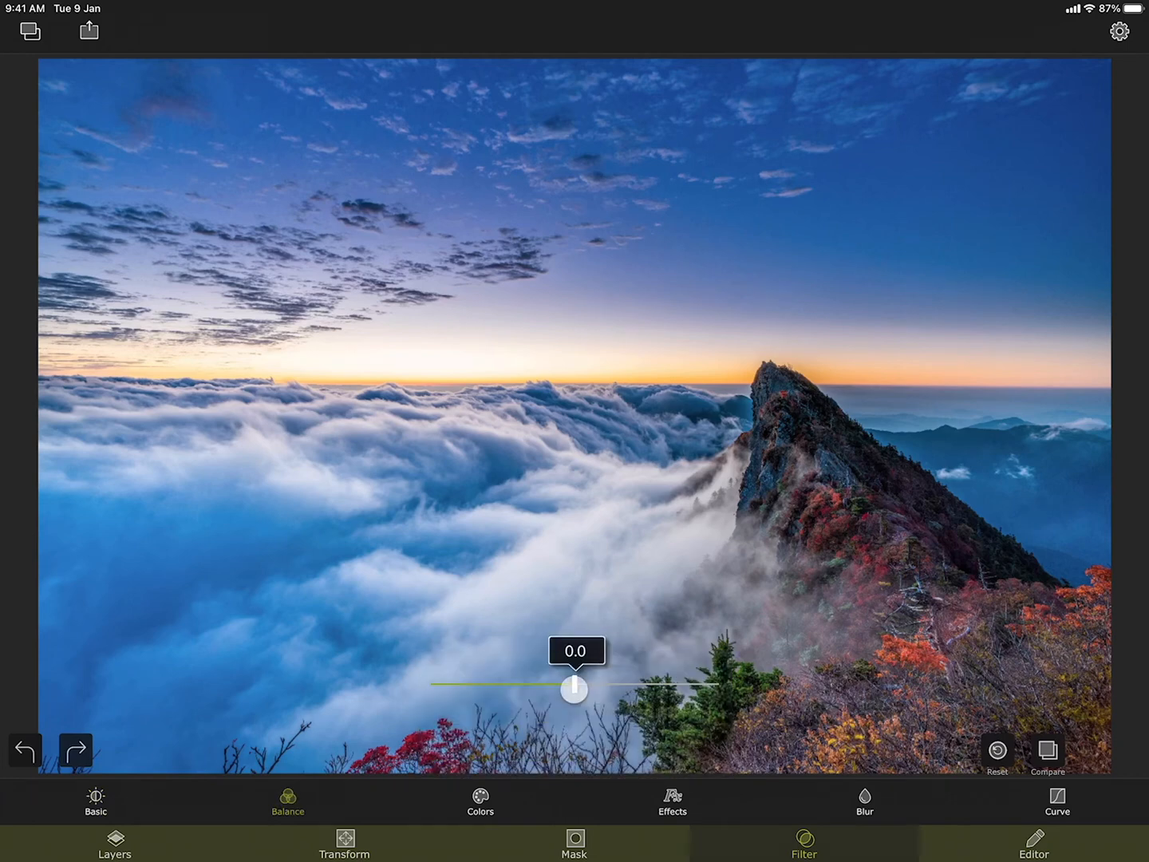
left_click_drag(573, 688, 600, 685)
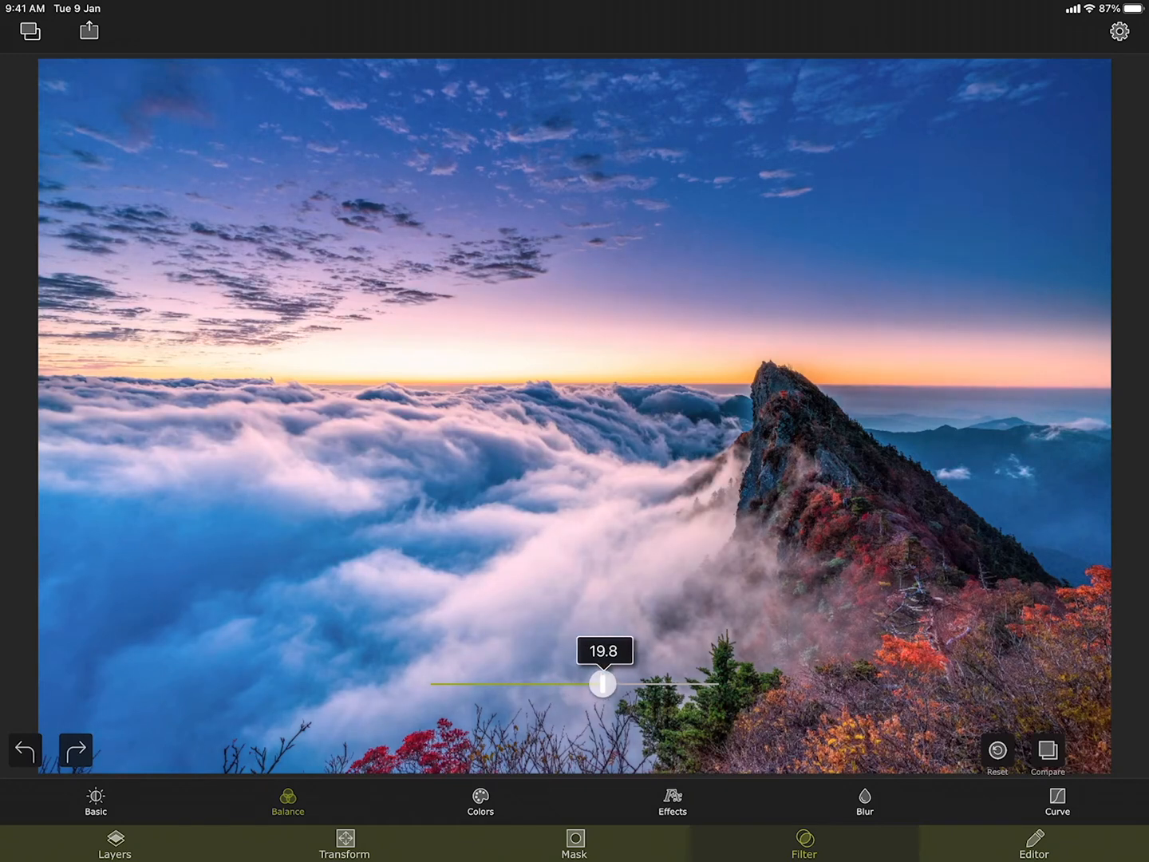
left_click(287, 818)
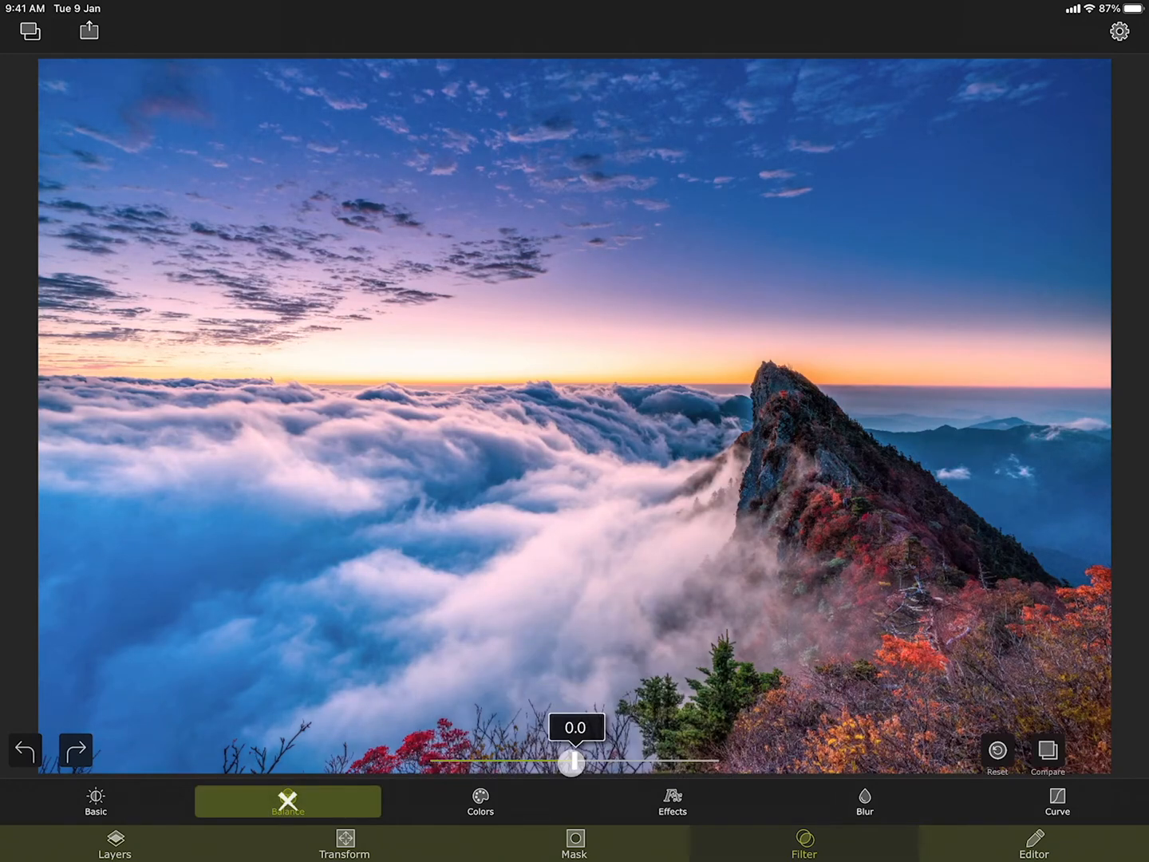
left_click_drag(571, 765, 537, 765)
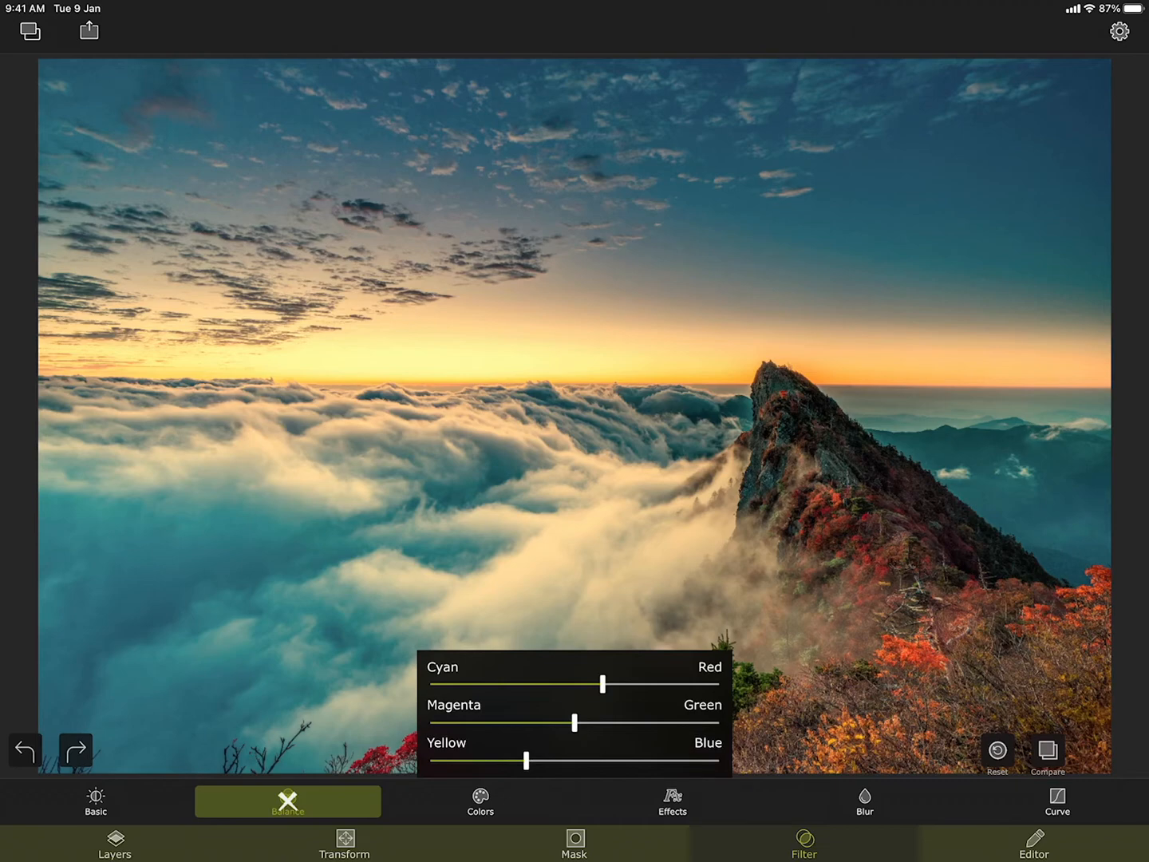
left_click_drag(605, 684, 720, 683)
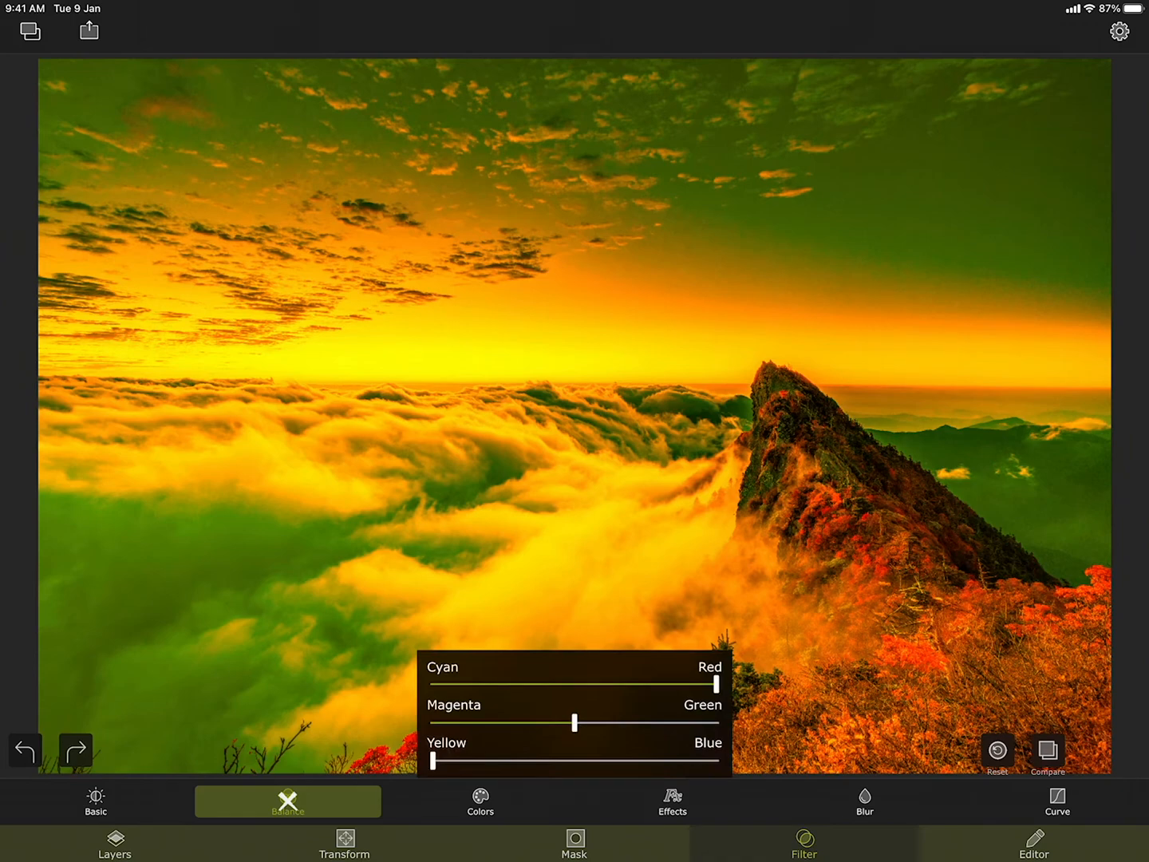
left_click_drag(578, 721, 506, 728)
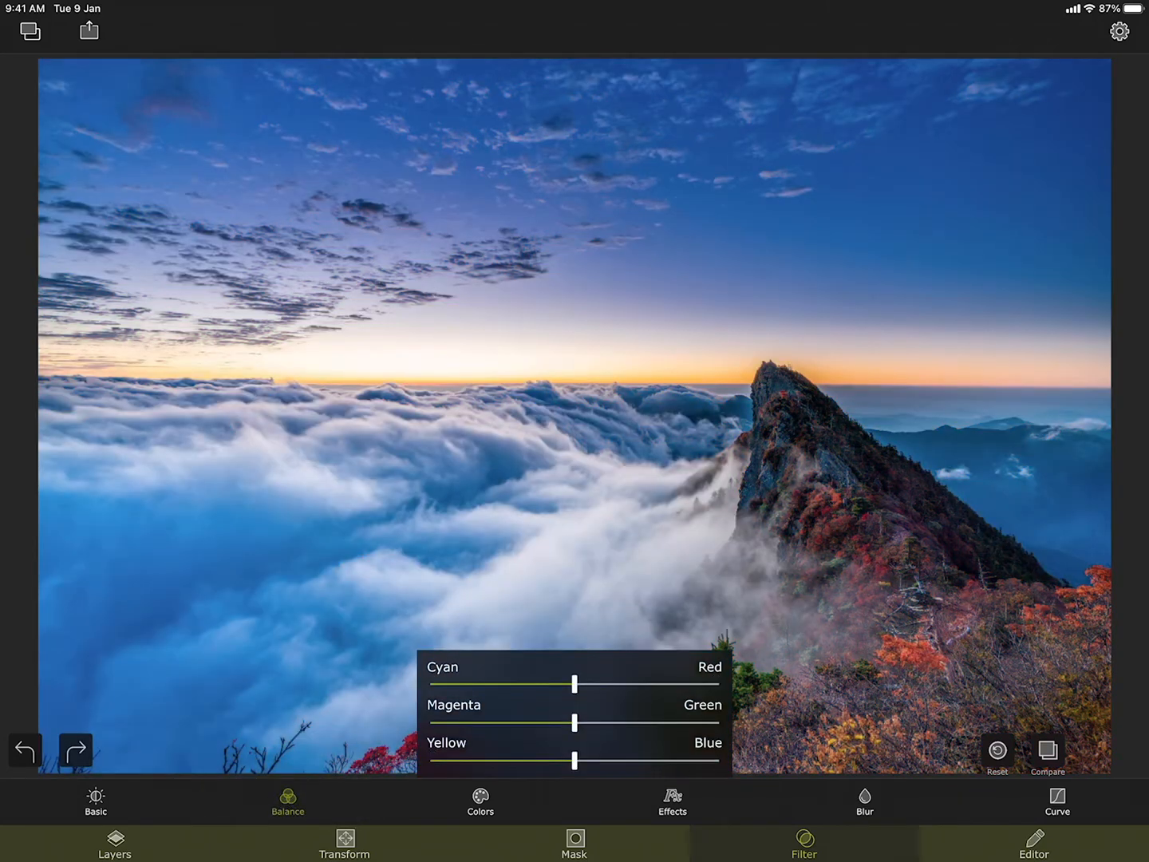
In Colors, shift the hue toward green-purple and reset it to the original.
left_click(478, 803)
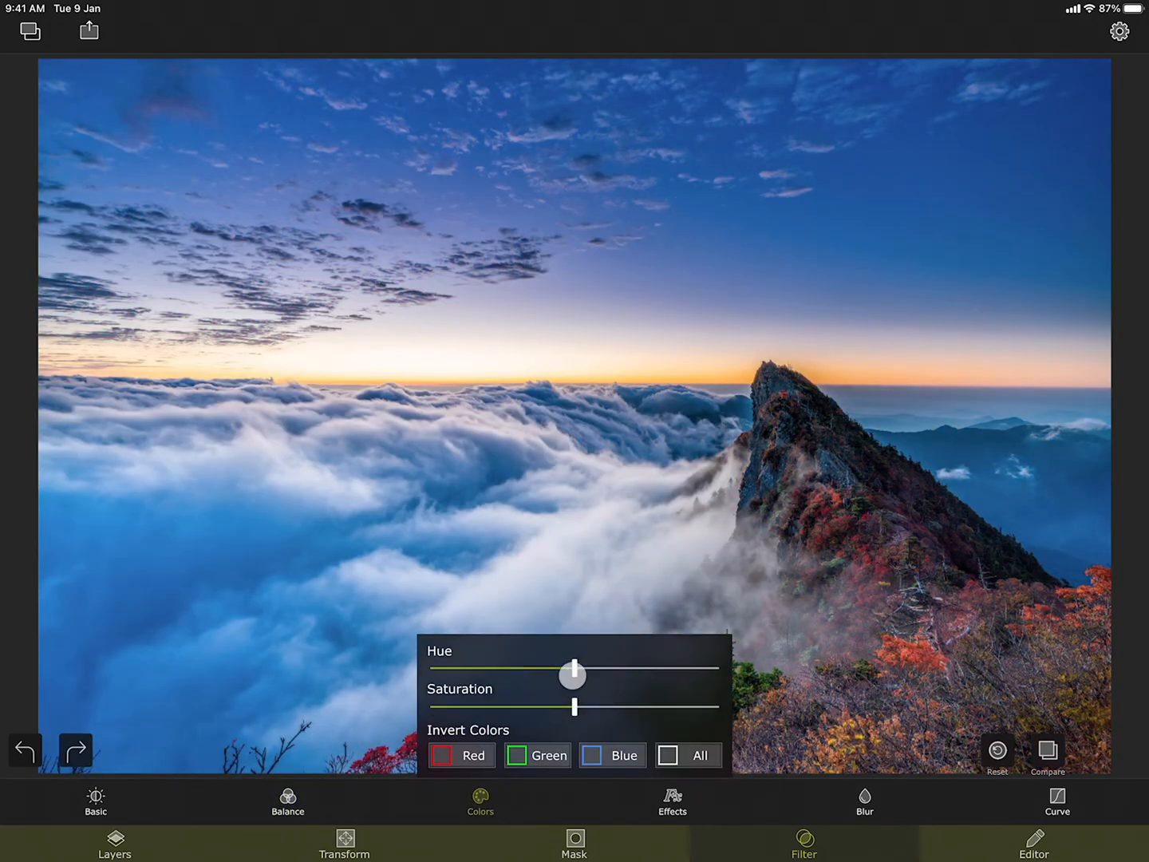
left_click_drag(573, 677, 614, 663)
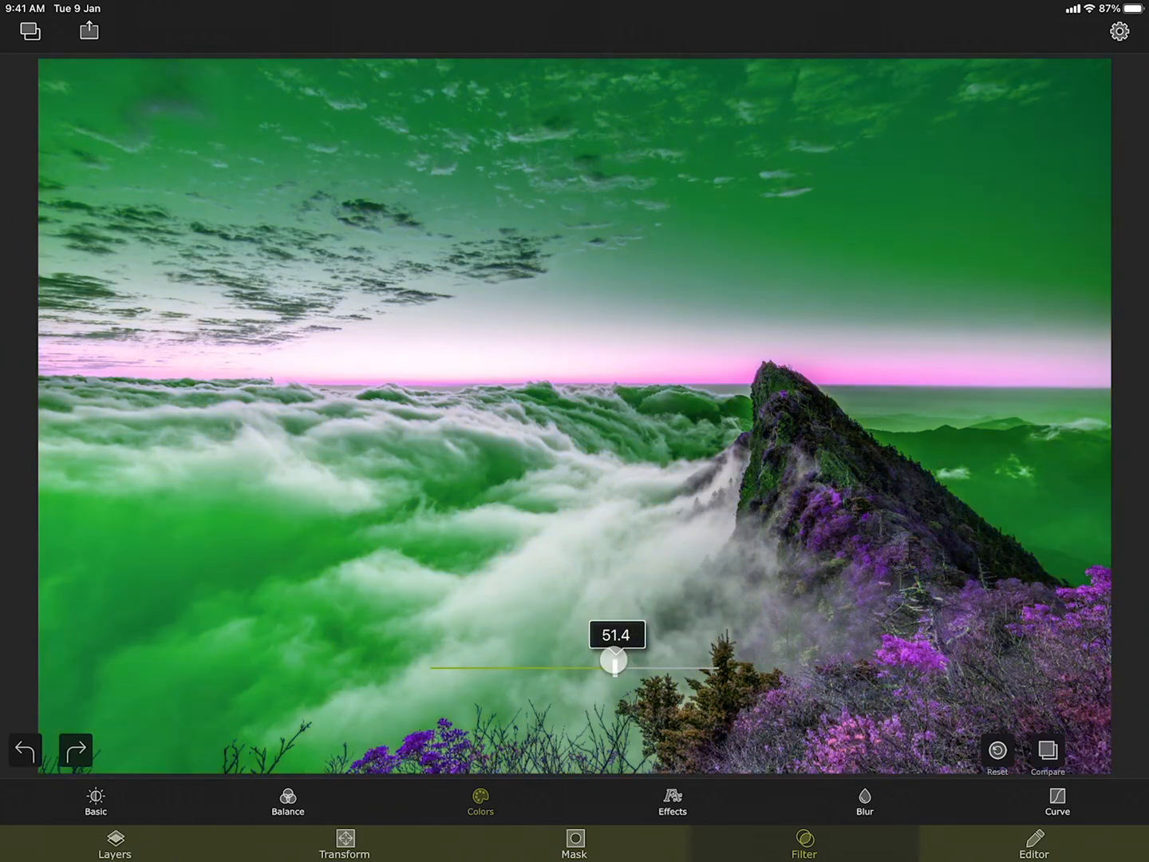
left_click_drag(614, 664, 582, 675)
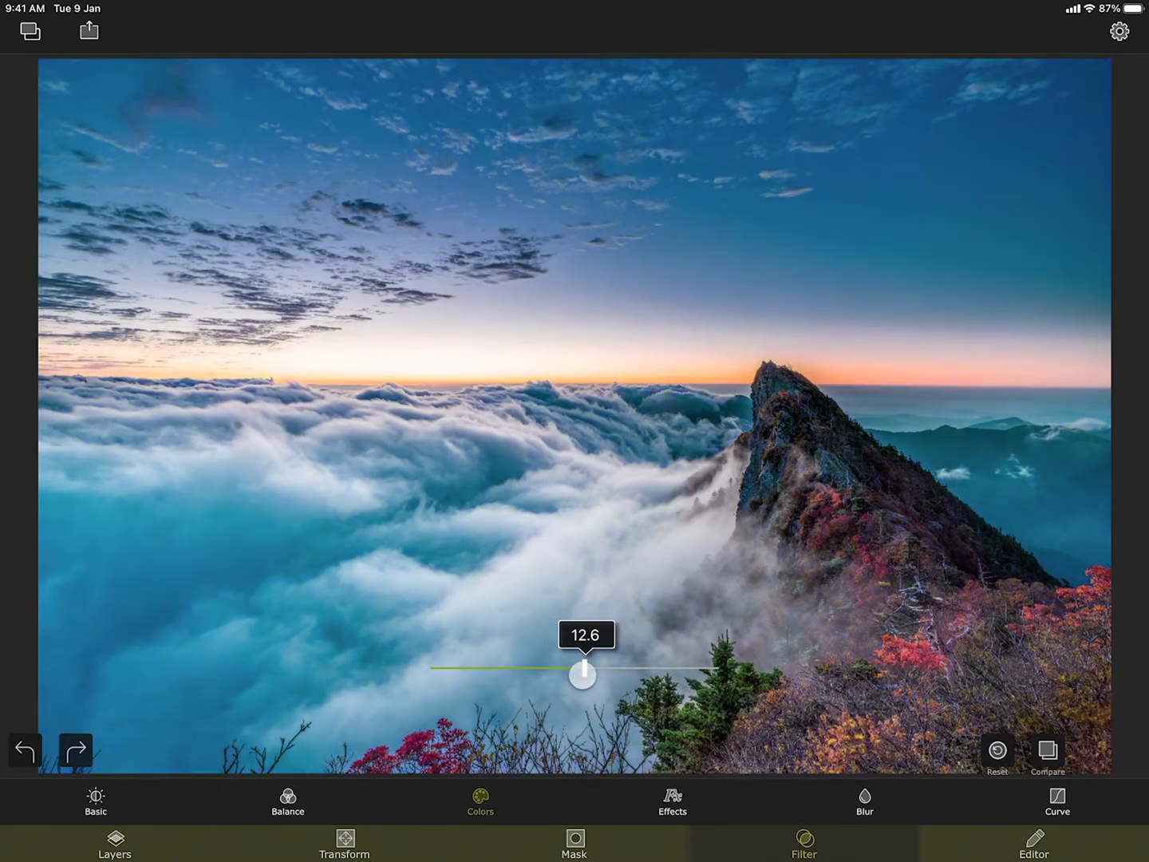
left_click(479, 814)
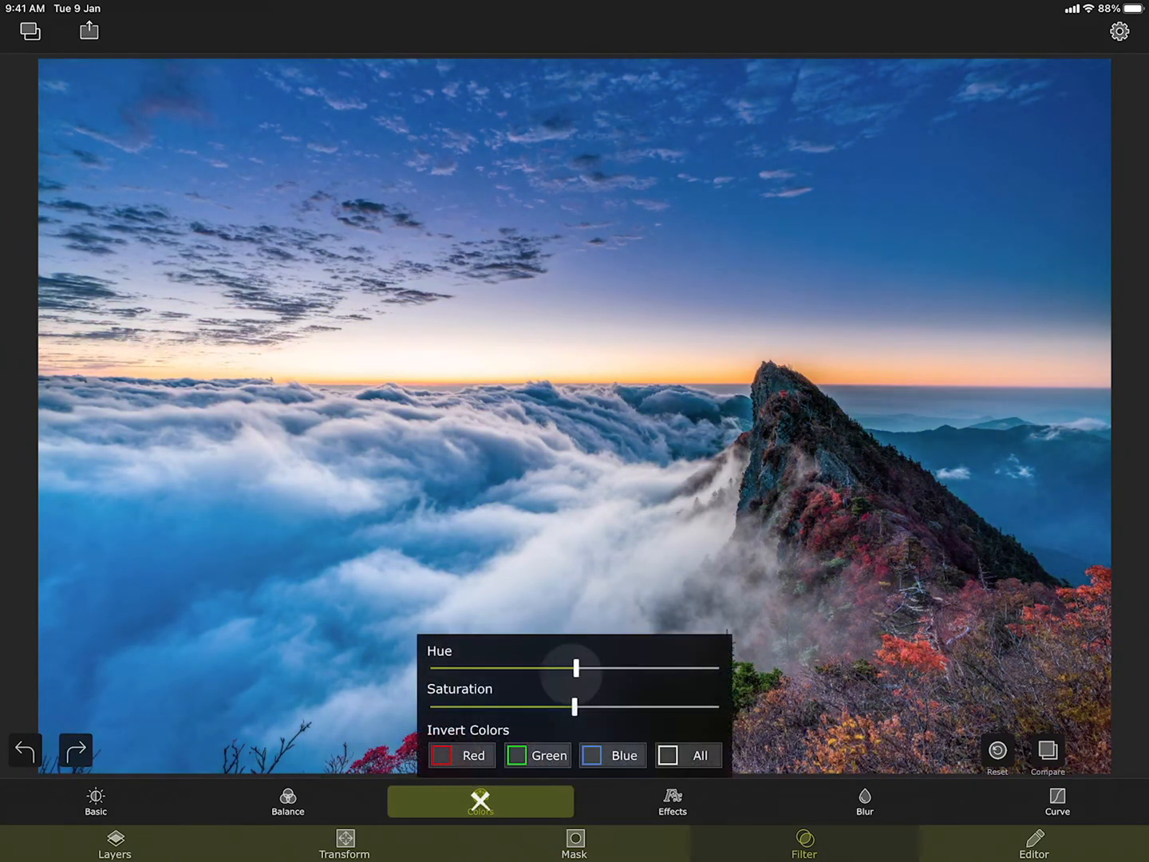
Try zero and high saturation, reset it, and toggle Invert All on then off.
left_click_drag(575, 707, 431, 707)
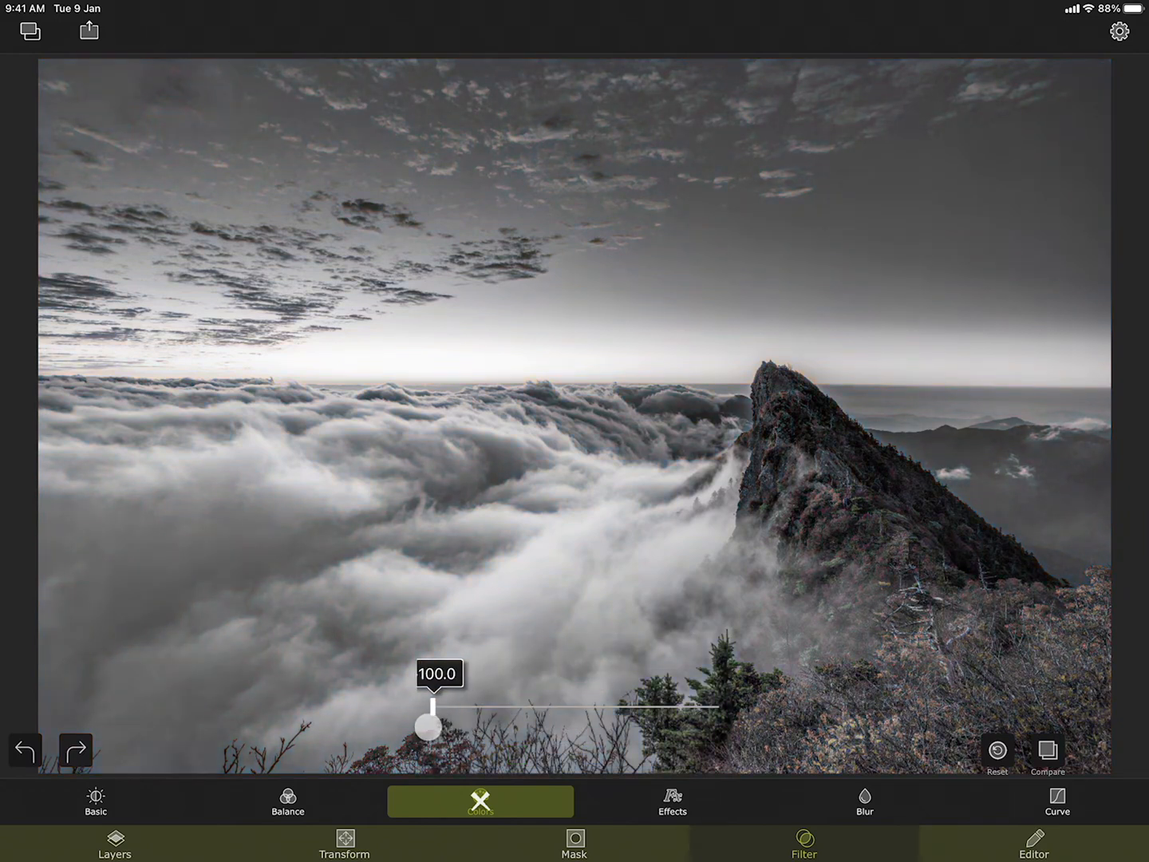
left_click_drag(430, 725, 697, 699)
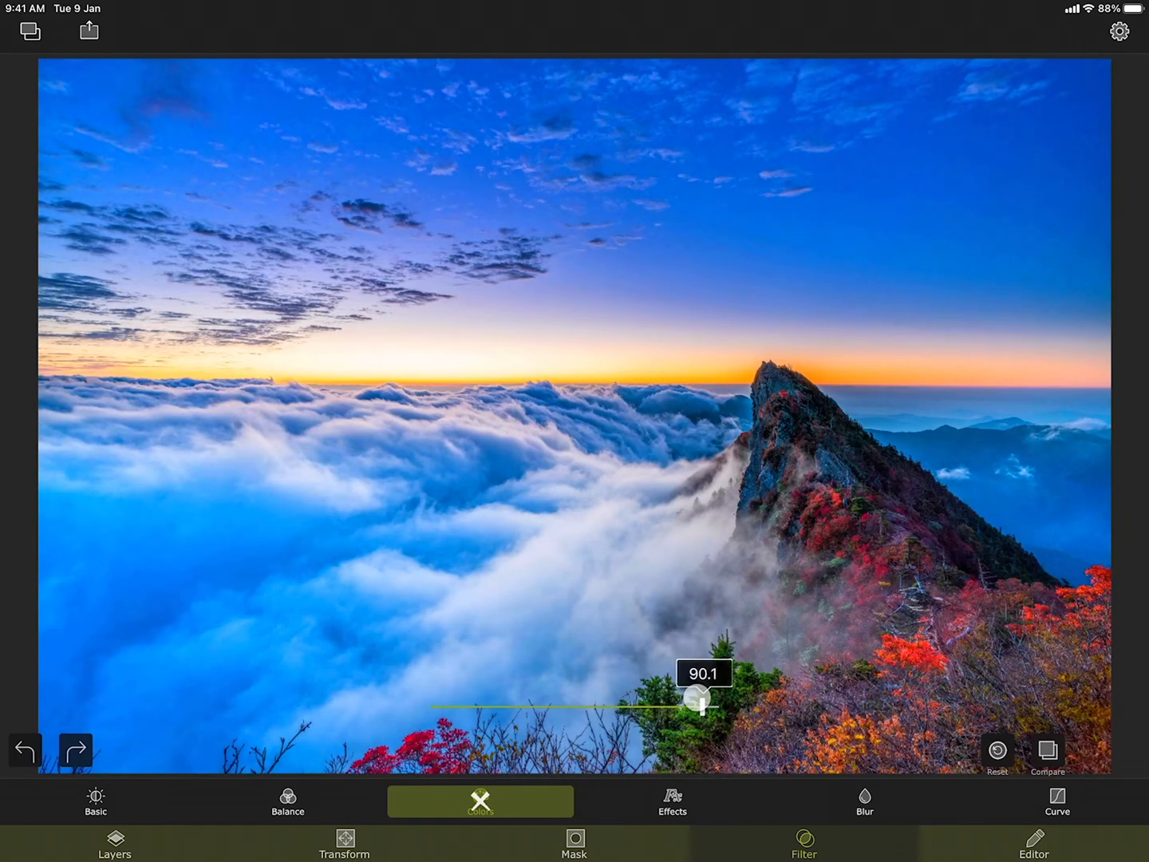
left_click_drag(696, 699, 568, 709)
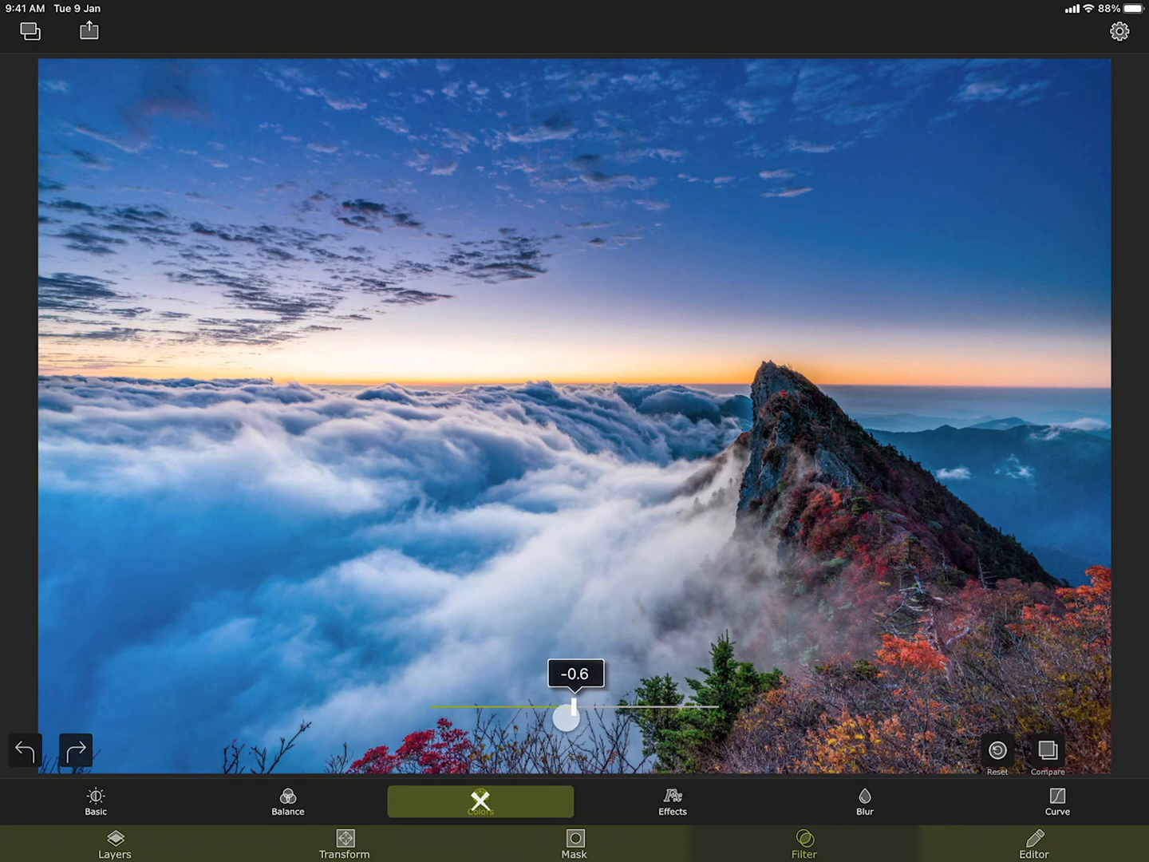
left_click(479, 805)
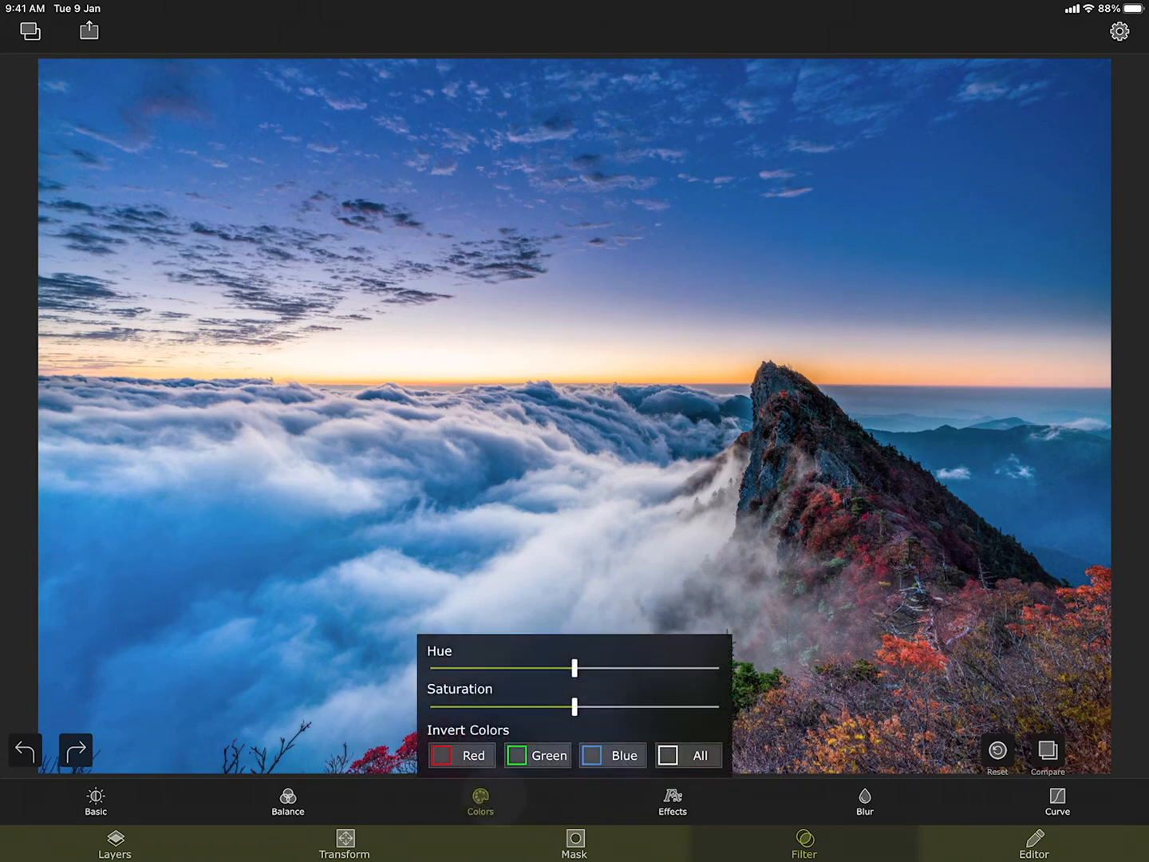
left_click(440, 755)
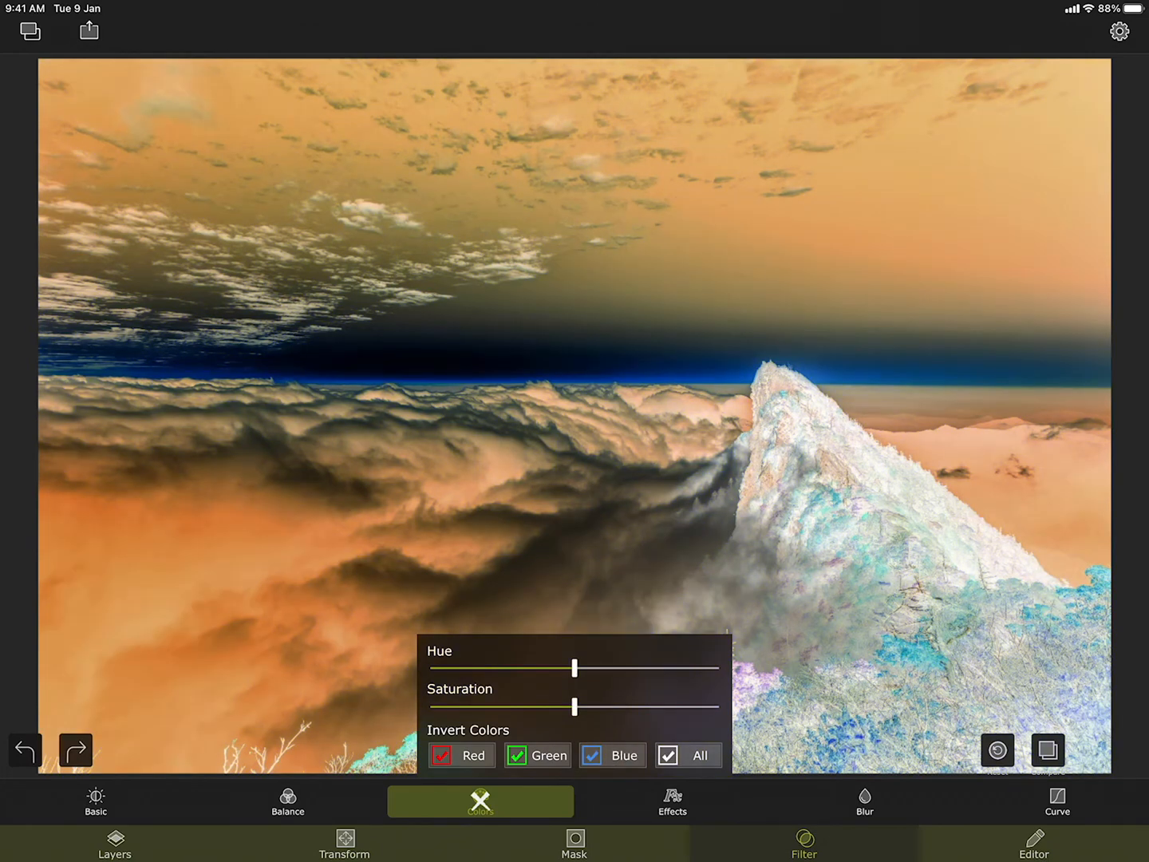
left_click(671, 755)
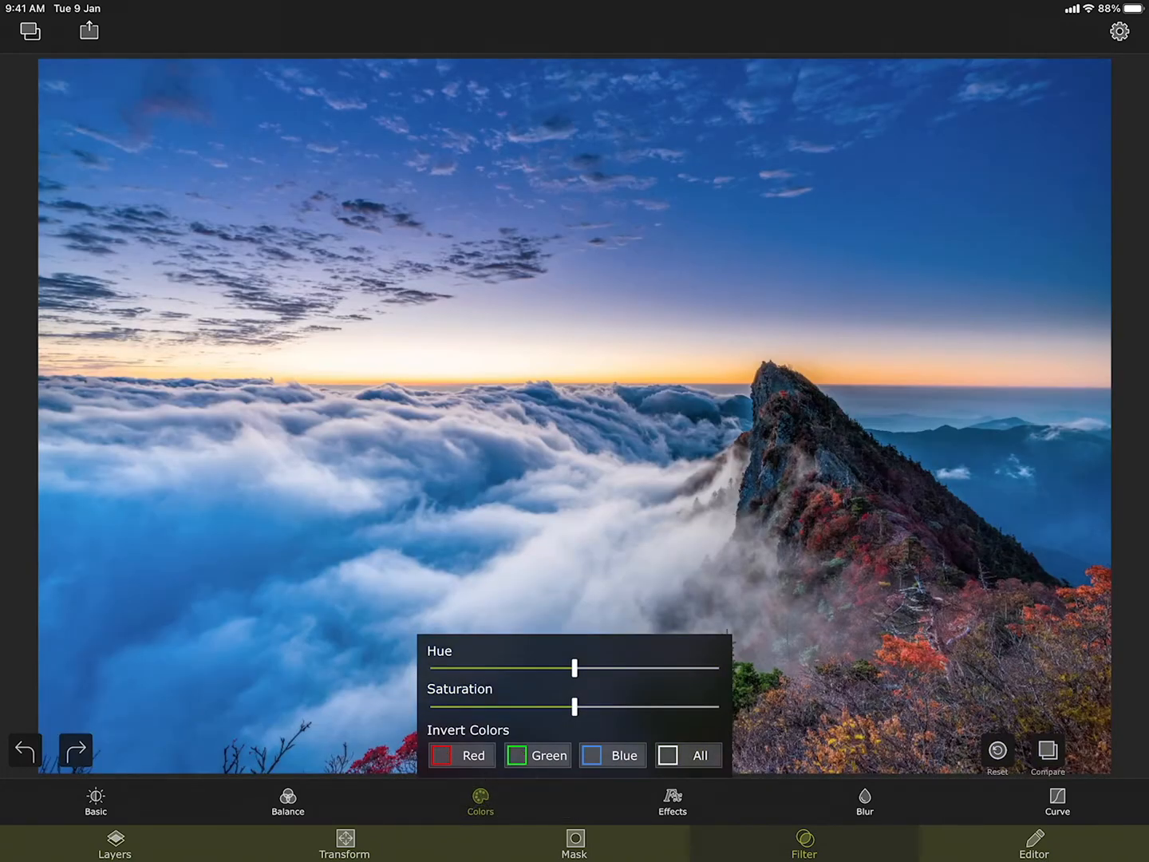
Browse the FX presets, leave the background blur at zero, and move on to Curve.
left_click(672, 801)
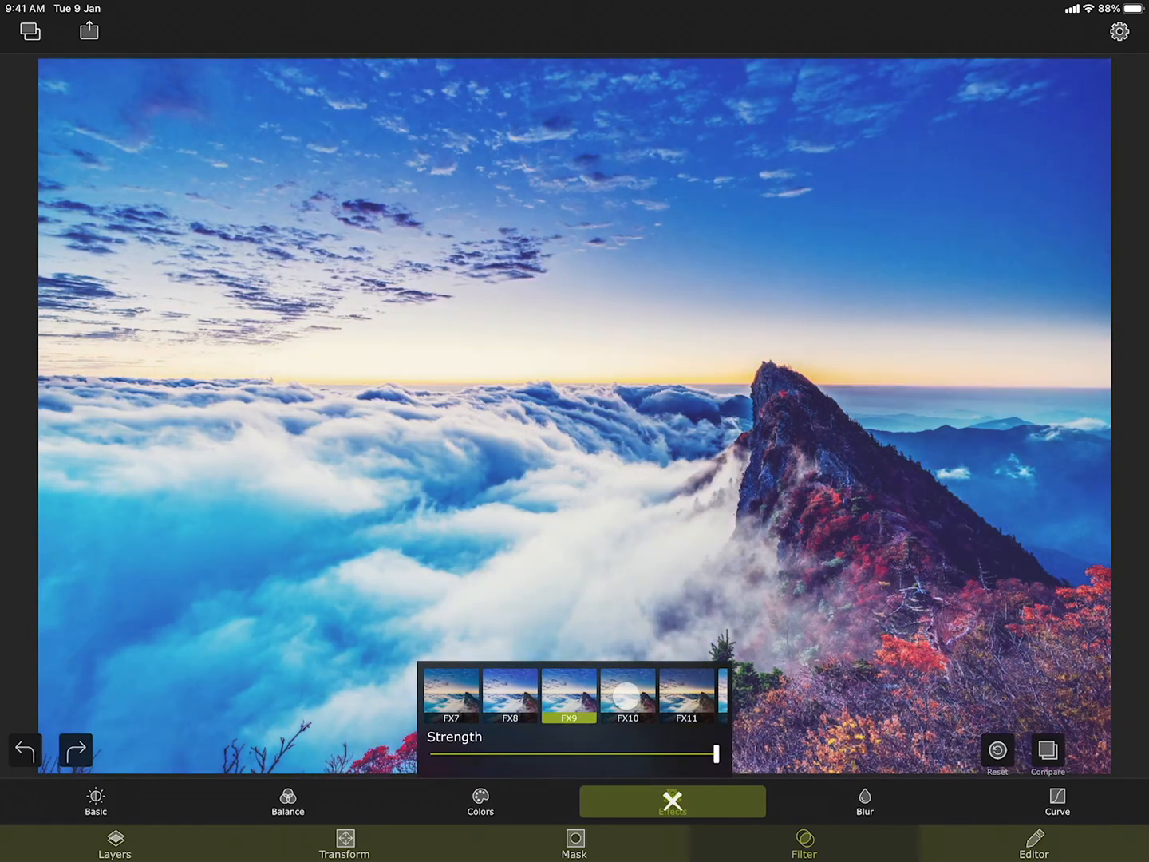
scroll("left", 3)
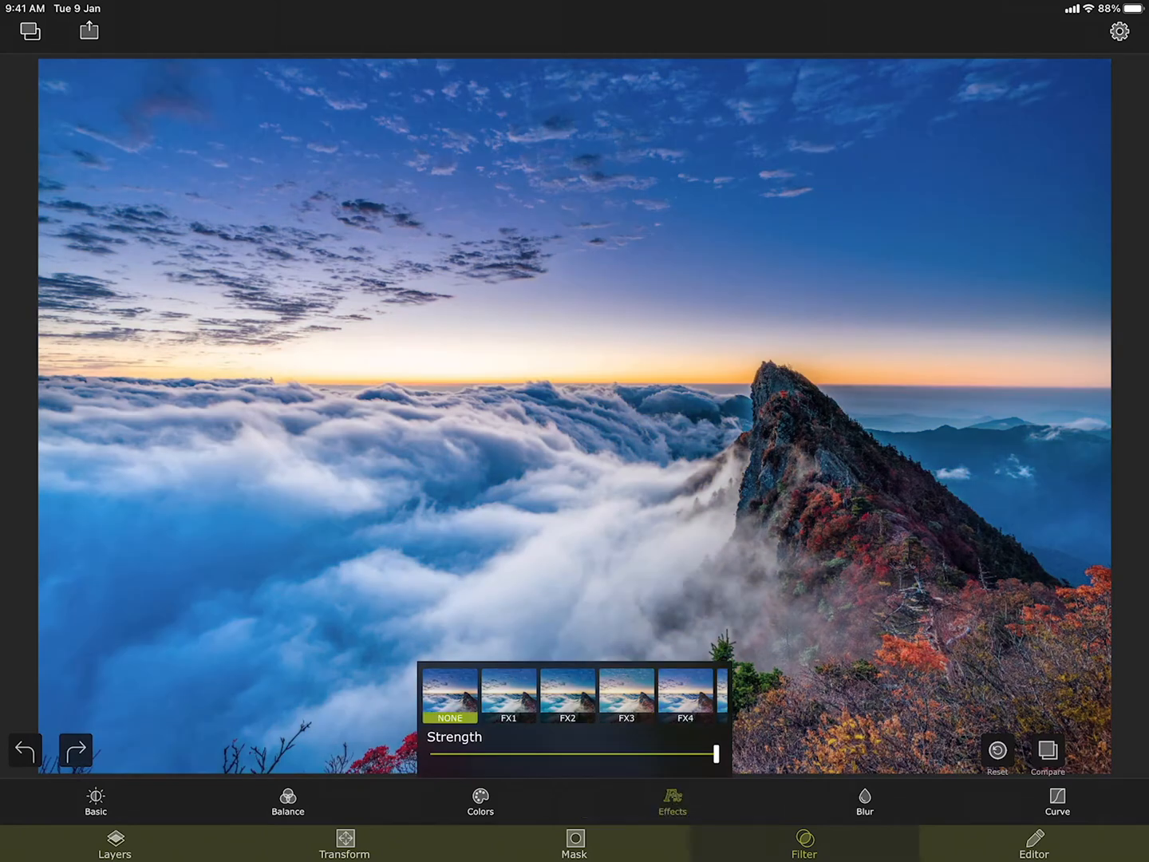
left_click(865, 805)
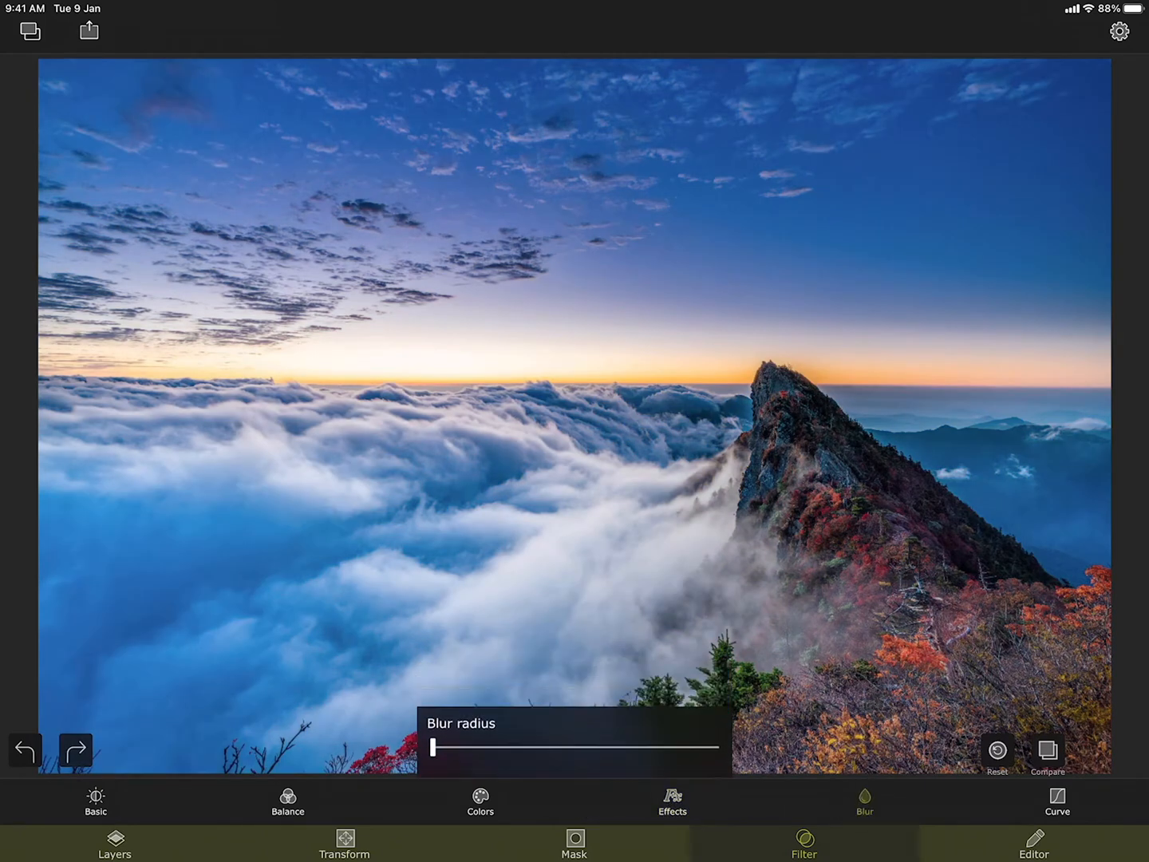
left_click_drag(434, 750, 477, 750)
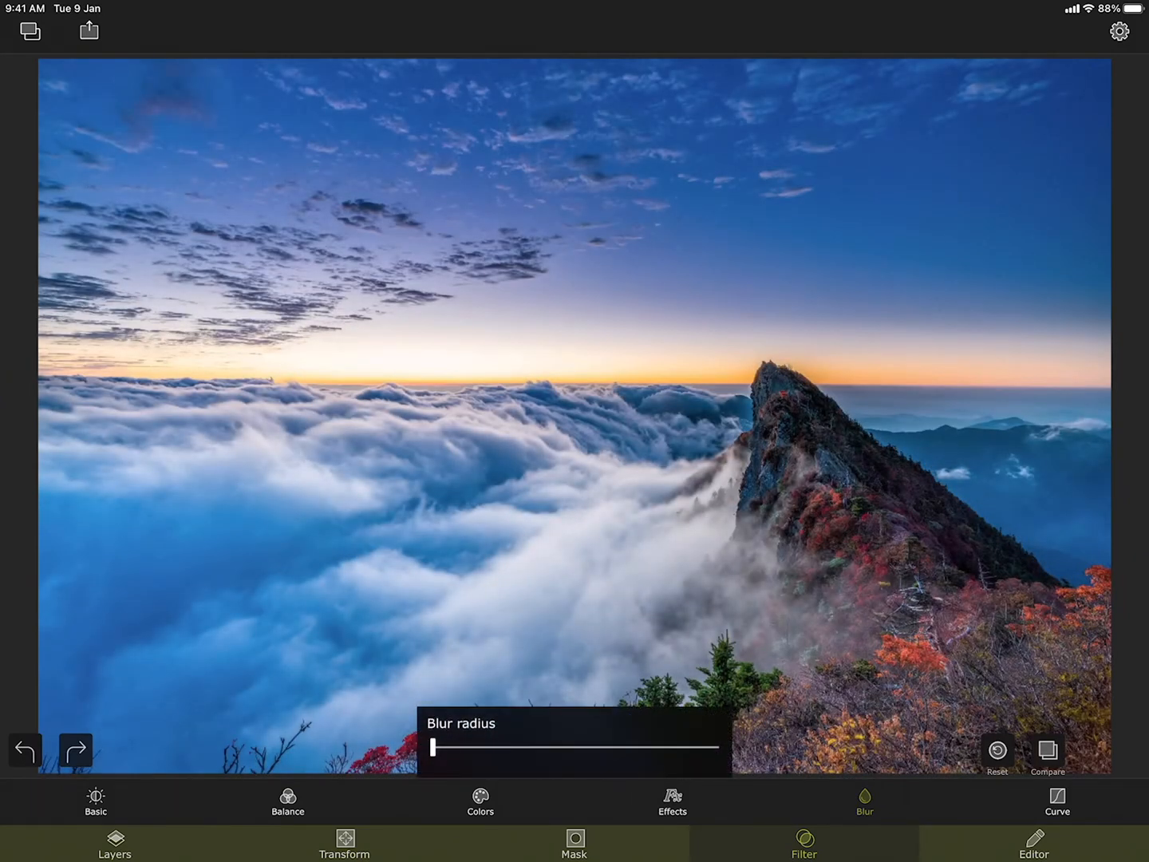
left_click(1056, 798)
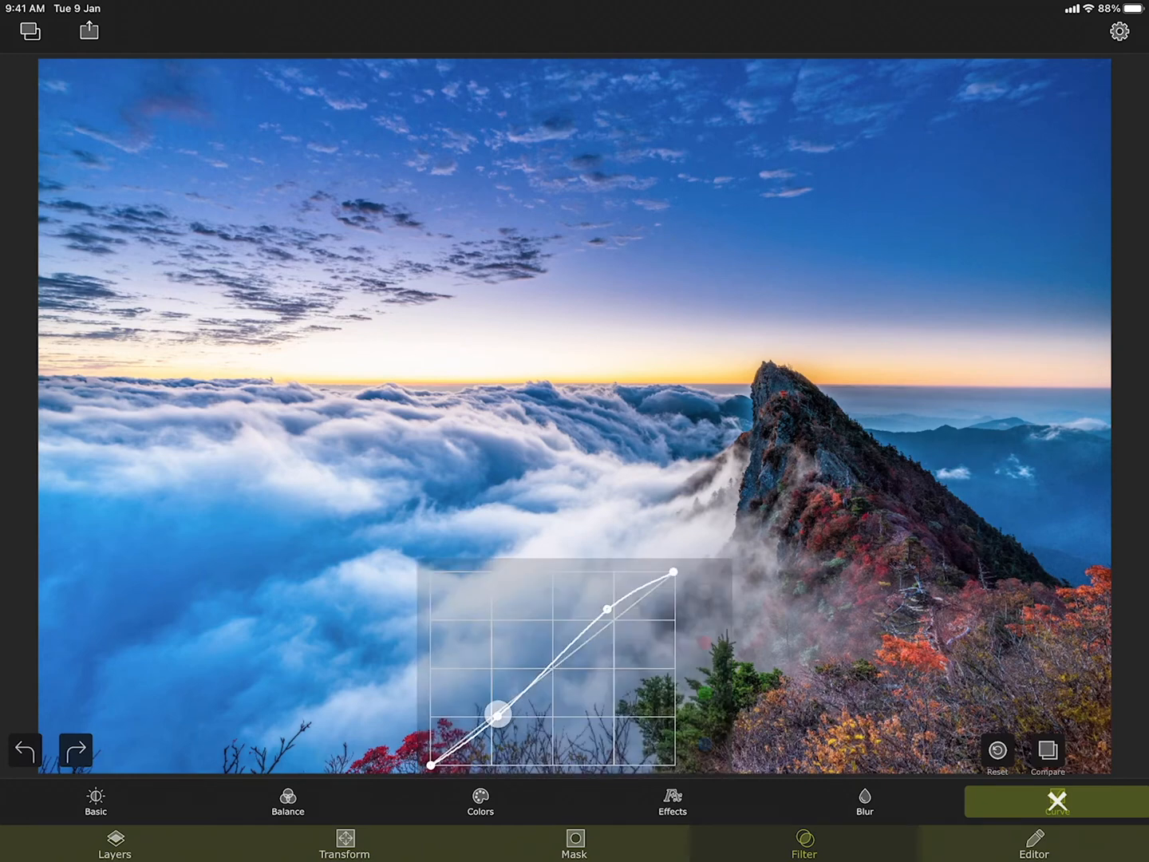
left_click_drag(494, 715, 489, 716)
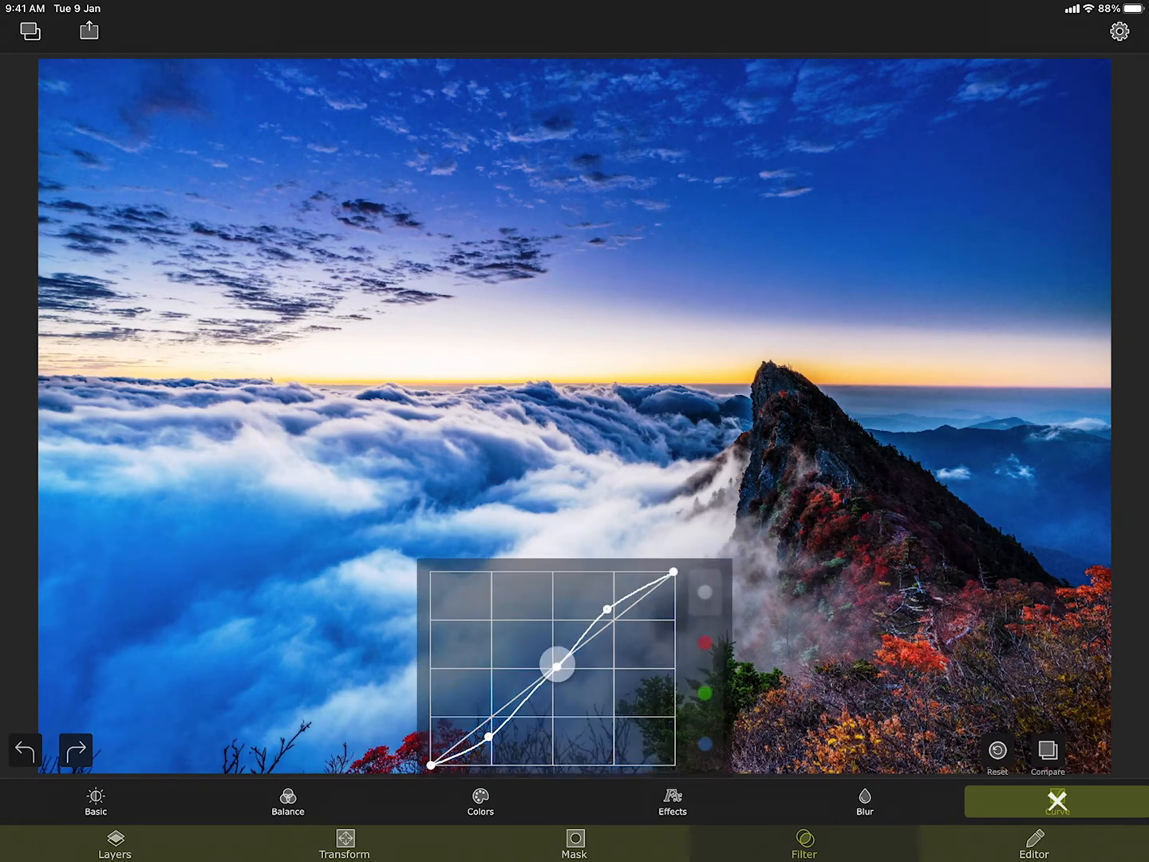
left_click_drag(557, 664, 469, 707)
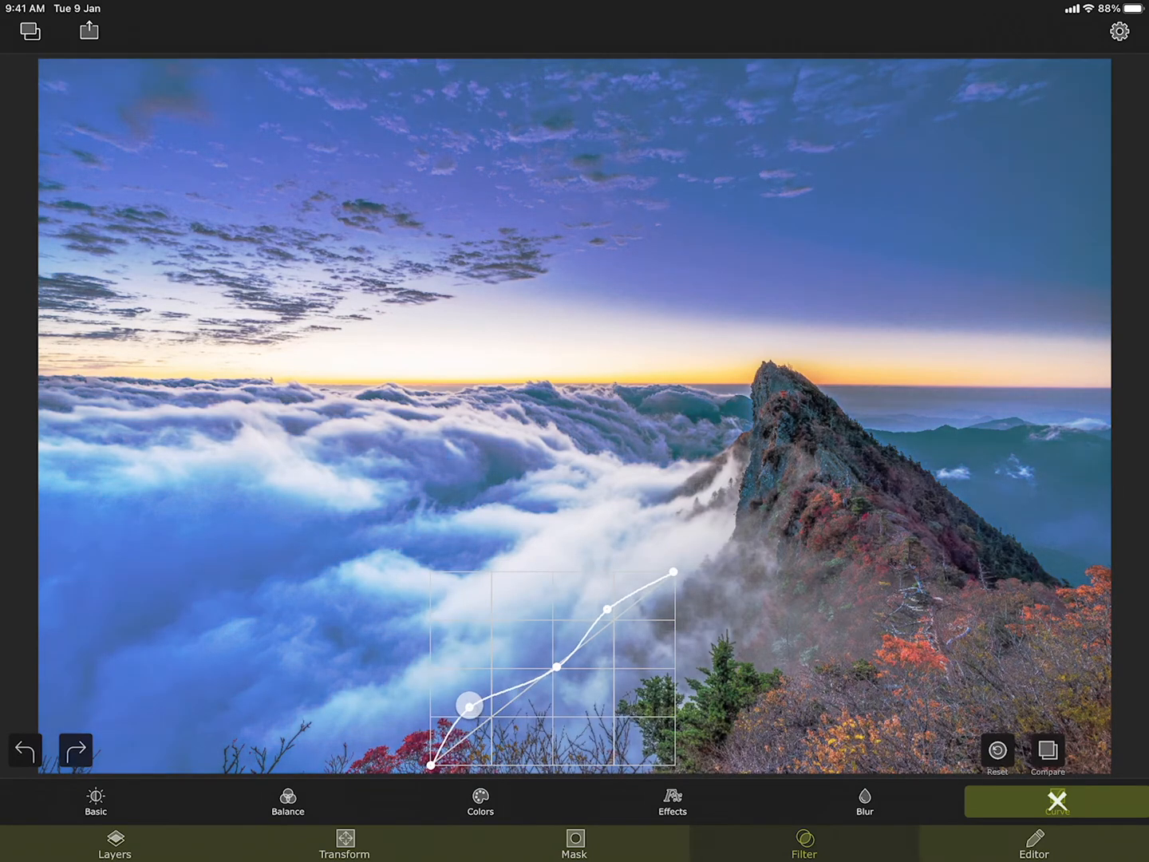
left_click_drag(469, 707, 556, 653)
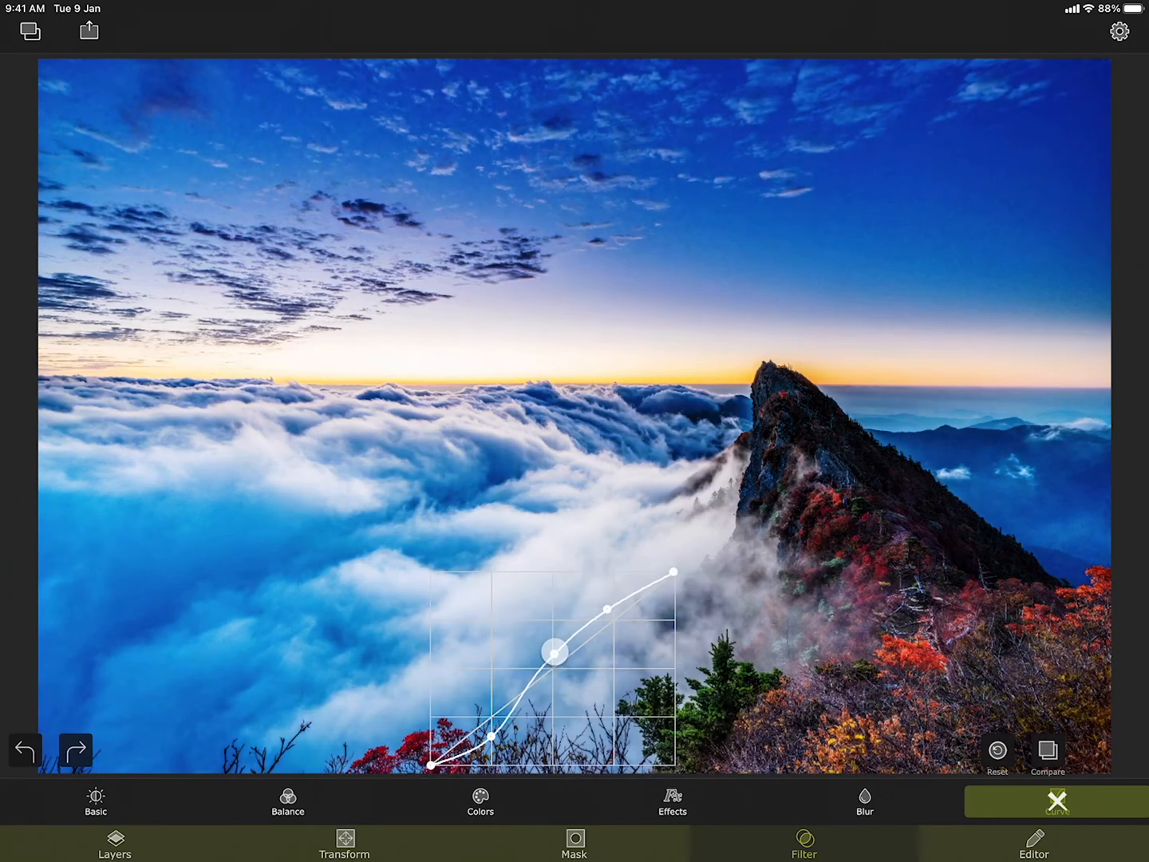
left_click_drag(552, 653, 552, 664)
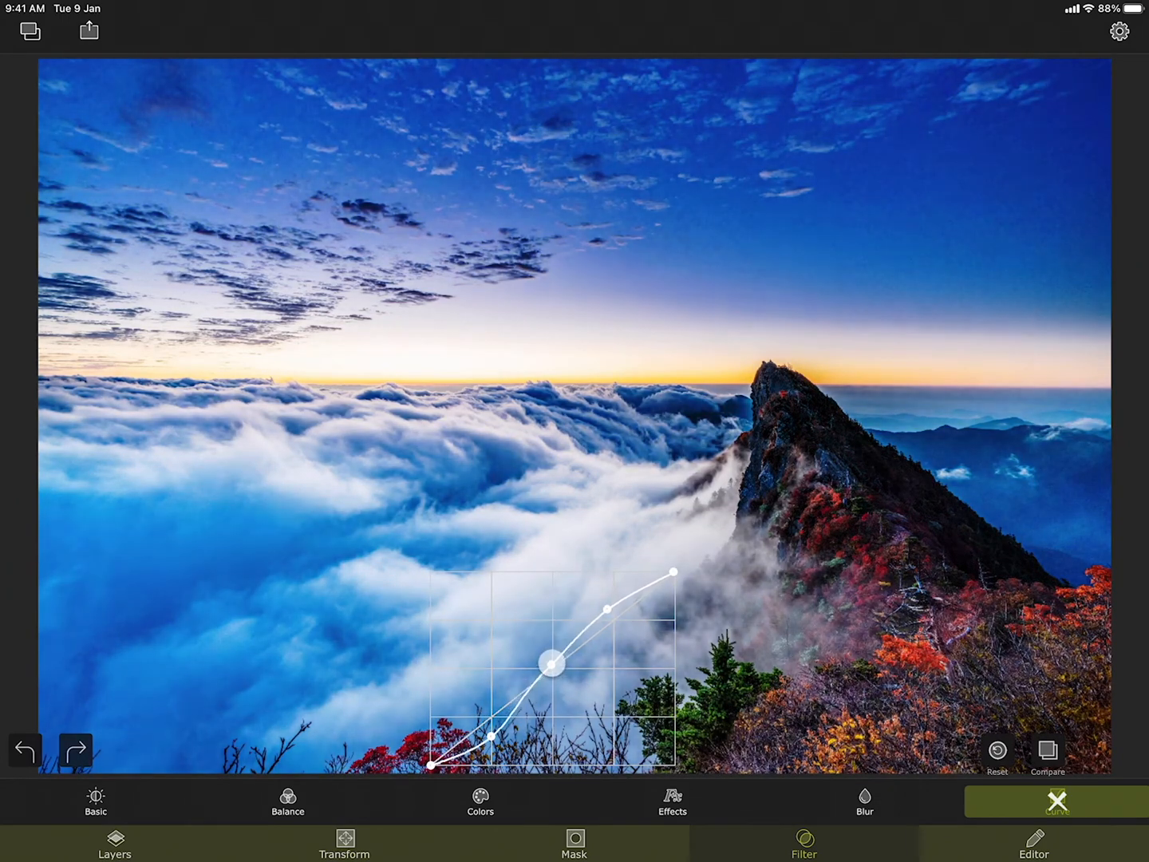
left_click_drag(549, 664, 619, 624)
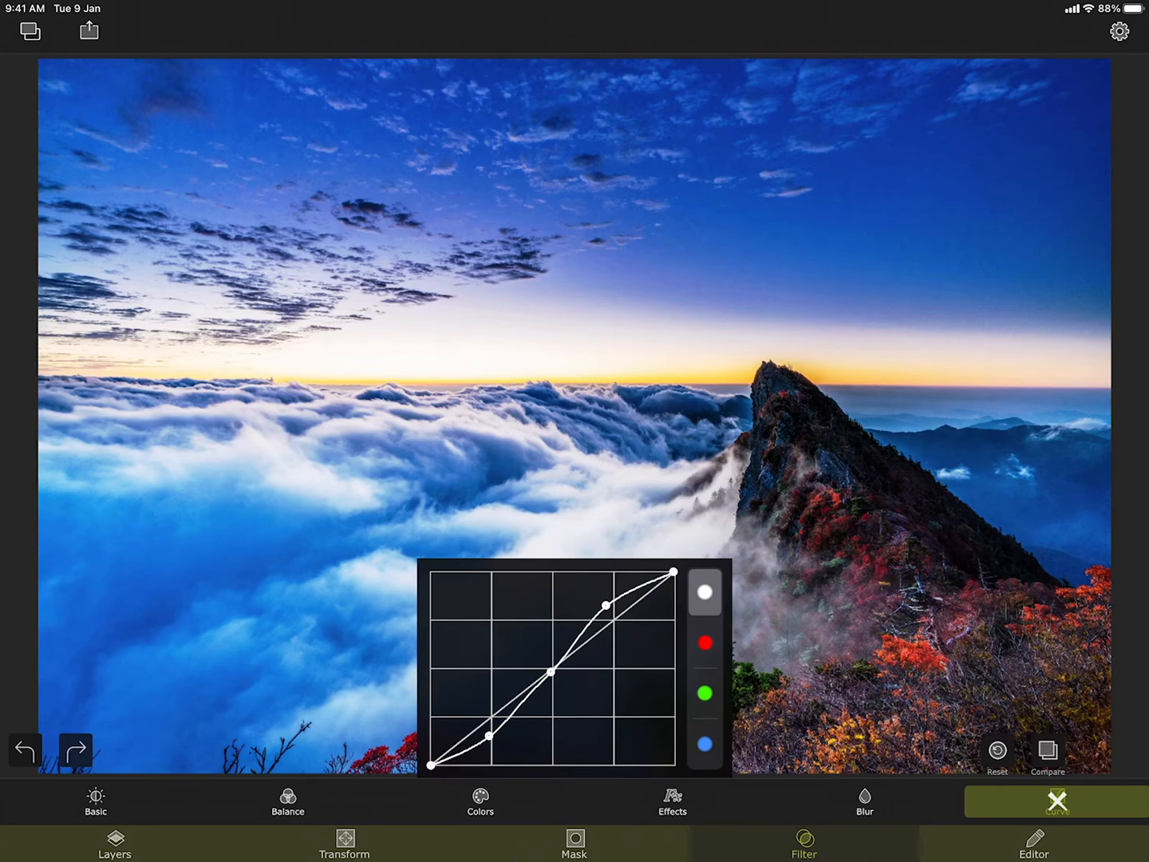
left_click_drag(607, 604, 549, 565)
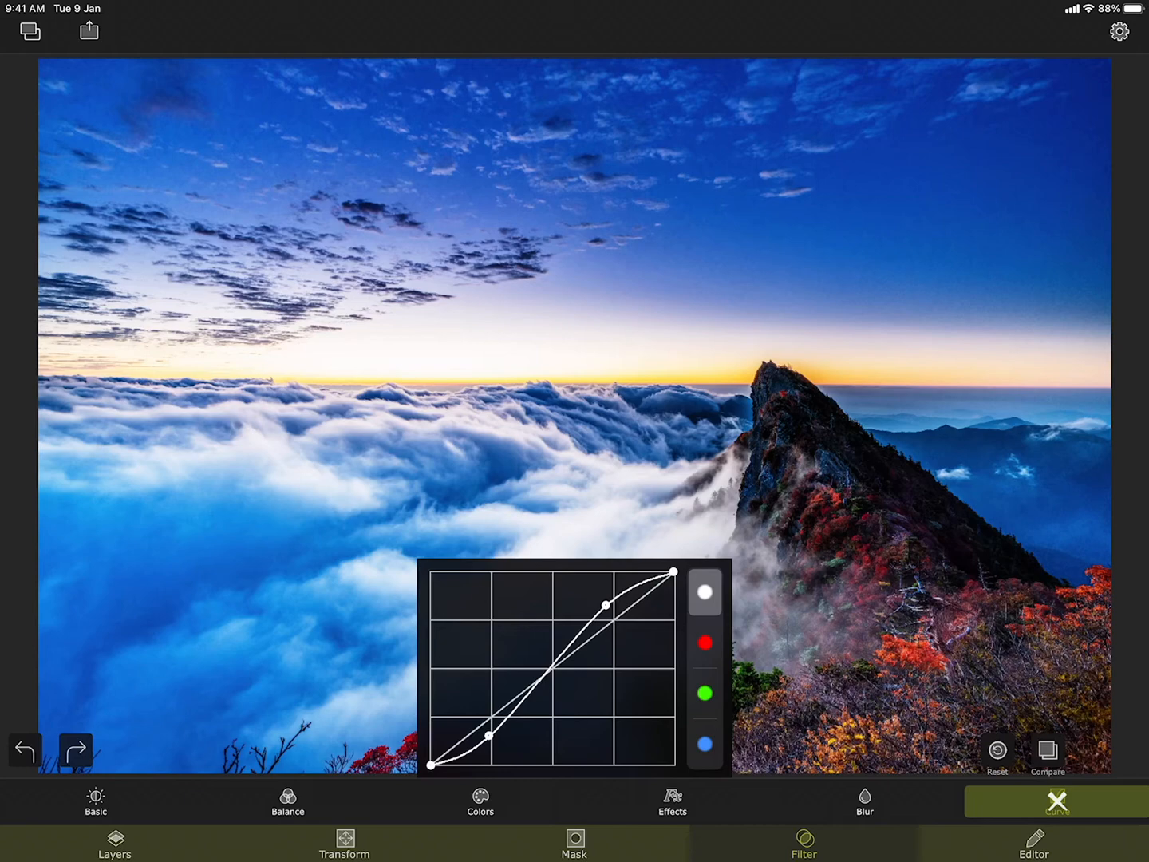
left_click(997, 750)
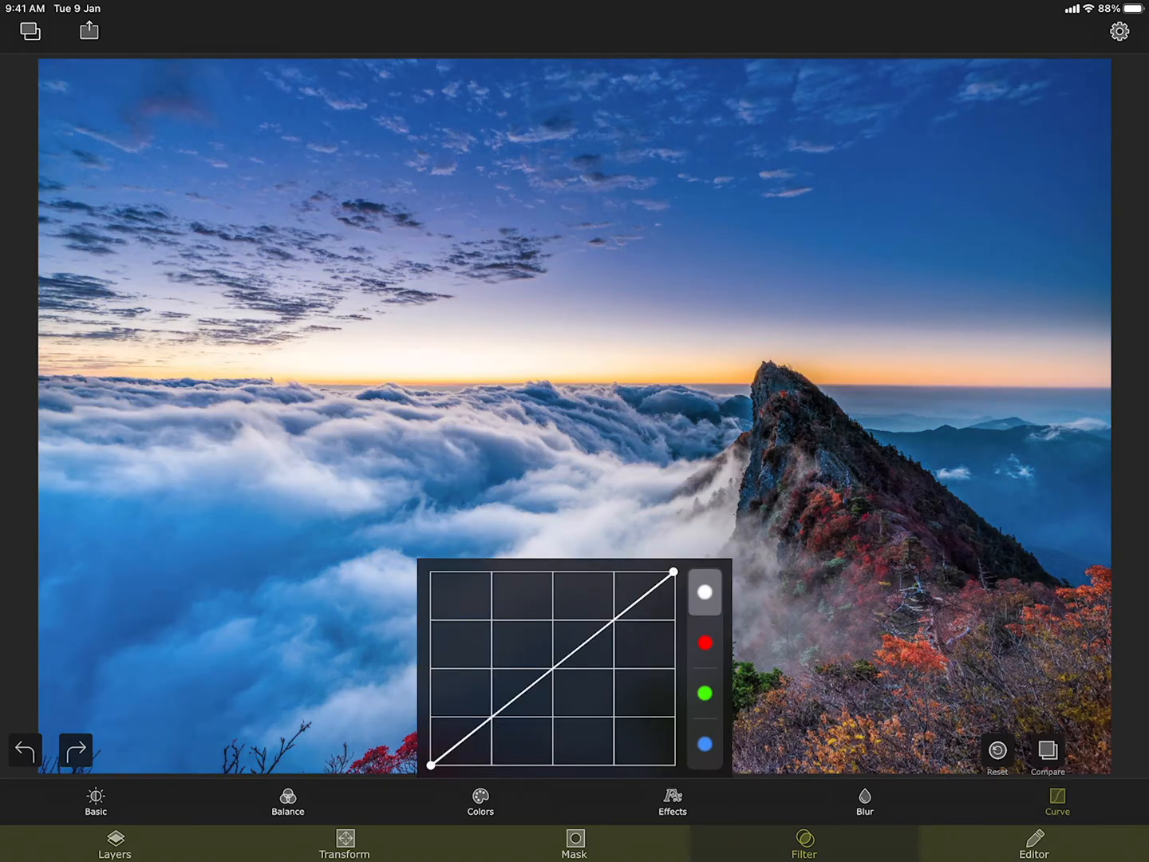
left_click(707, 644)
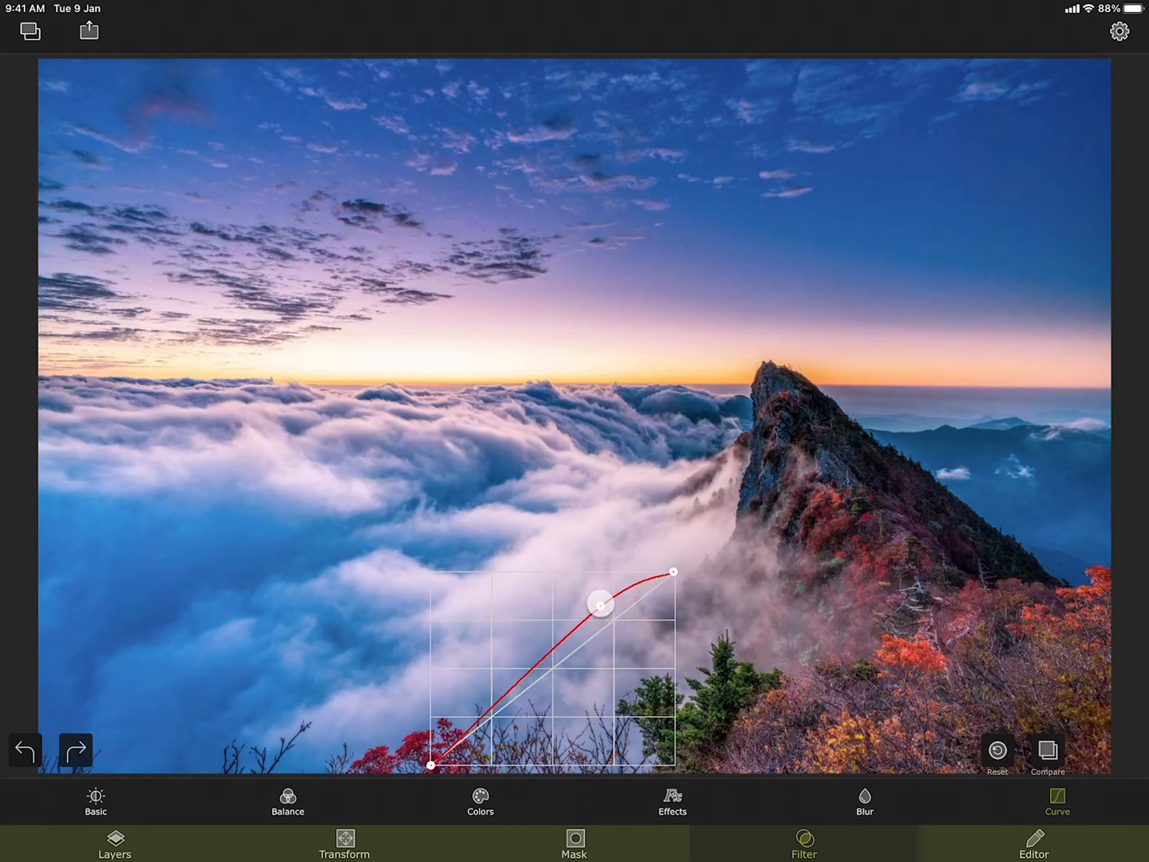
left_click_drag(600, 603, 538, 671)
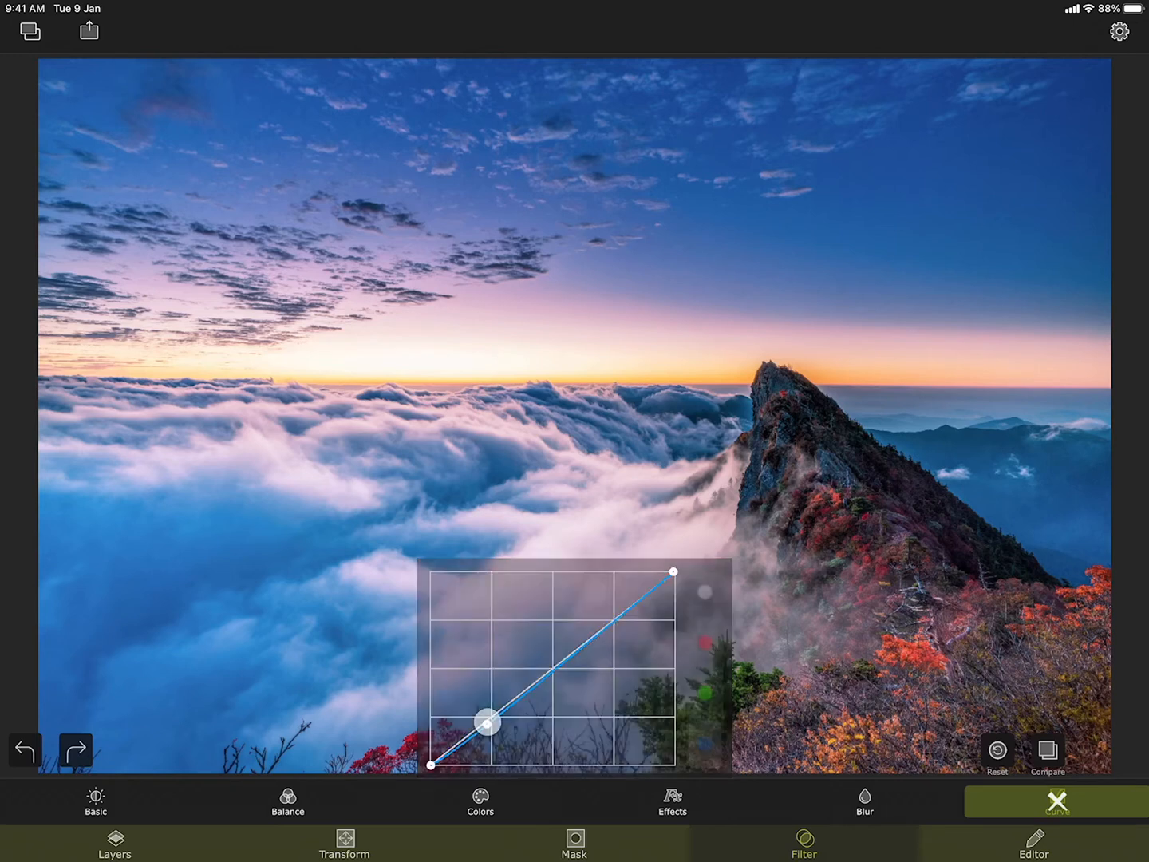
left_click_drag(487, 721, 546, 667)
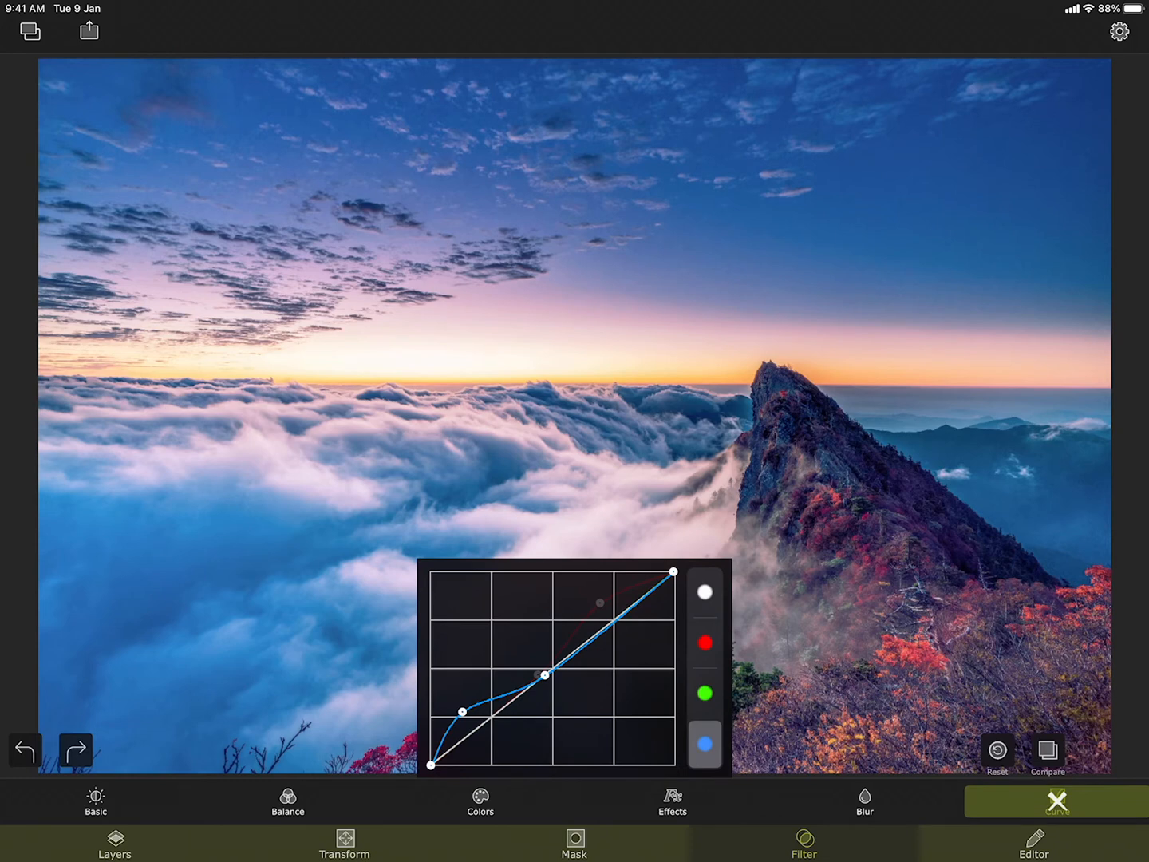
left_click(1058, 801)
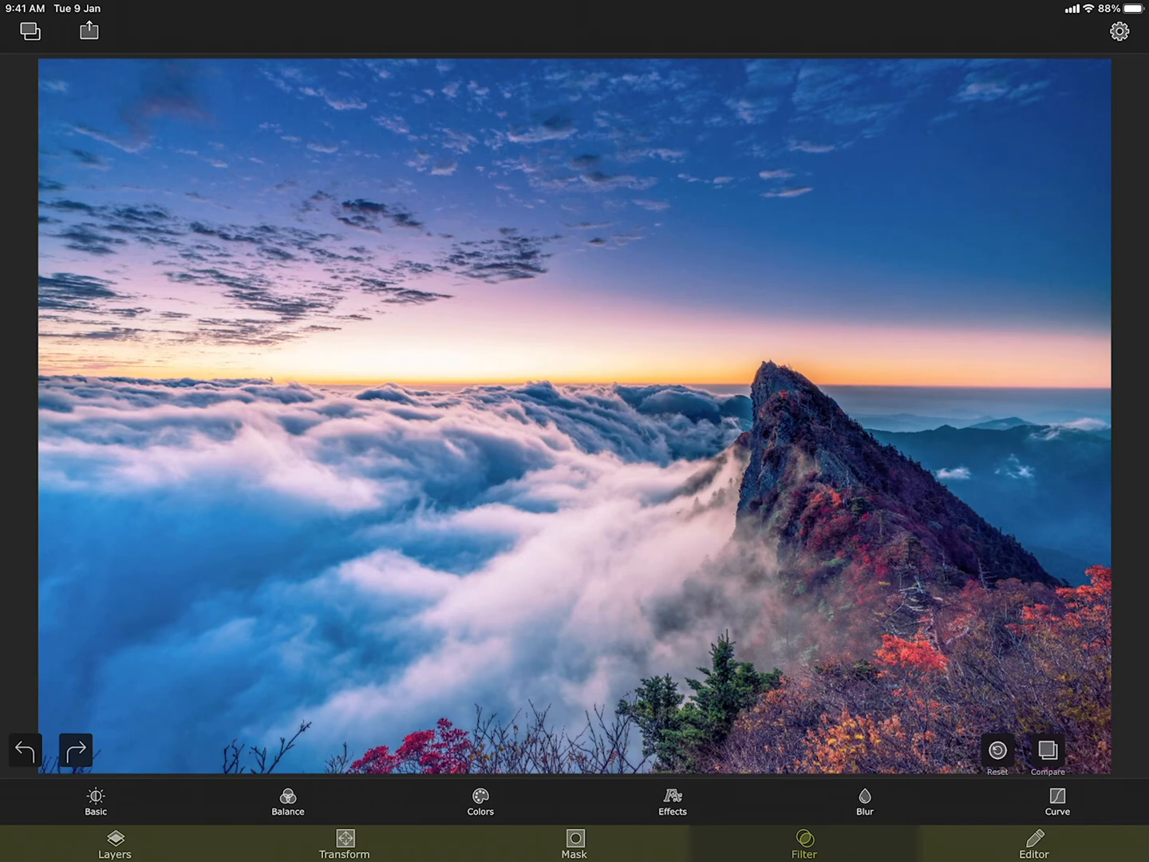
left_click(1059, 798)
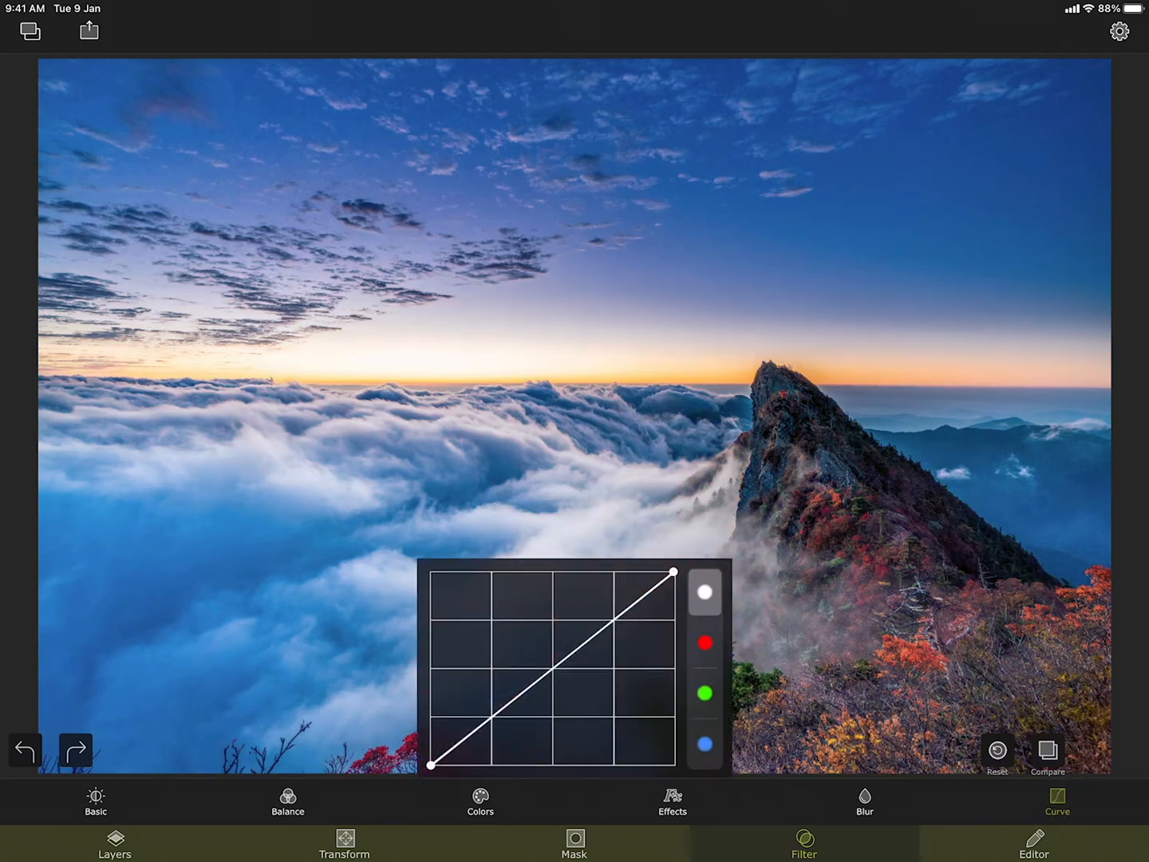
left_click(672, 814)
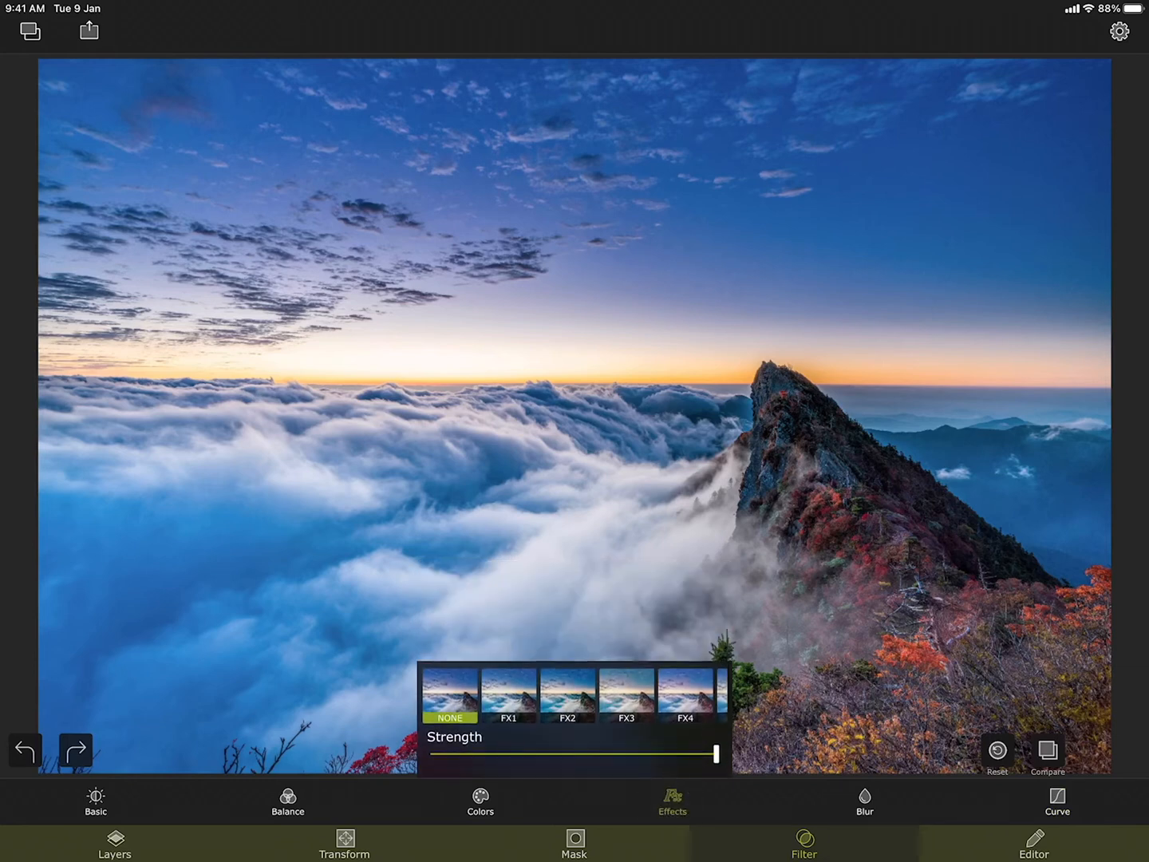
left_click(479, 799)
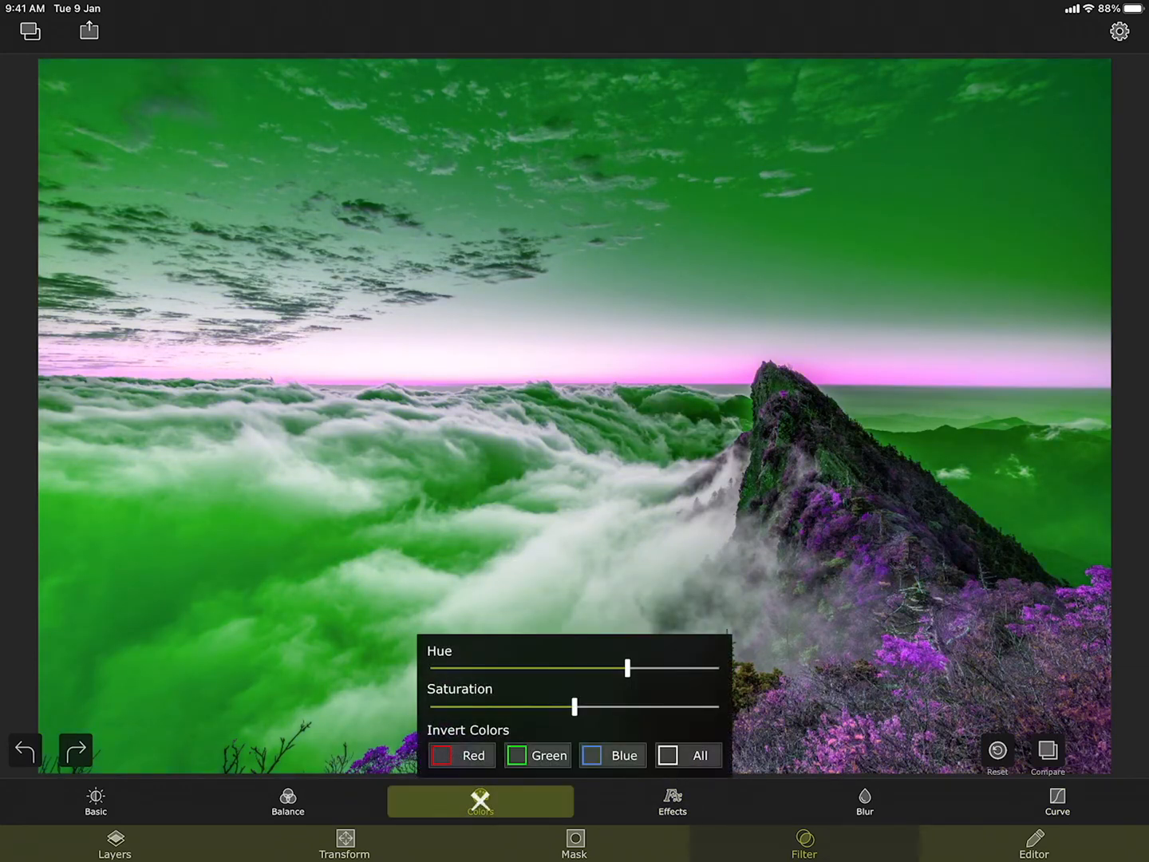
left_click_drag(627, 669, 574, 669)
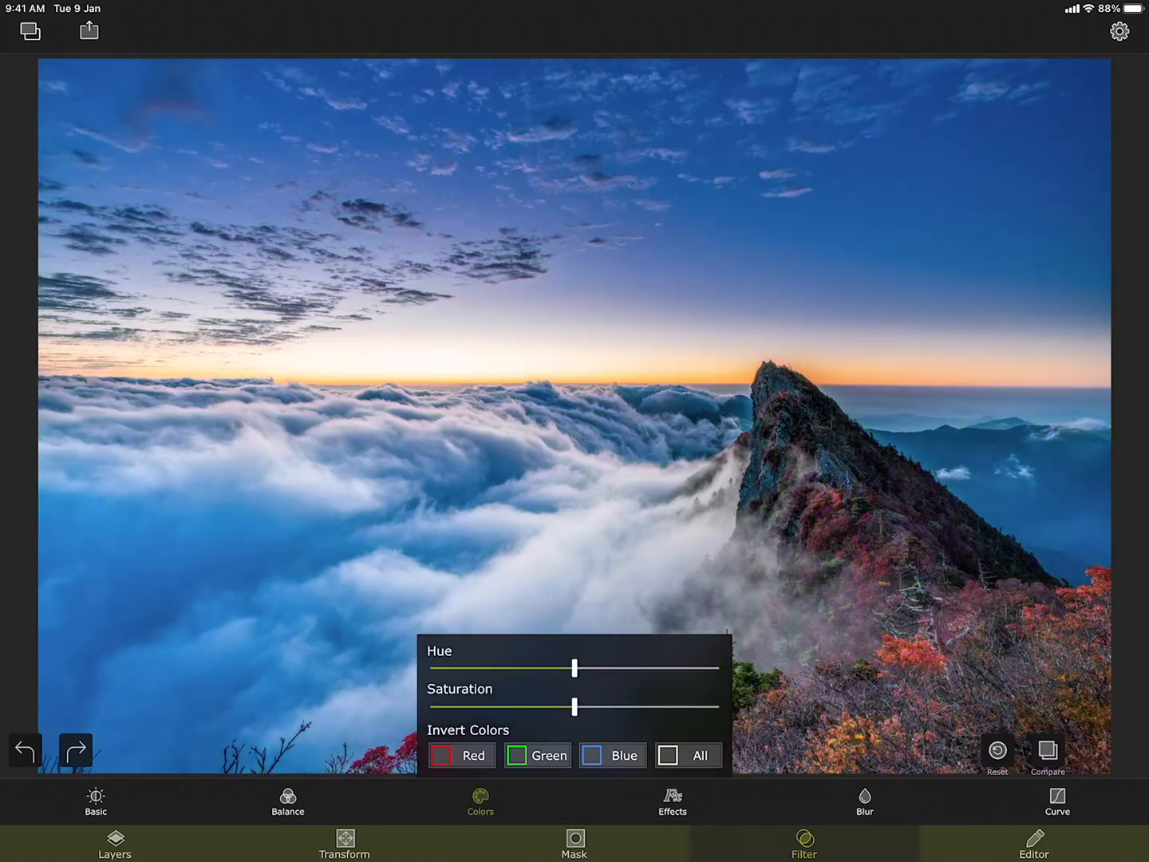
left_click(287, 801)
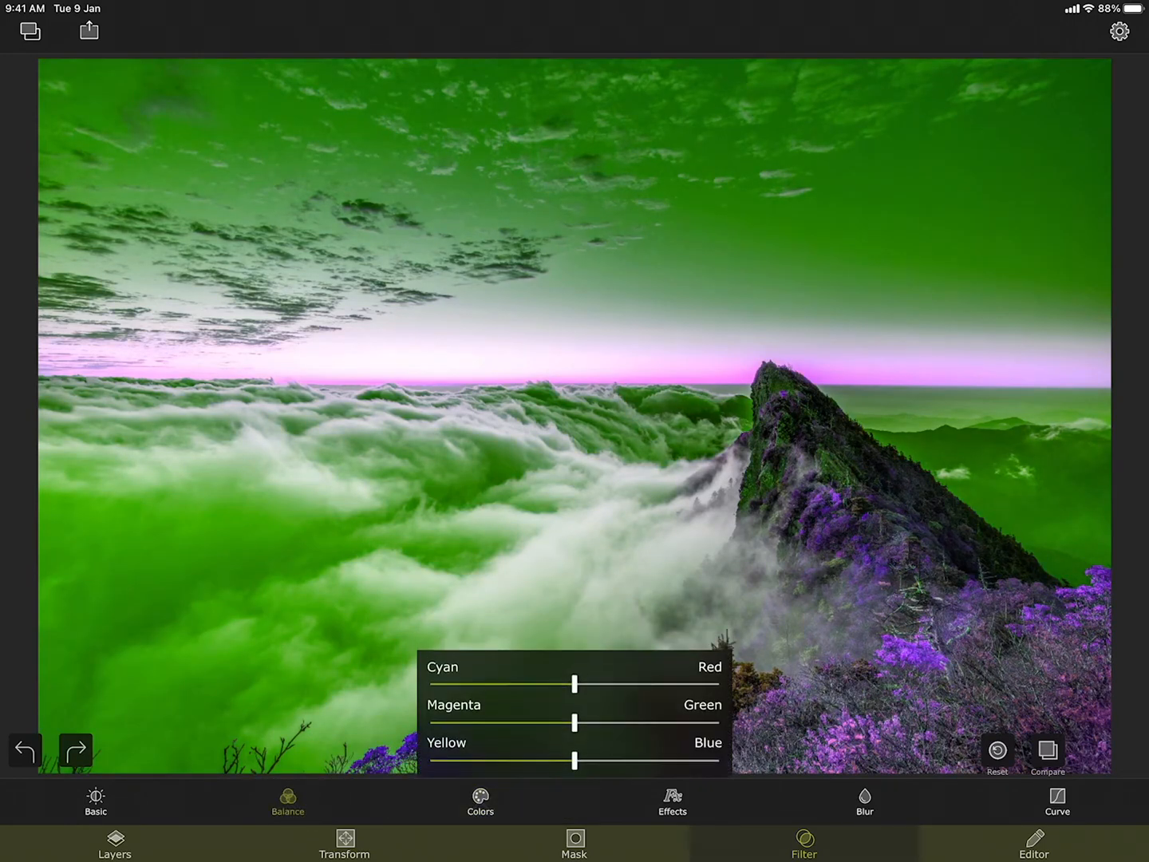
left_click_drag(577, 685, 631, 685)
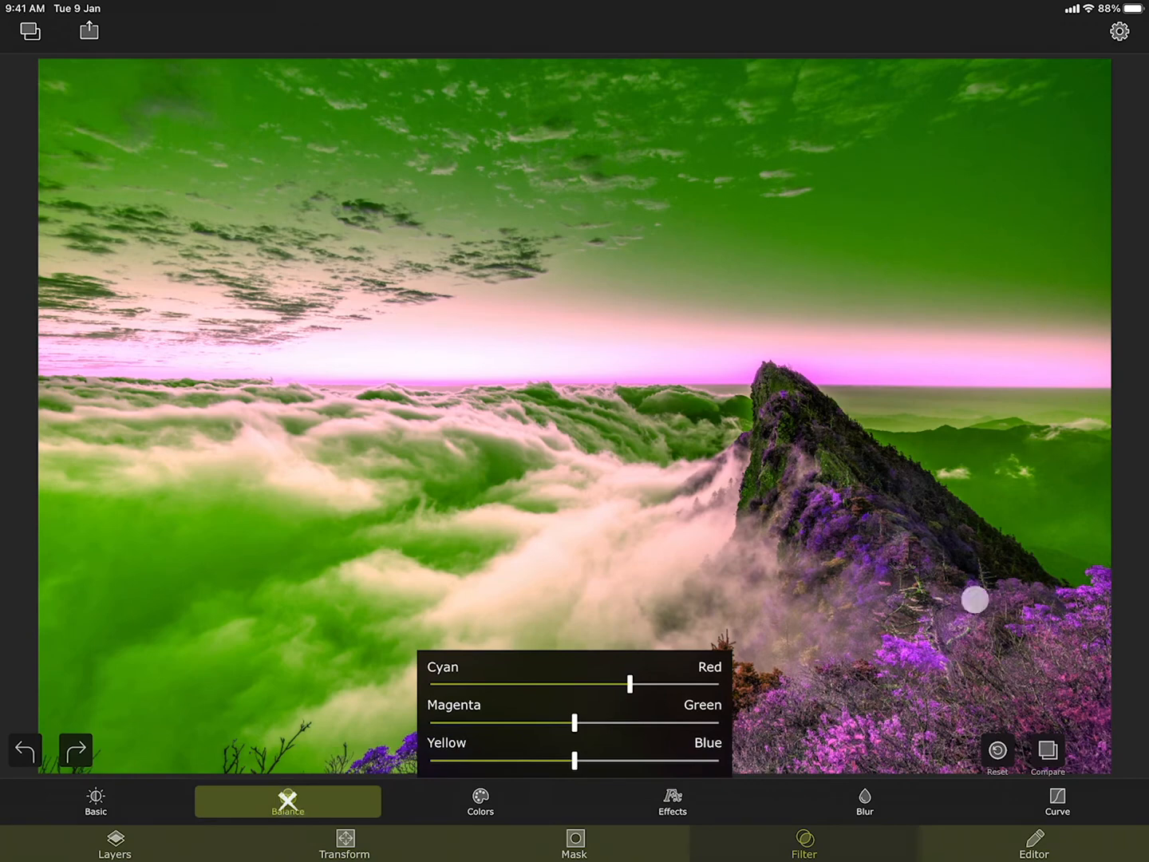
left_click(1047, 753)
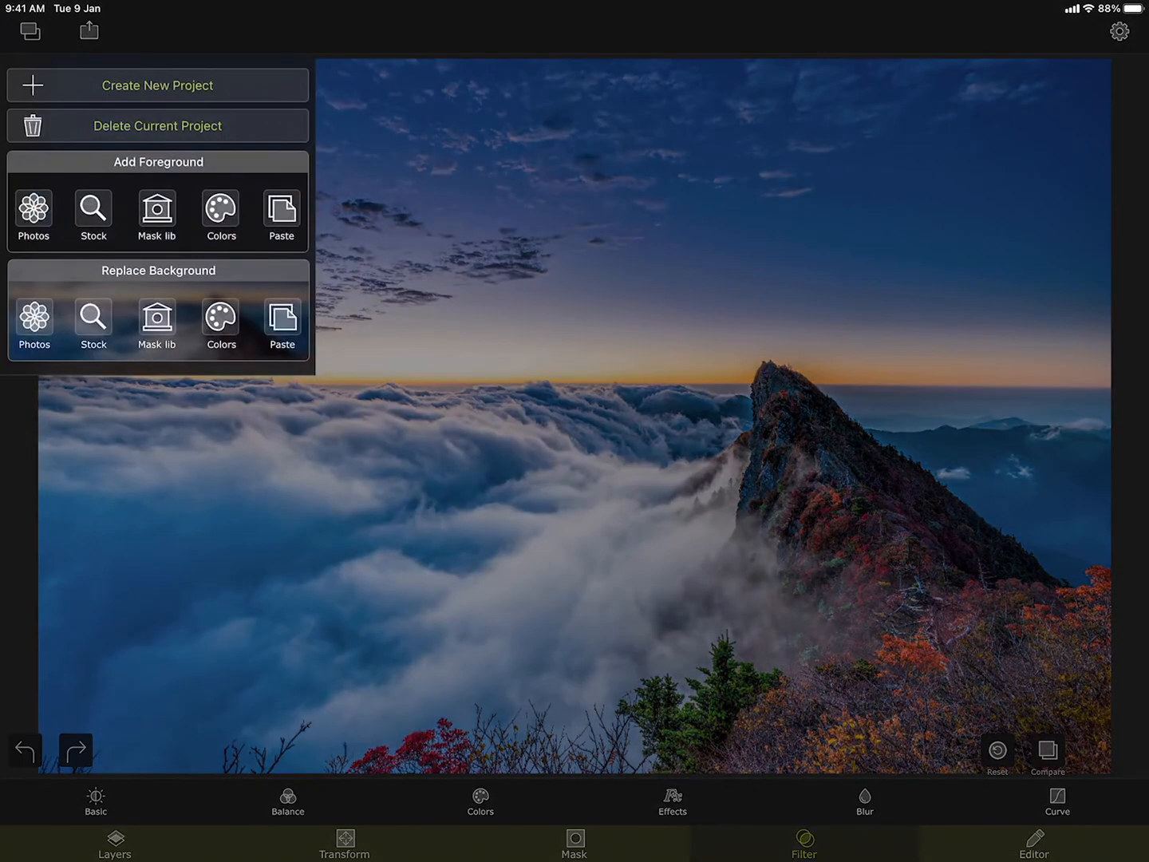
Add the saved red vintage car cutout as foreground and adjust its size and position.
left_click(158, 209)
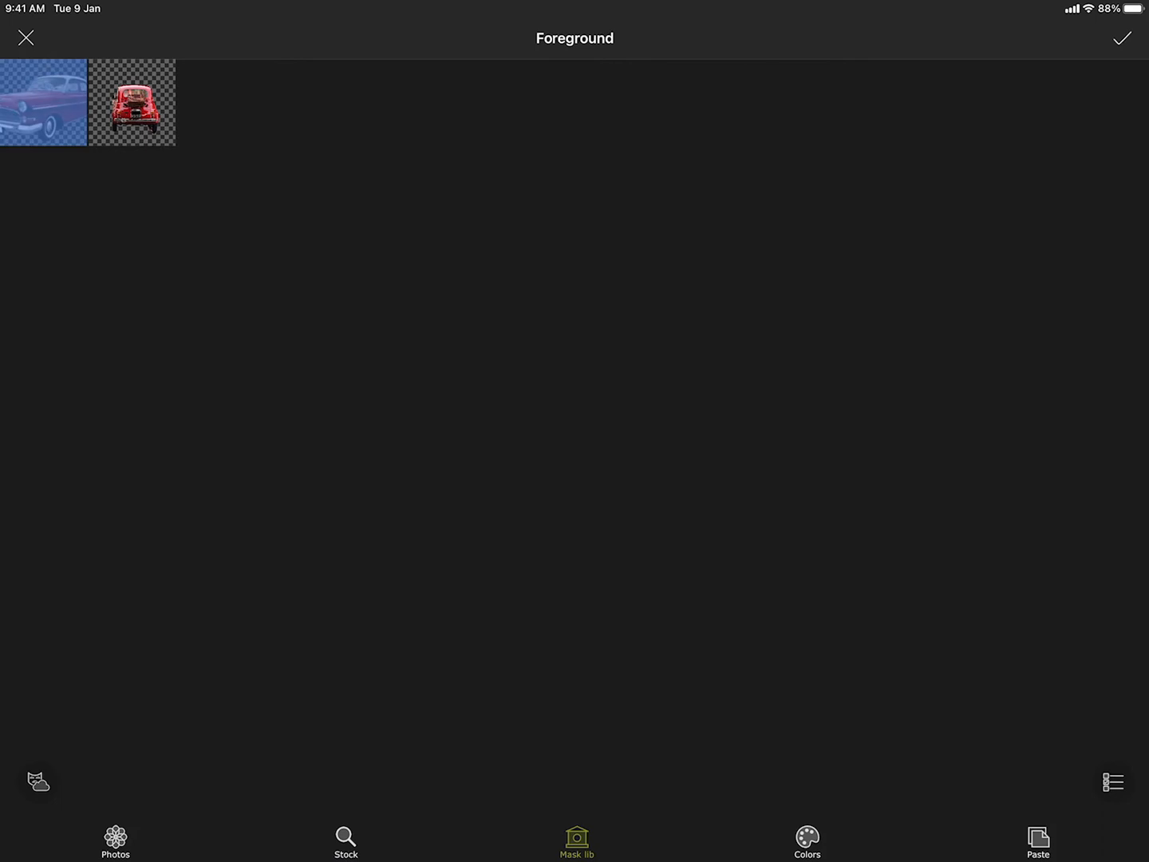
left_click(1125, 42)
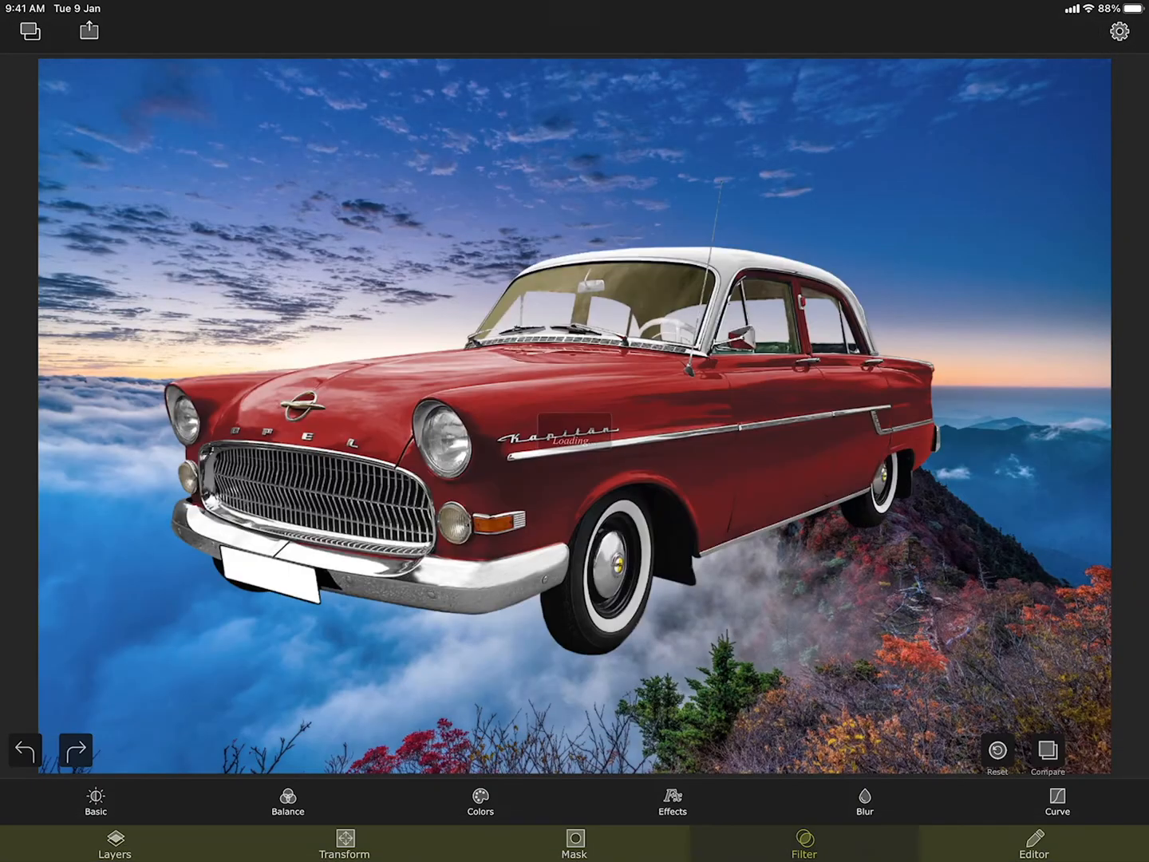
left_click(344, 855)
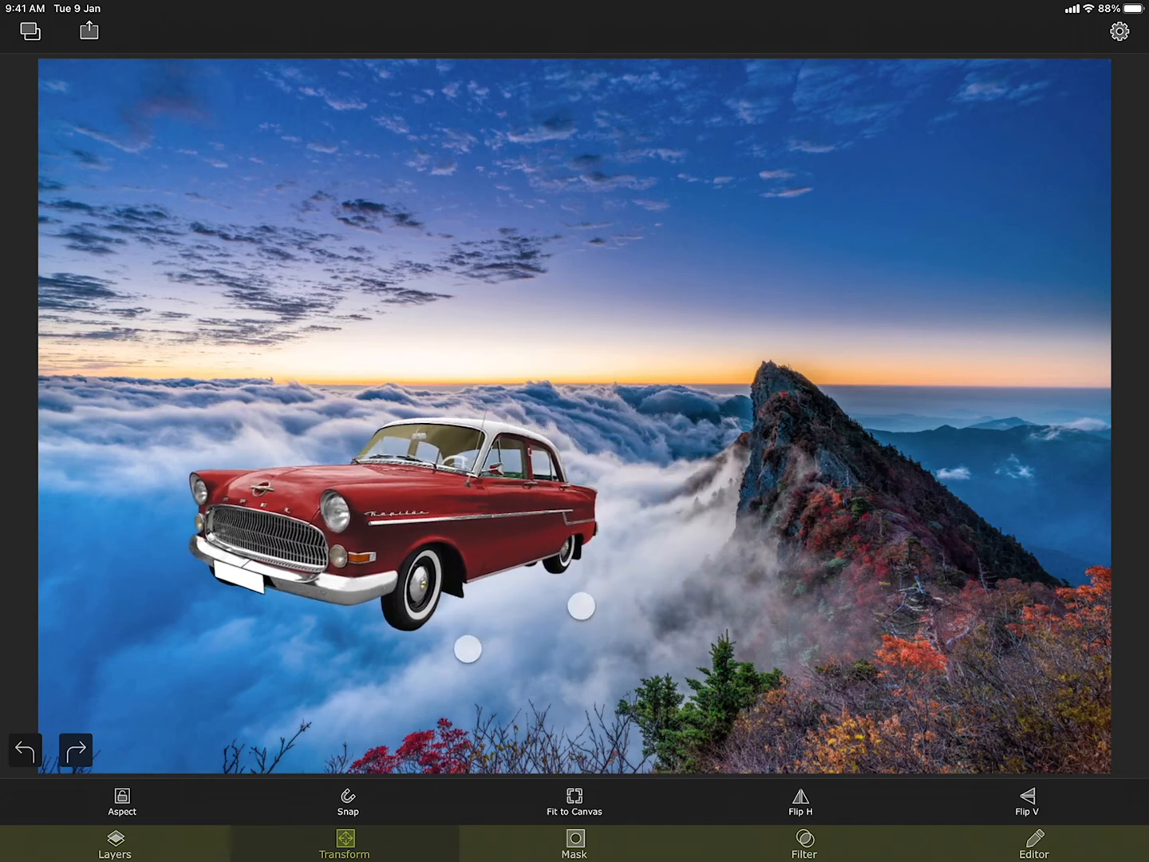
Give the floating car a soft cast shadow from the layer options.
left_click(115, 855)
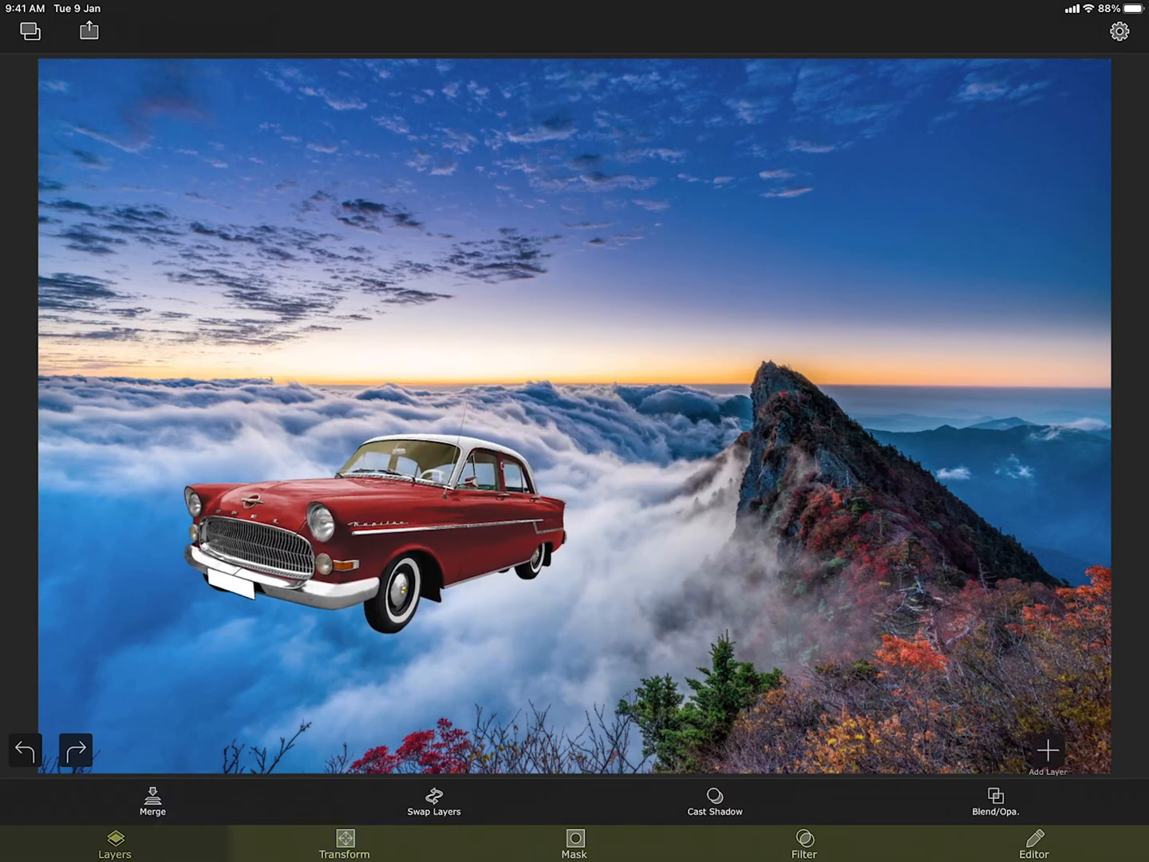
left_click(715, 811)
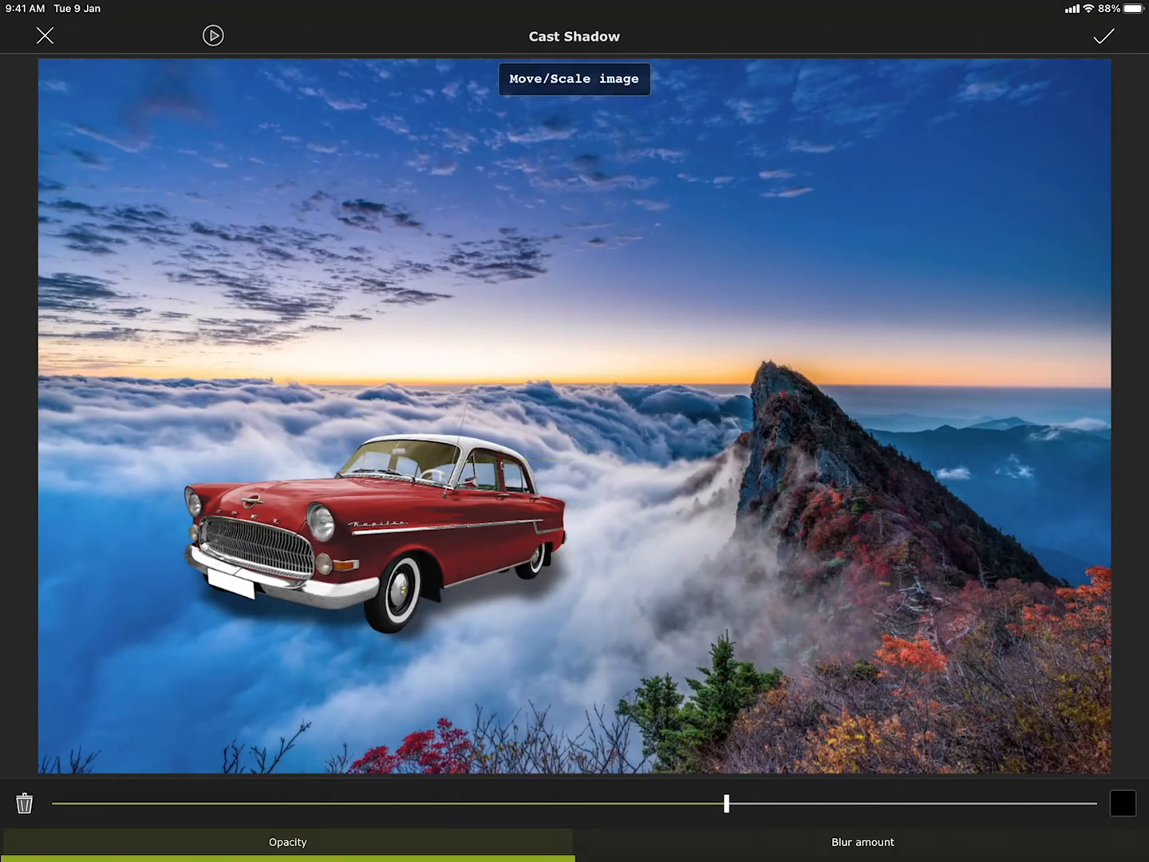
left_click(1105, 35)
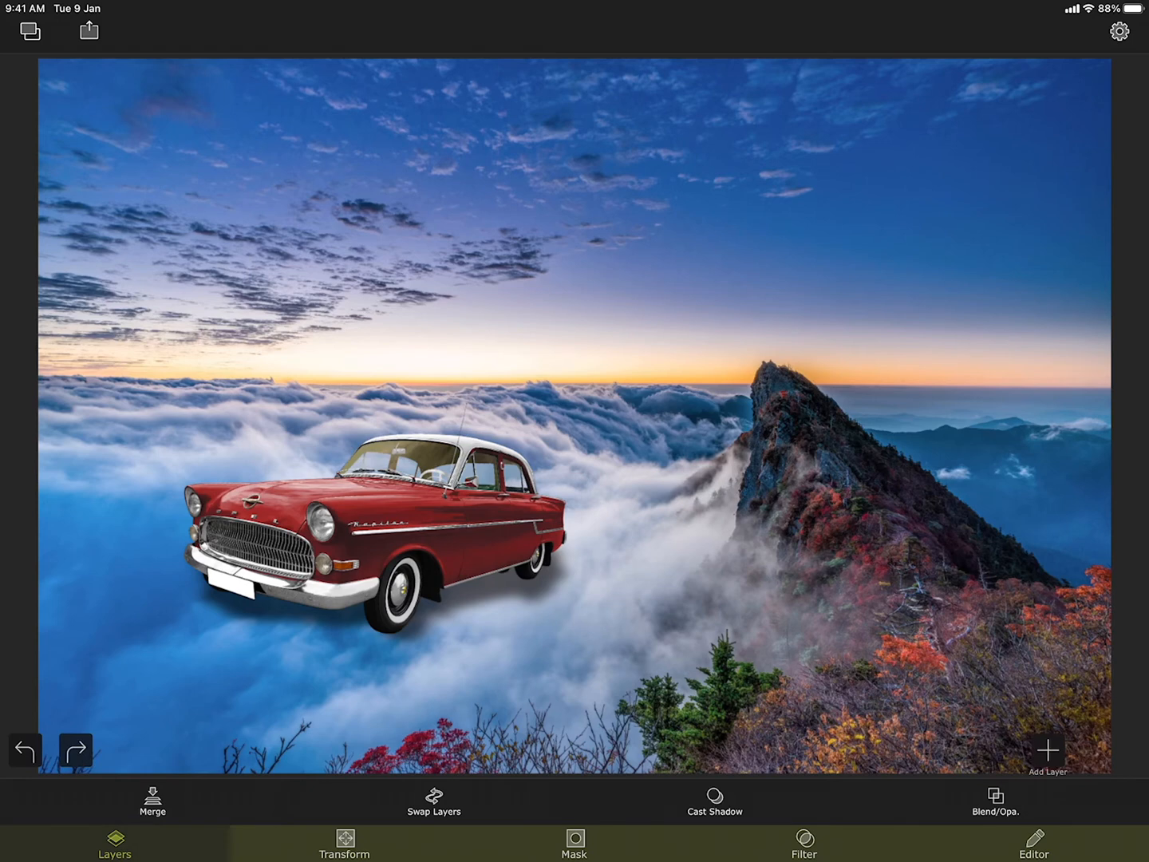
left_click(803, 859)
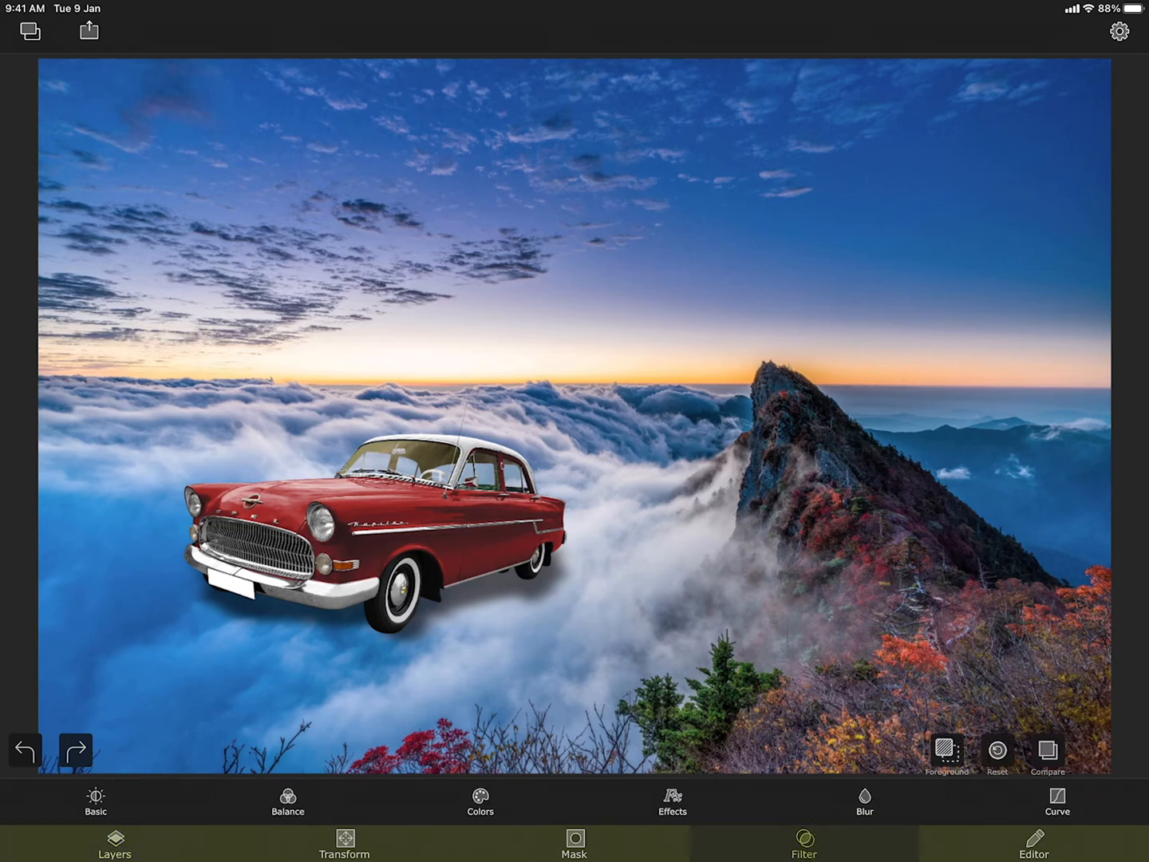
Target the background and shift its hue to about 169.5 for a golden-orange cast.
left_click(947, 752)
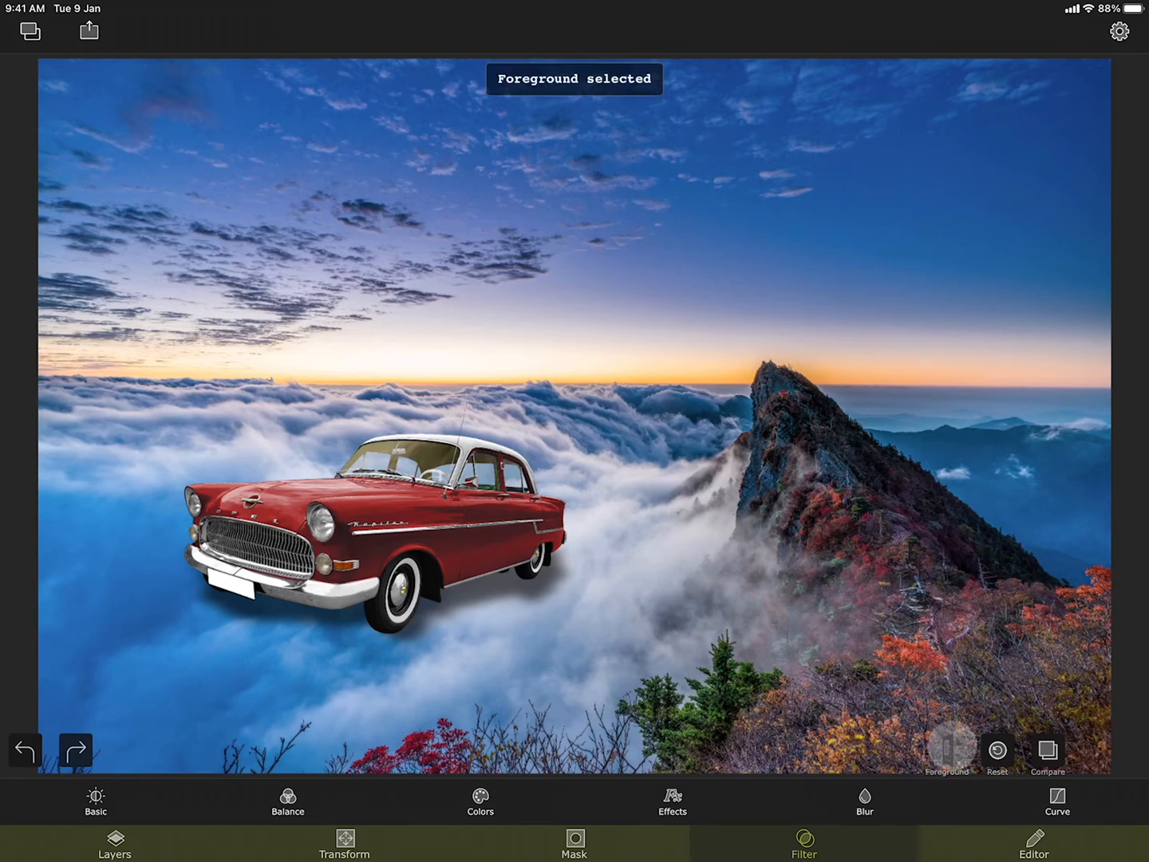
left_click(945, 752)
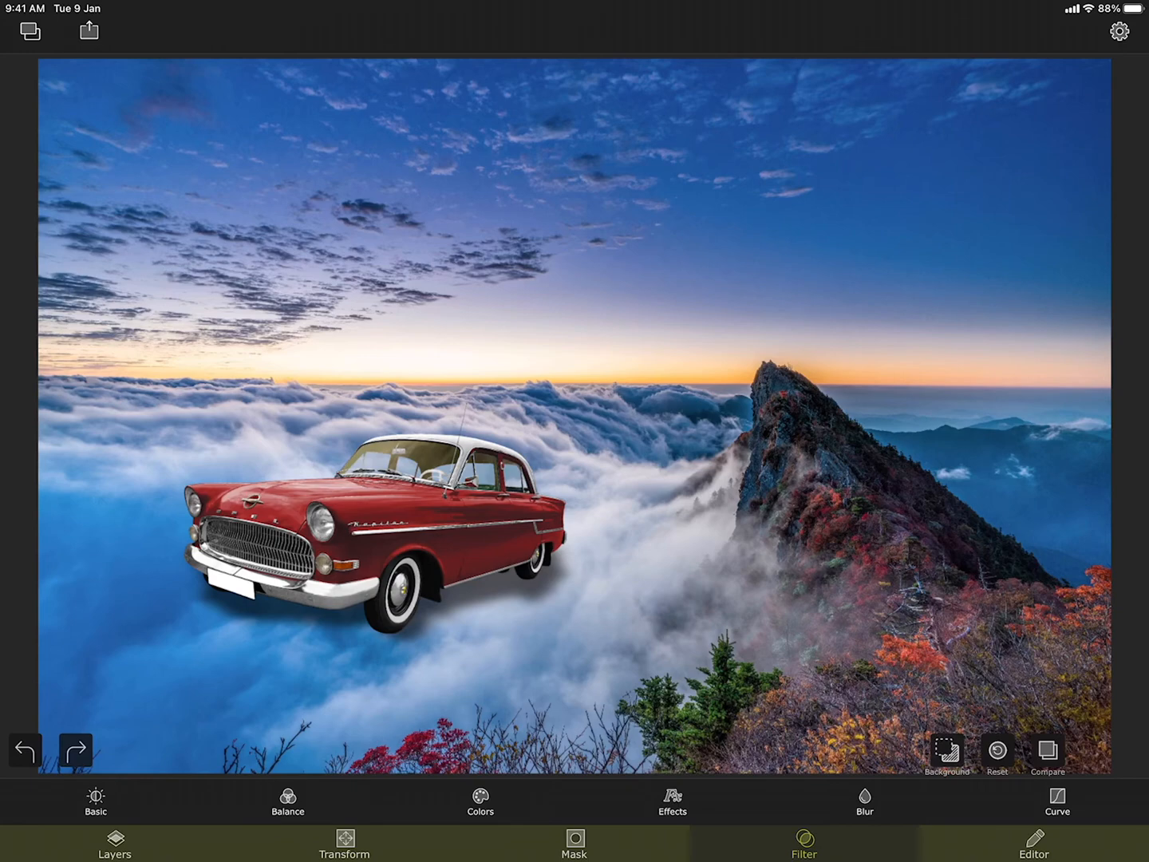
left_click(479, 801)
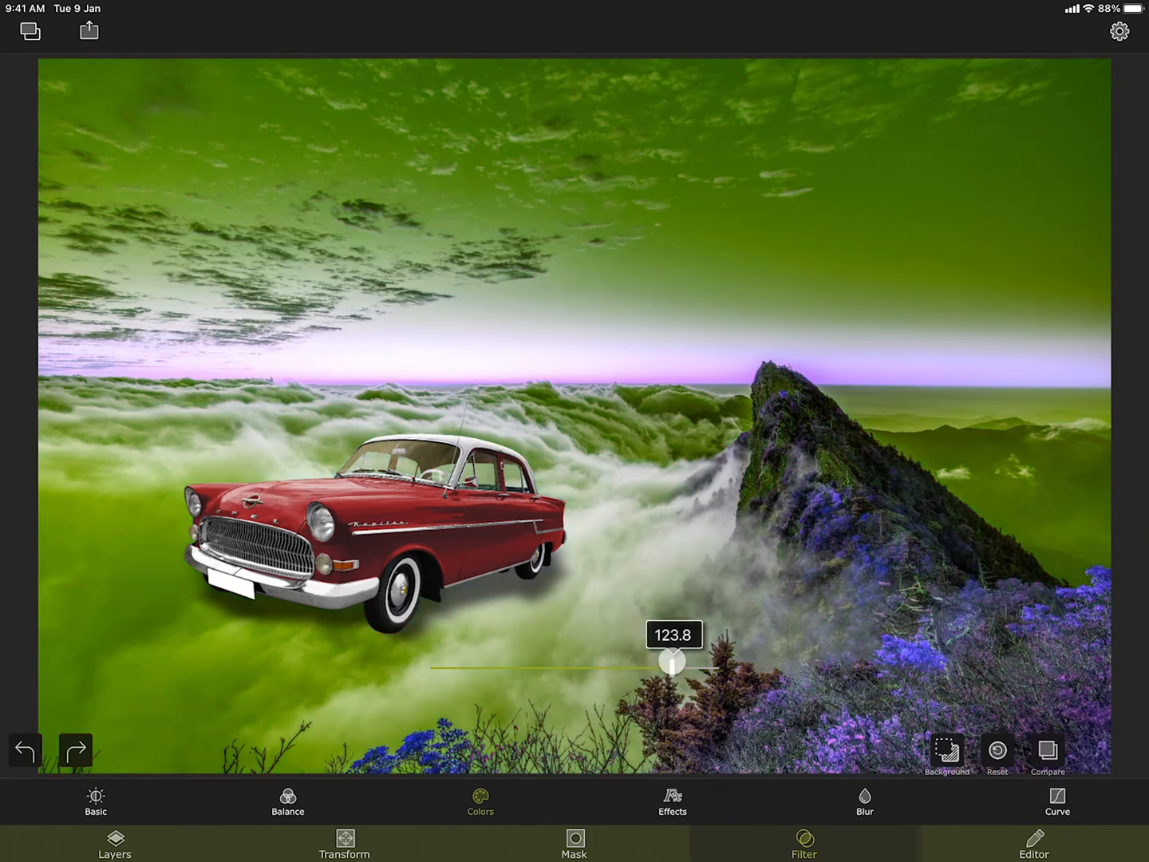
left_click_drag(673, 661, 698, 661)
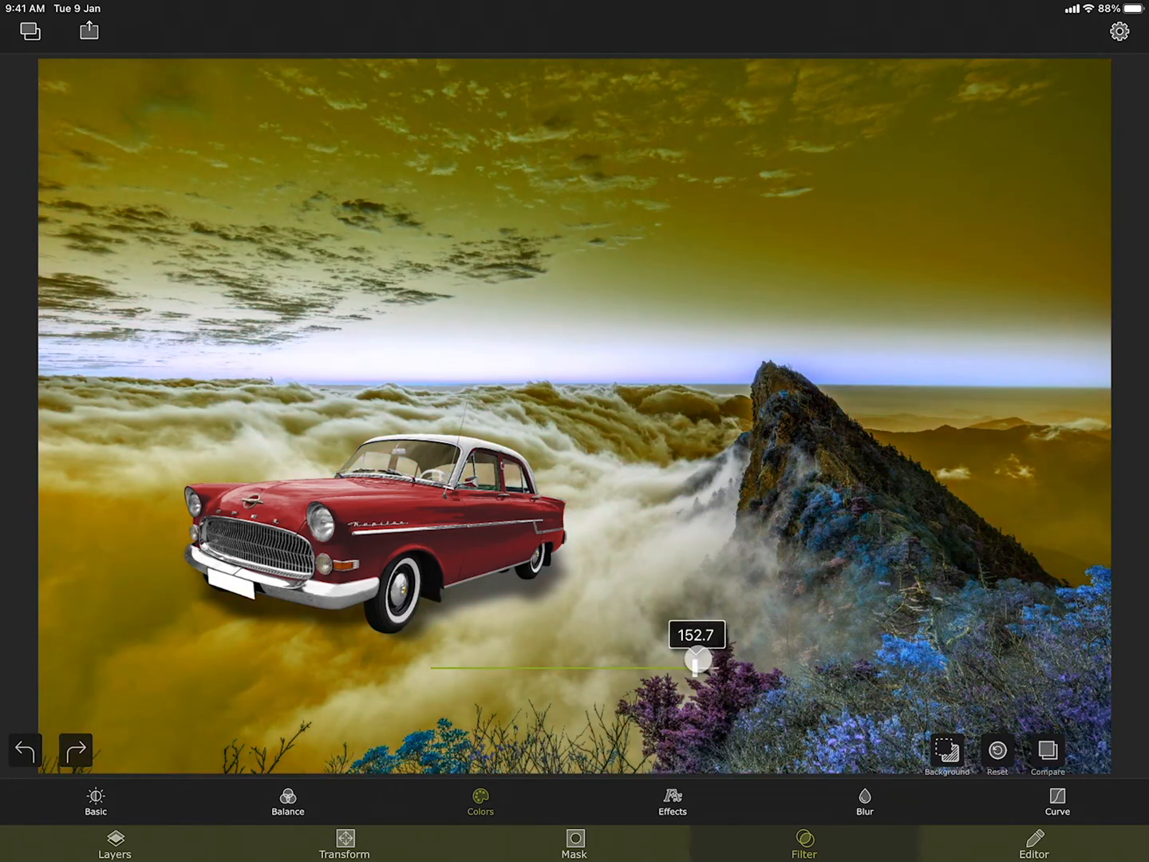
left_click_drag(696, 665, 463, 670)
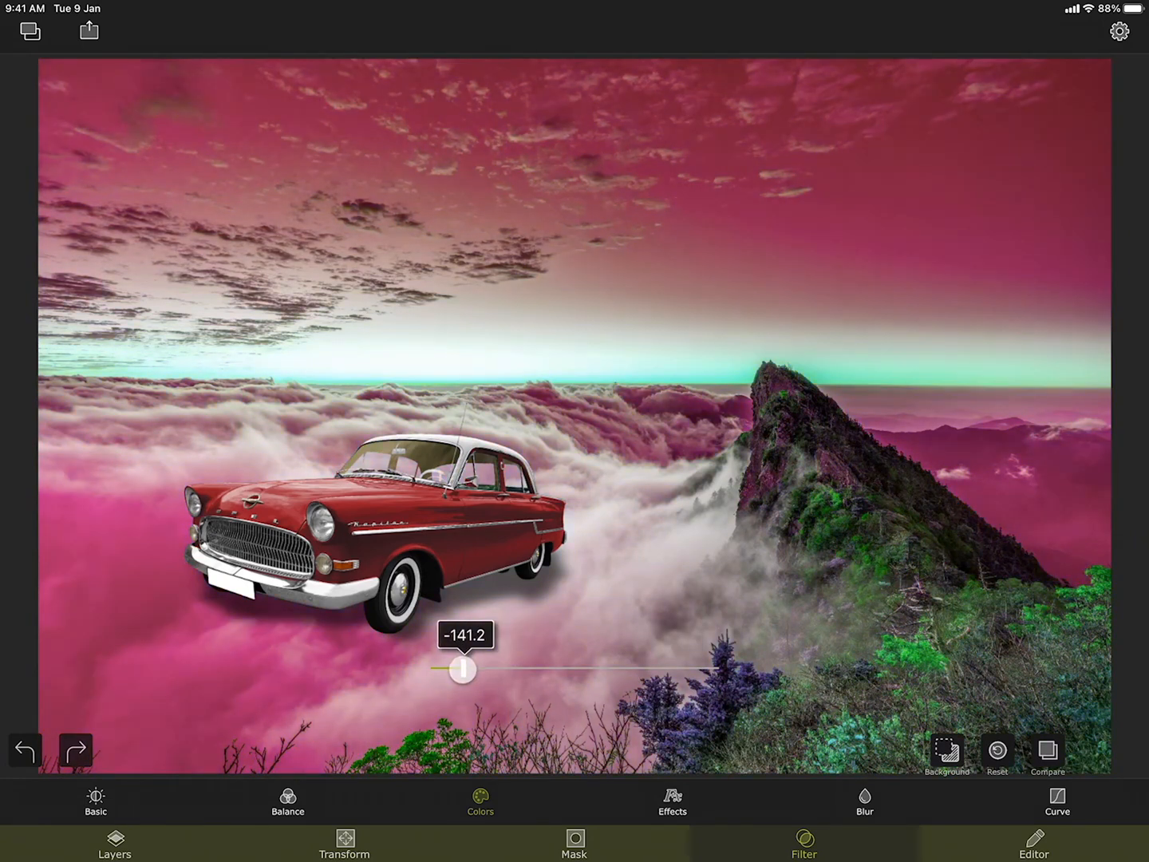
left_click_drag(461, 668, 709, 658)
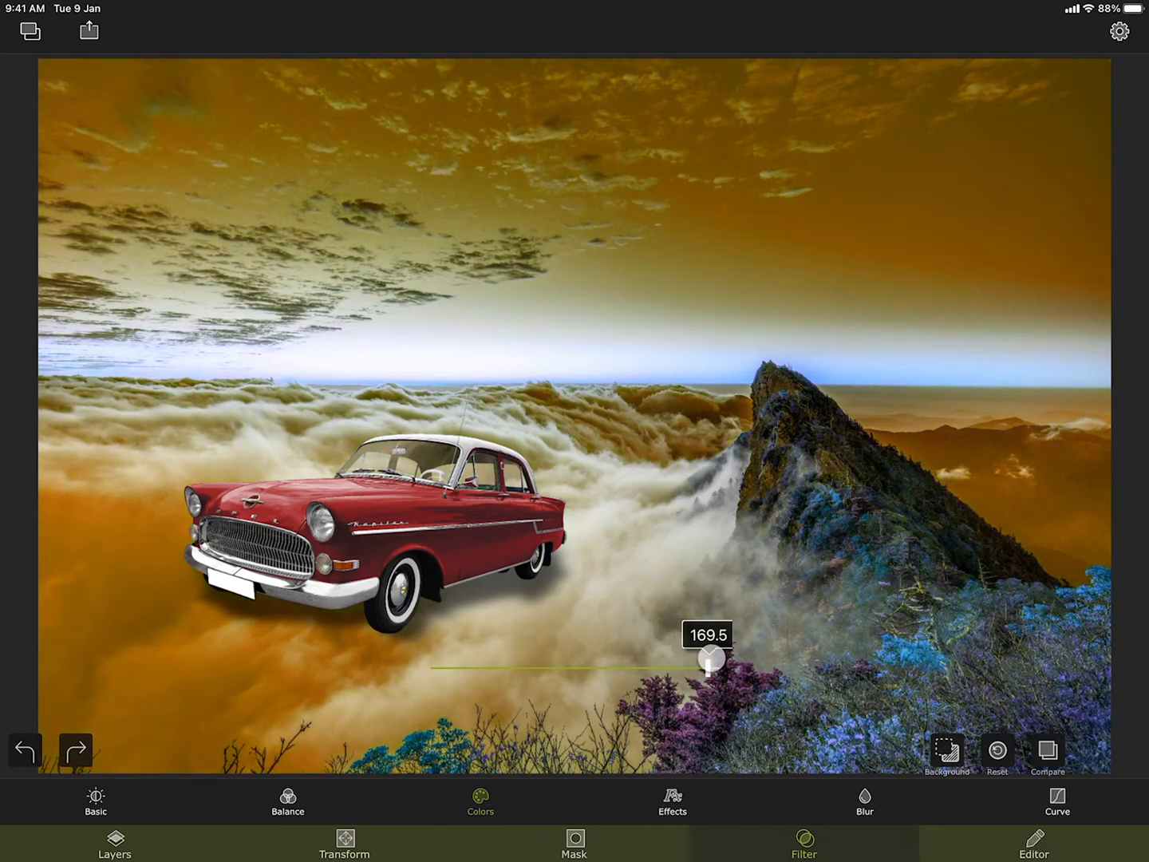
left_click(479, 804)
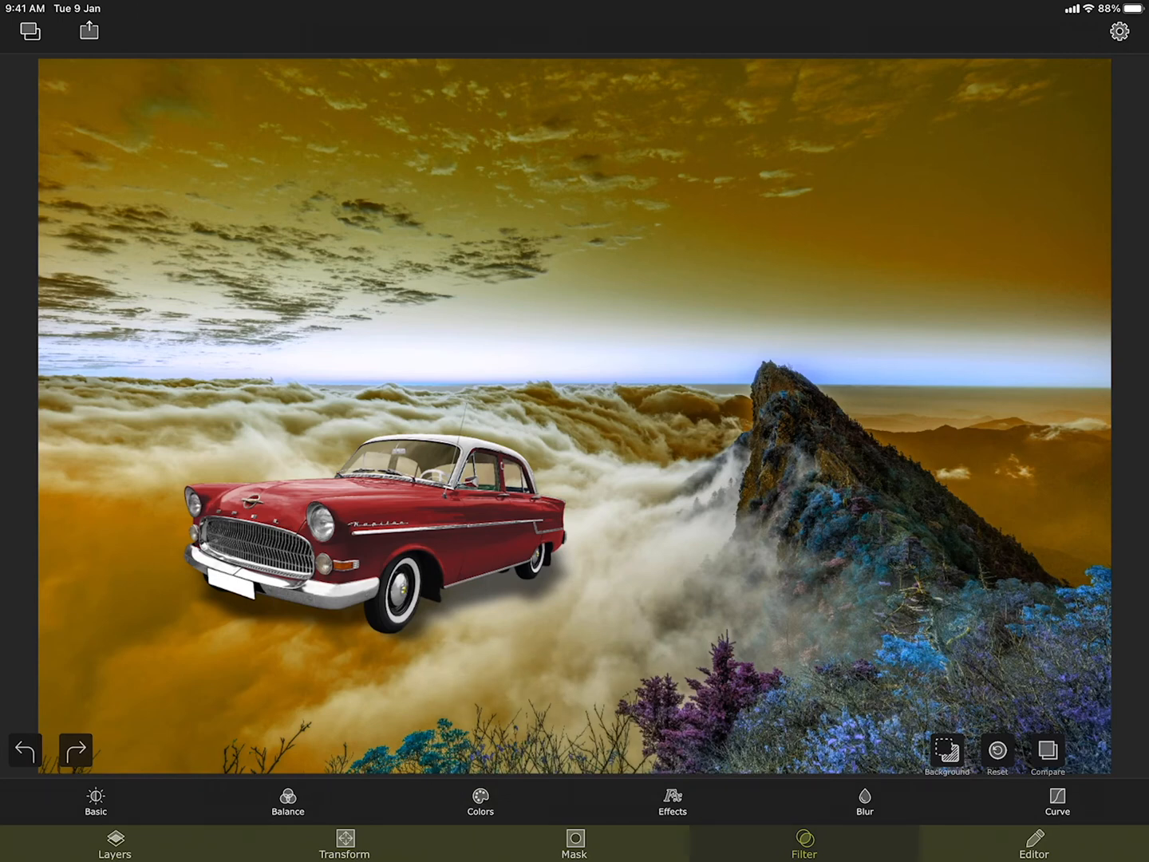
Target the foreground car and set its hue to about -48.8, turning it golden brown.
left_click(947, 750)
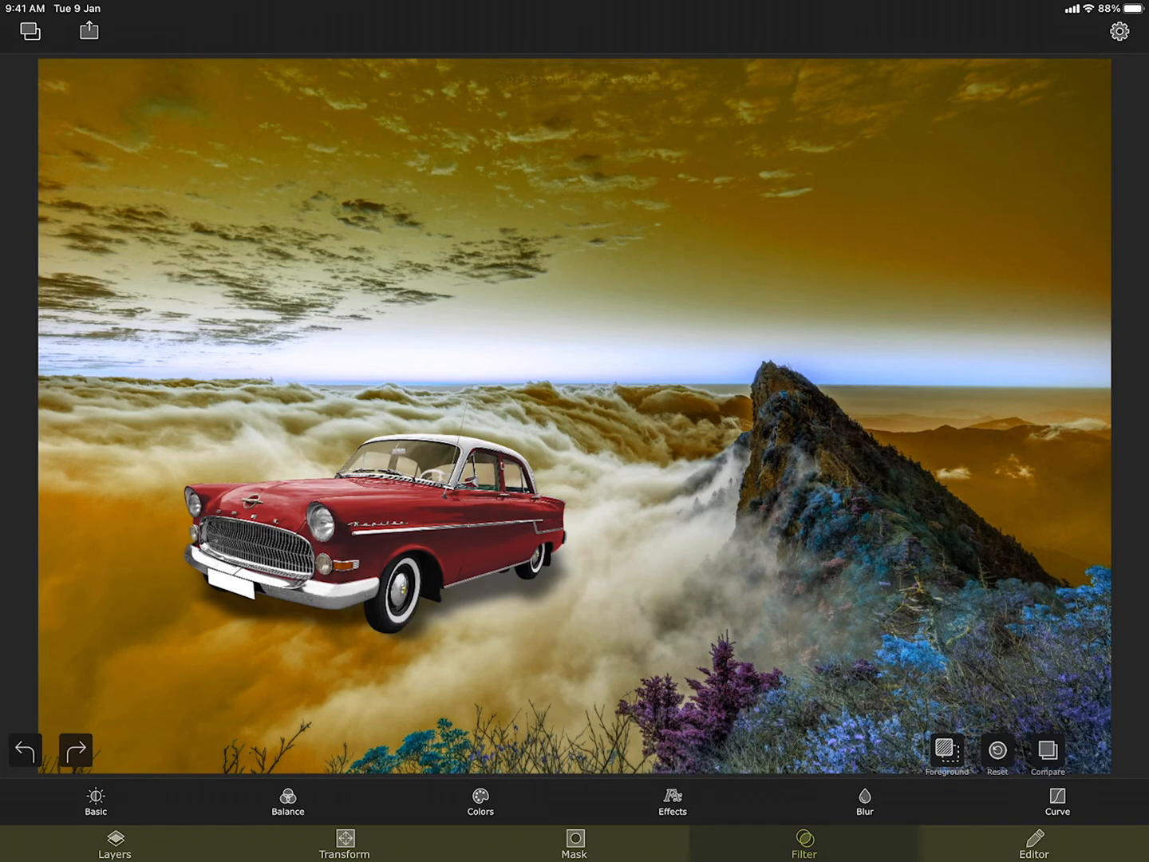
left_click(479, 807)
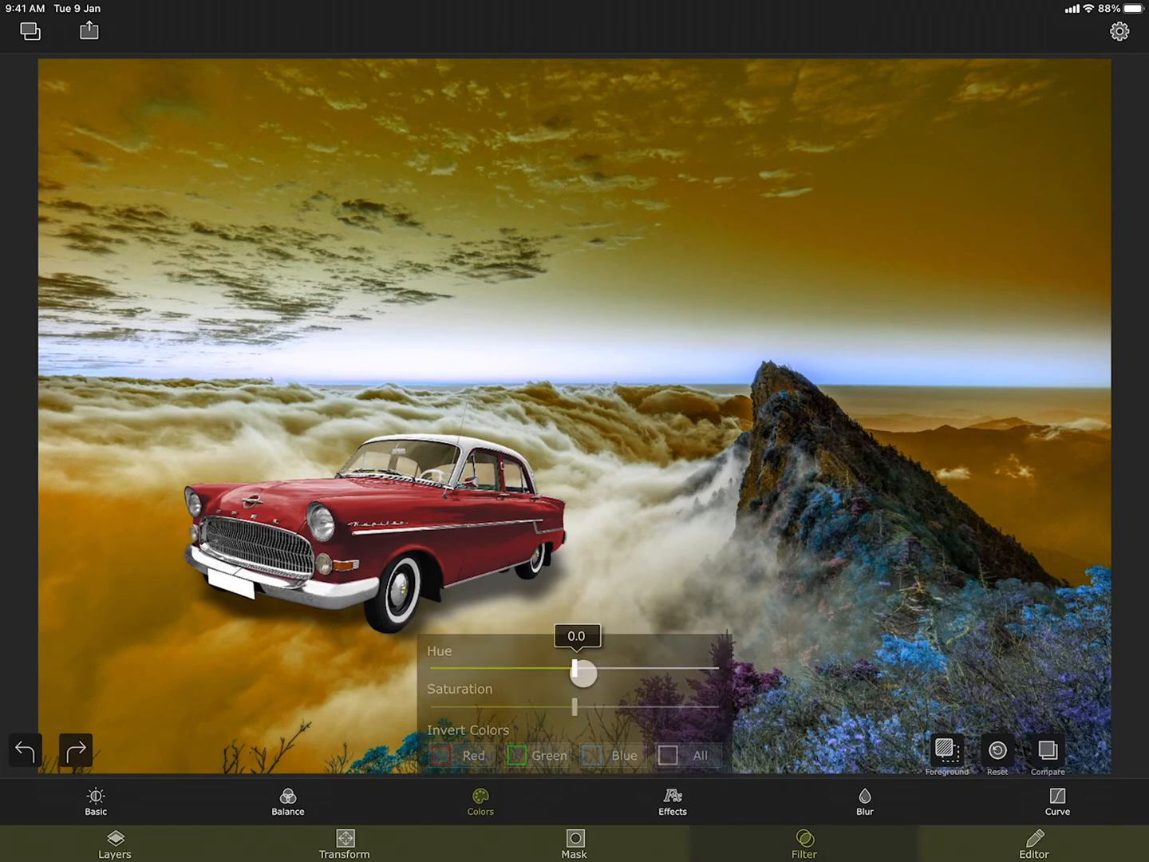
left_click_drag(583, 674, 455, 677)
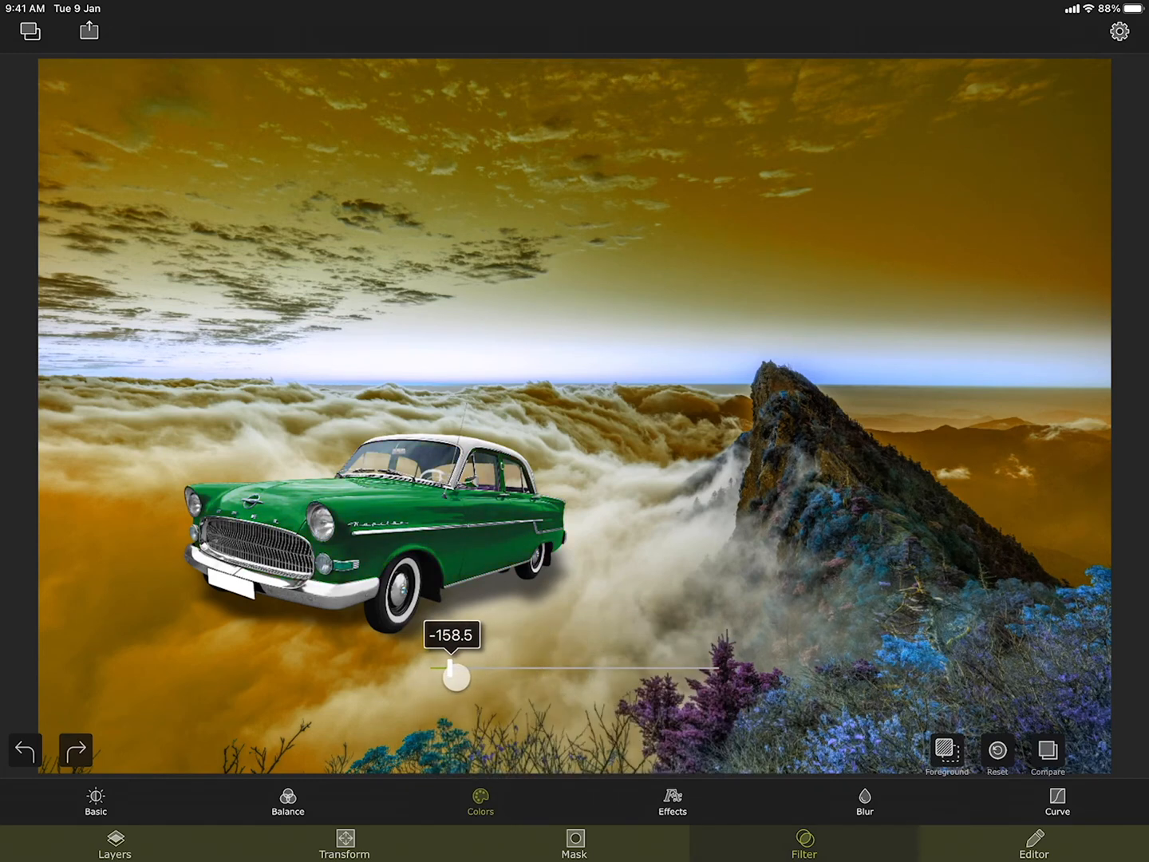
left_click_drag(455, 676, 546, 670)
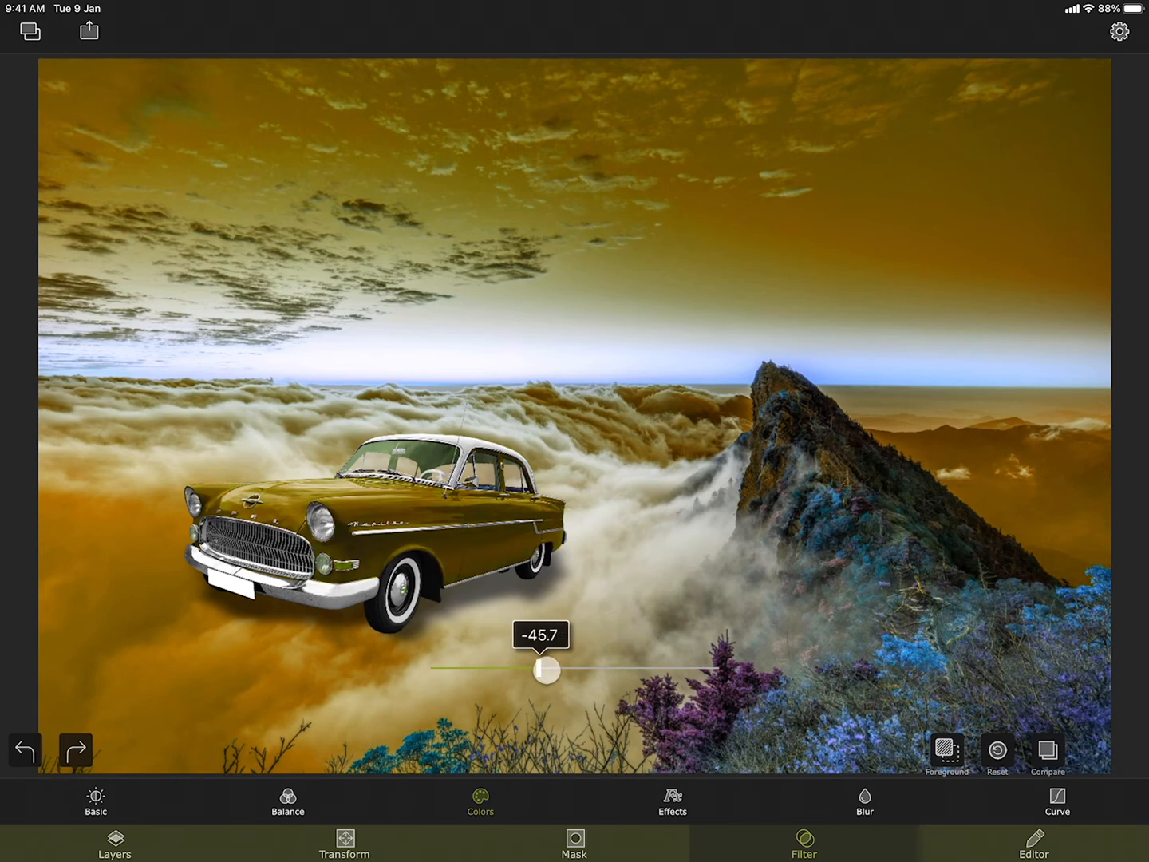
left_click_drag(546, 670, 543, 670)
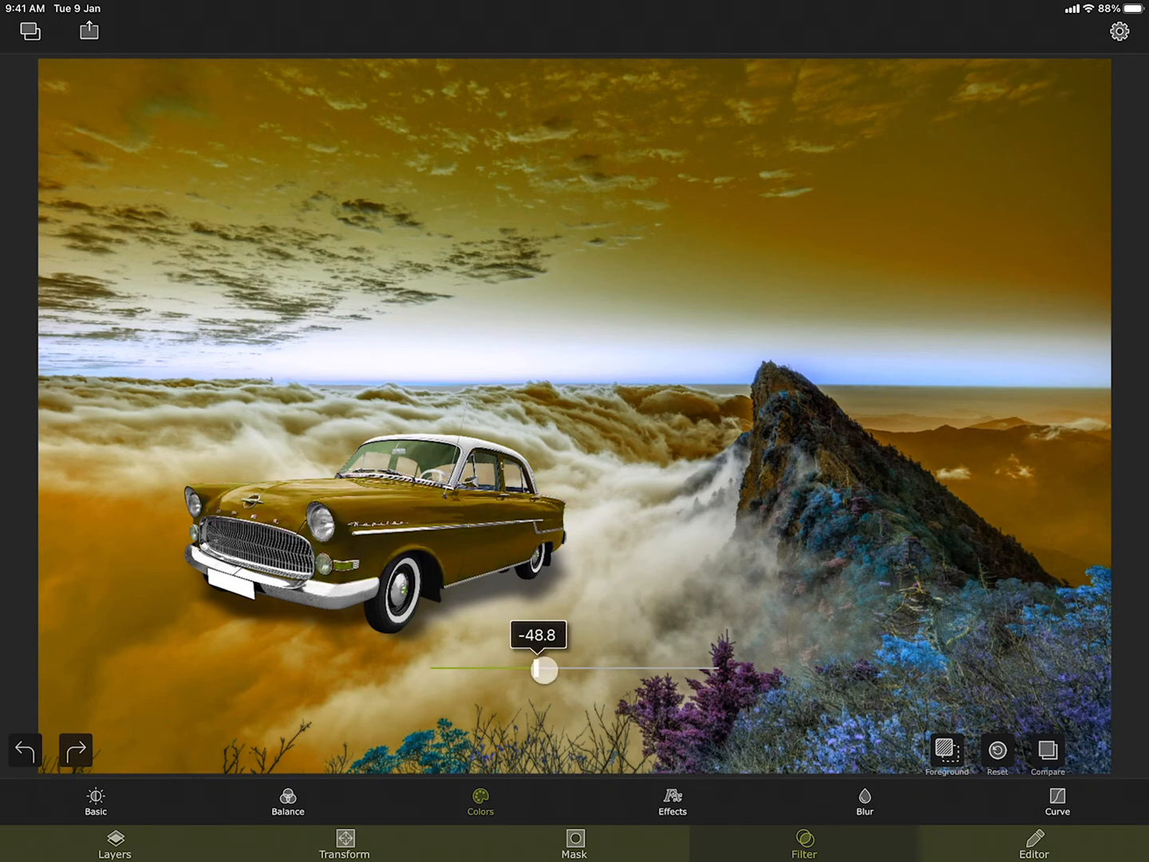
left_click(479, 811)
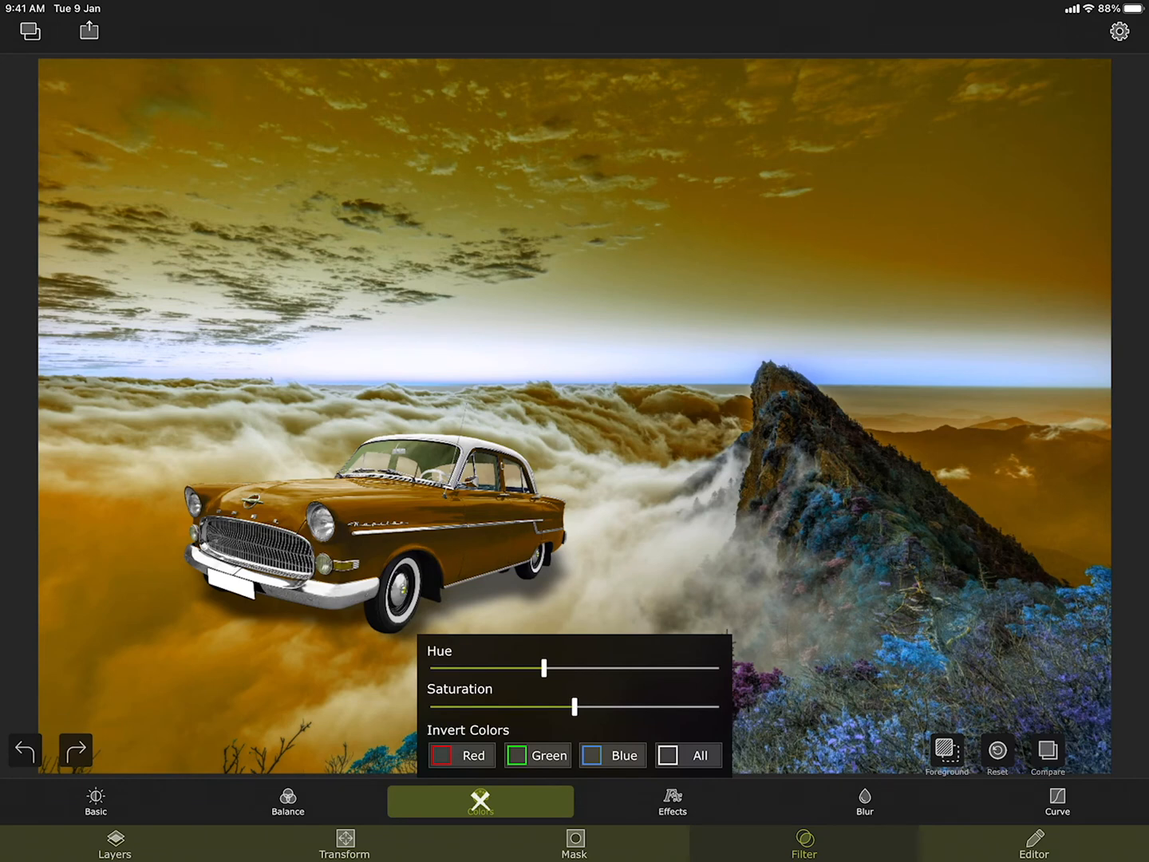
Try a slight blur on the car, reset it to zero, and return to Layers.
left_click(864, 802)
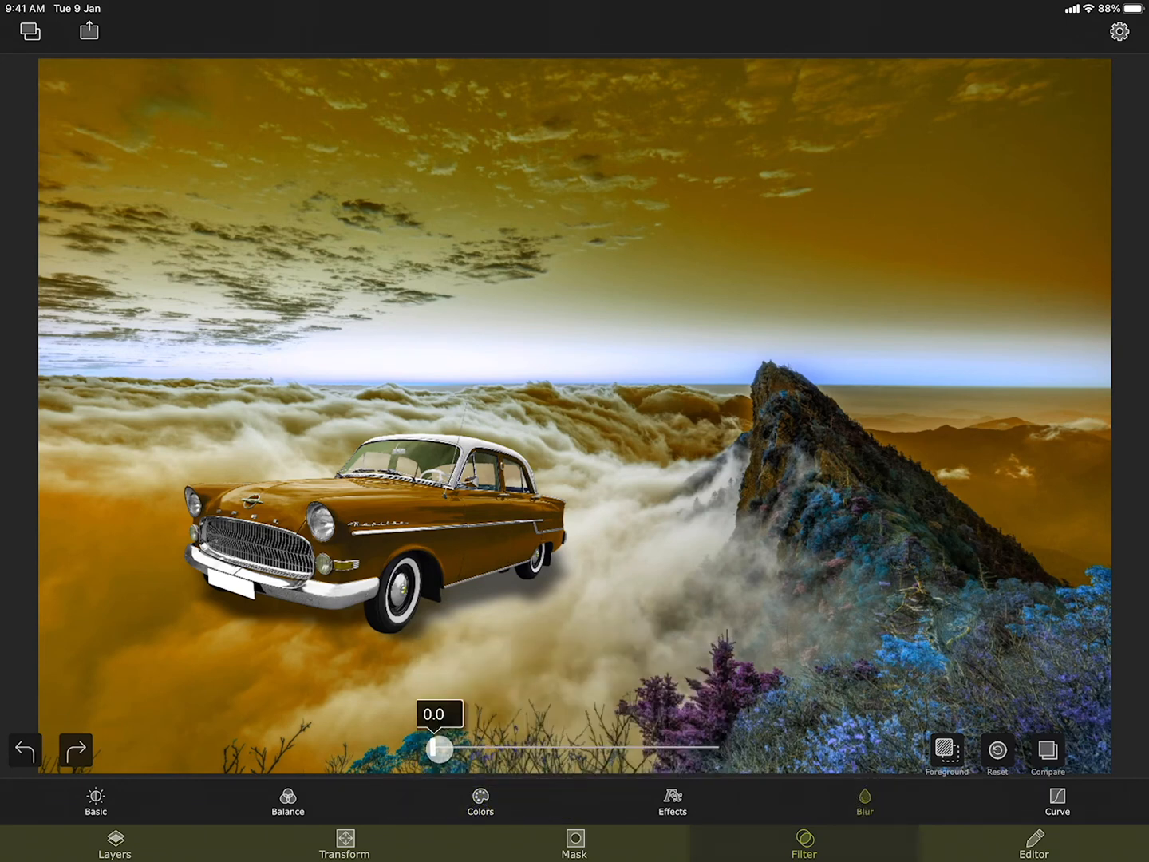
left_click_drag(438, 749, 445, 749)
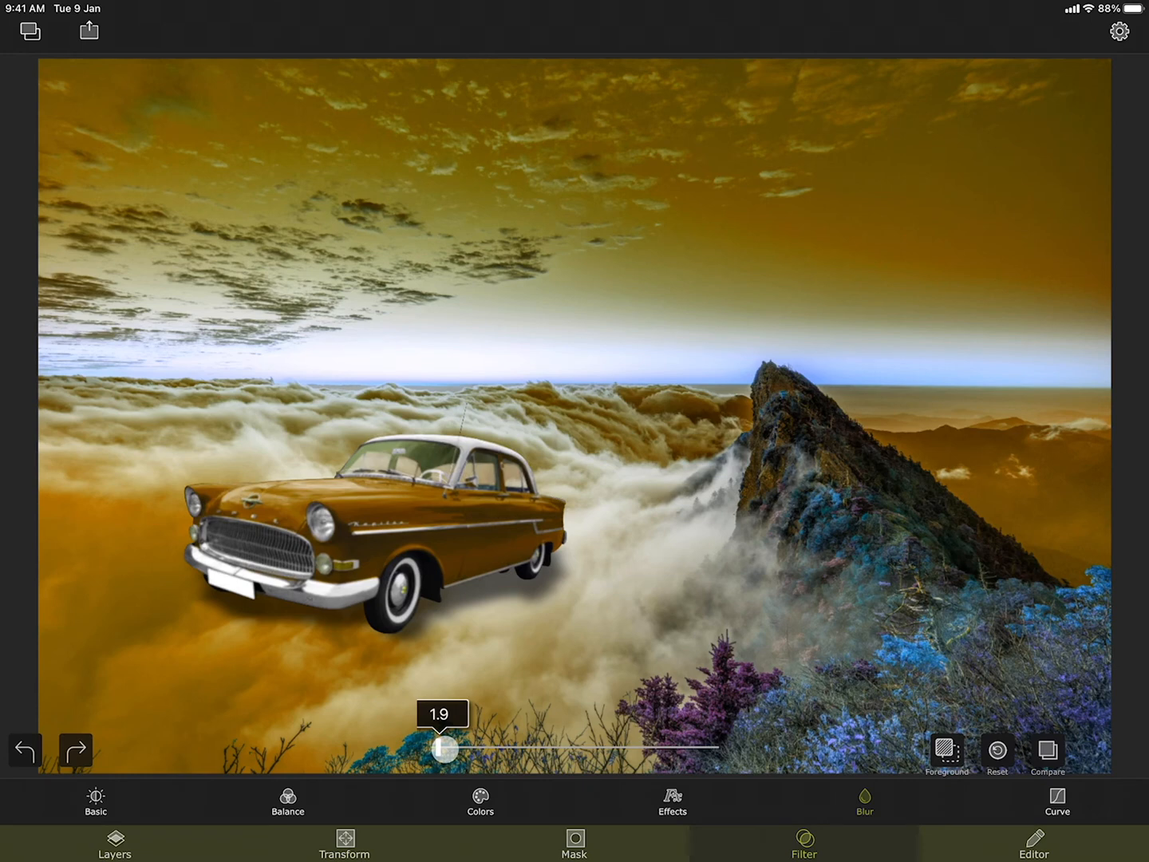
left_click(866, 803)
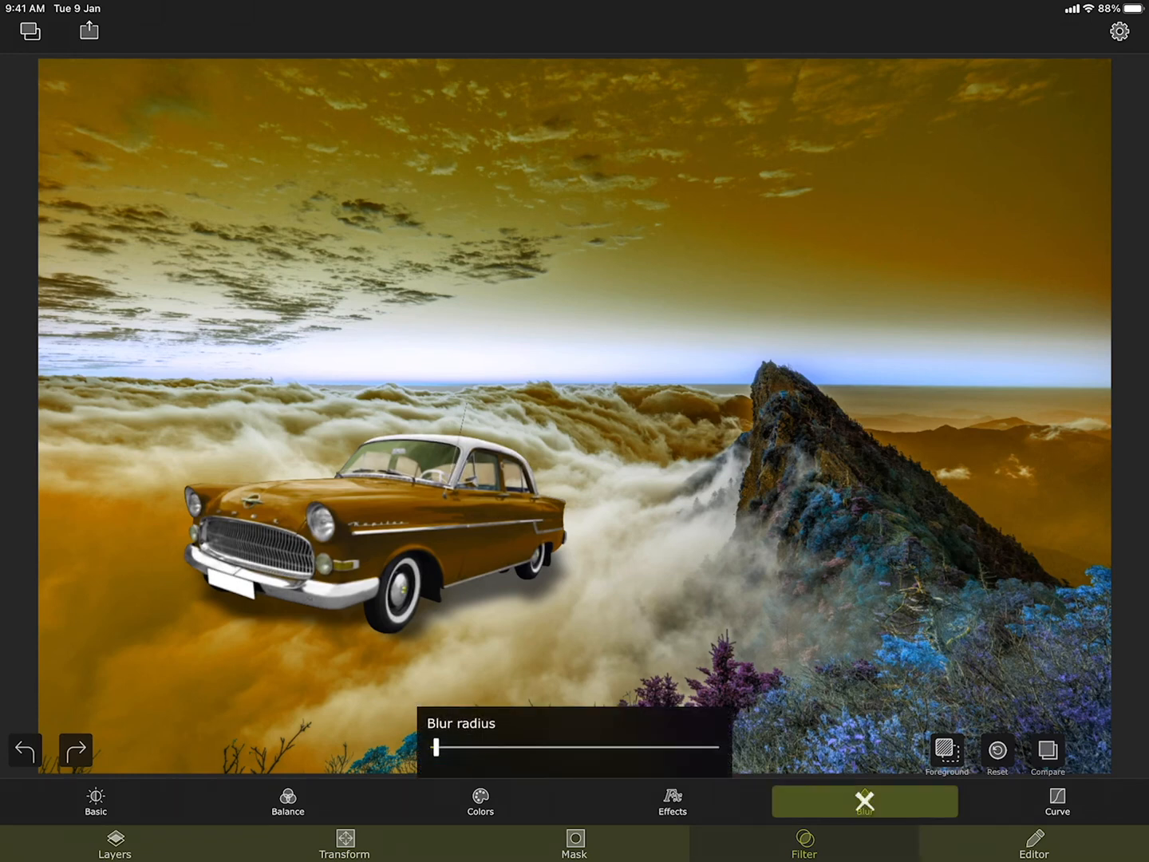
left_click(865, 801)
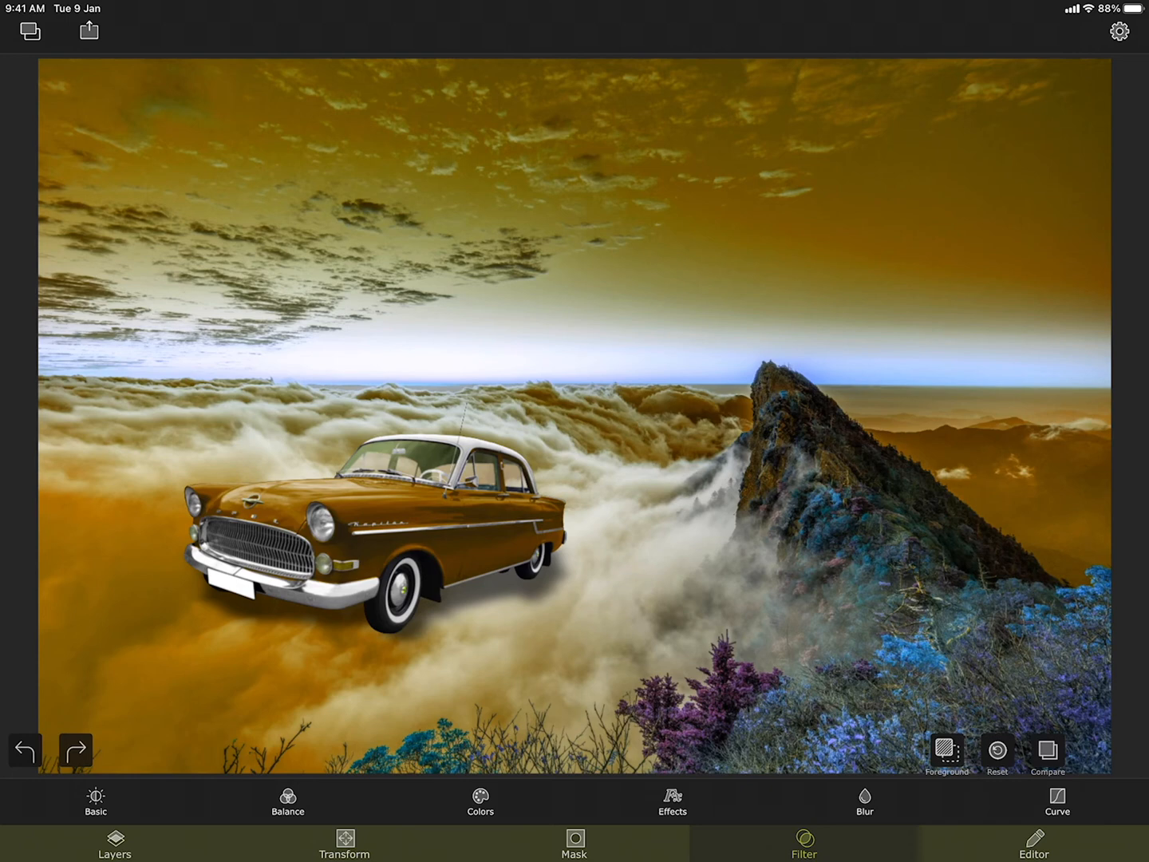
left_click(115, 852)
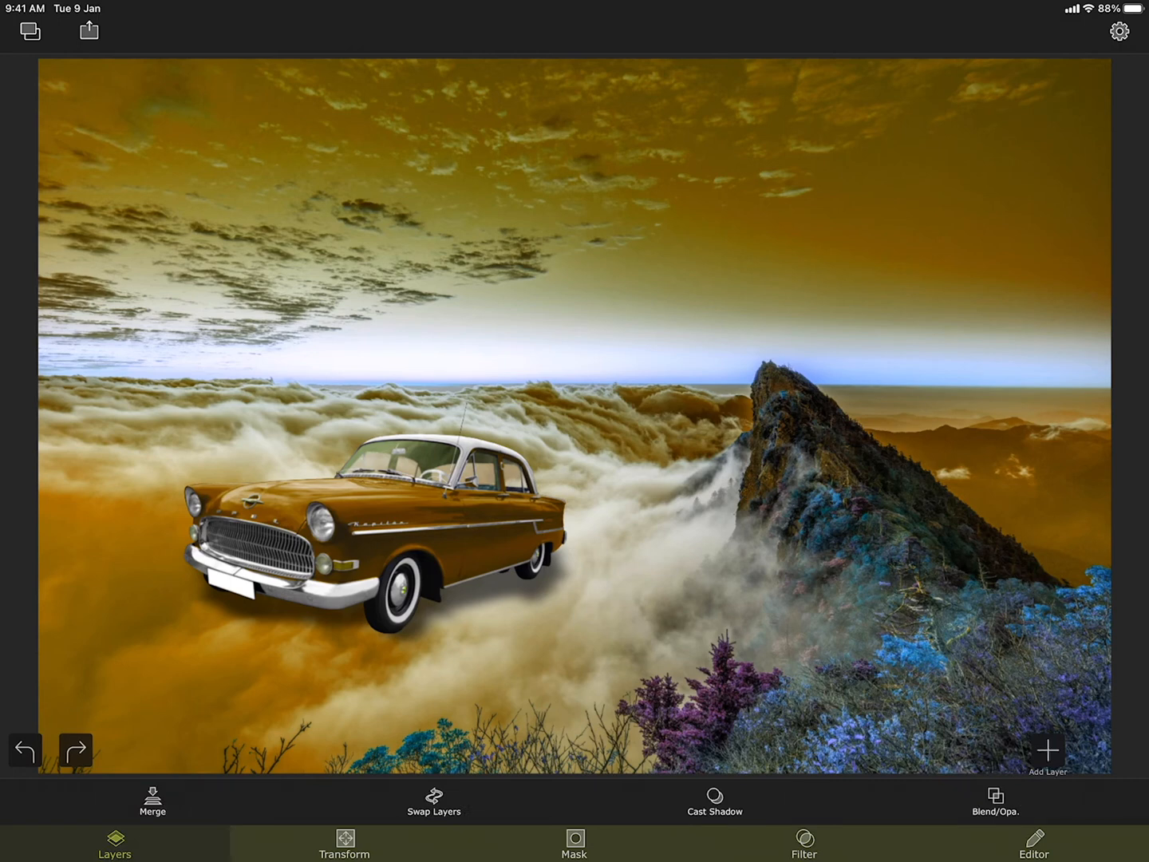
Merge the golden car into the background as one image.
left_click(152, 804)
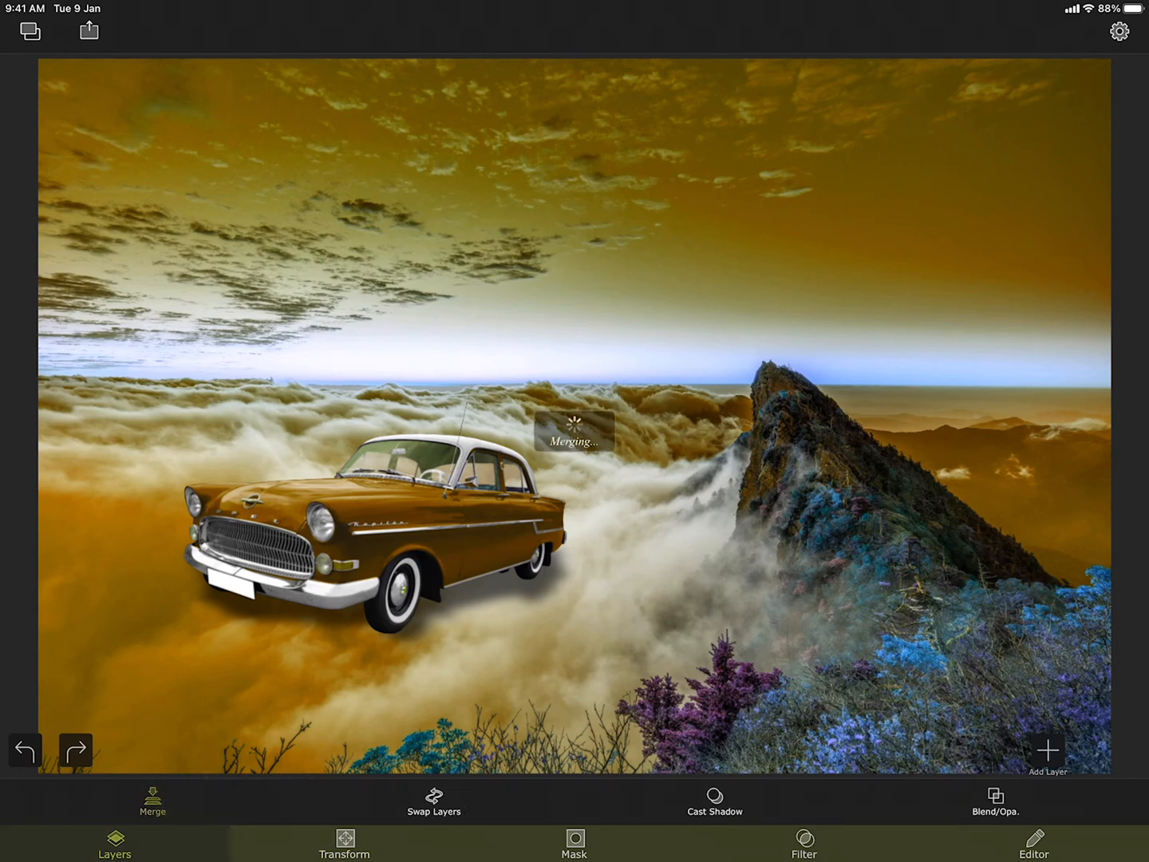
left_click(151, 798)
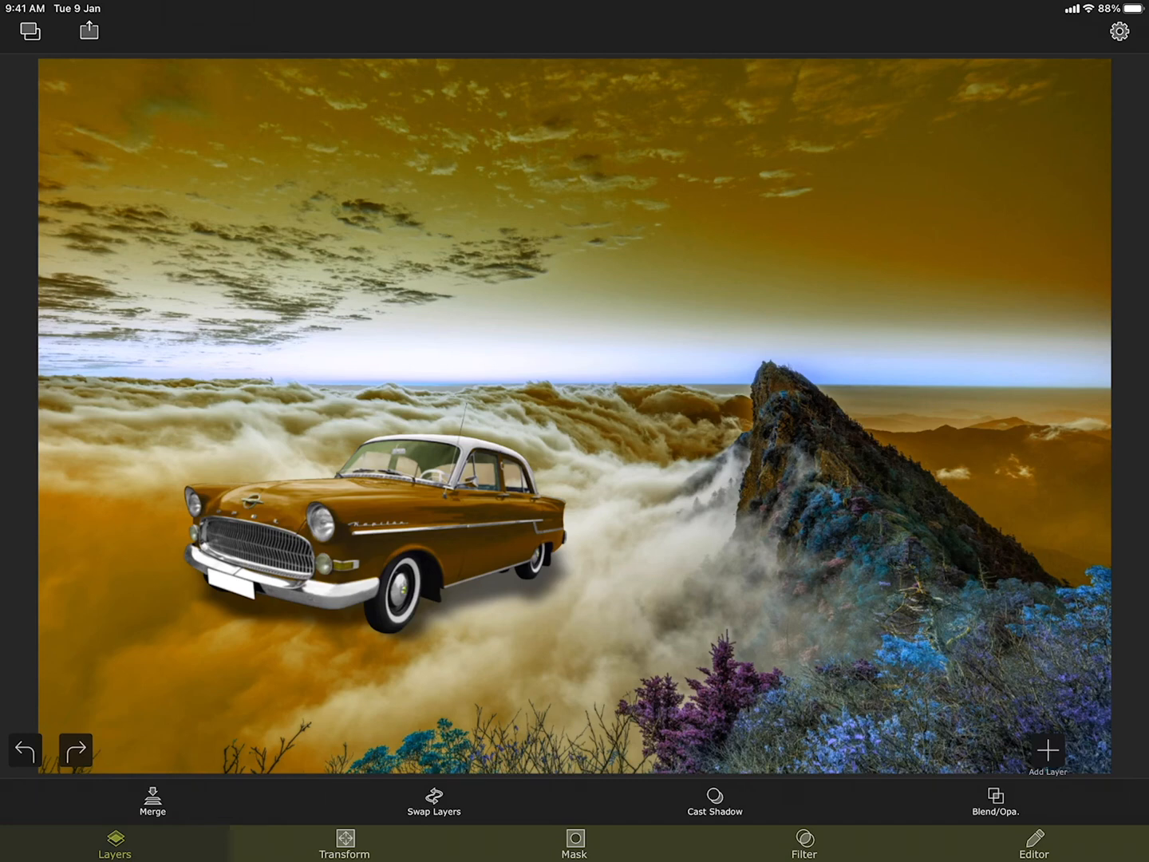
left_click(803, 858)
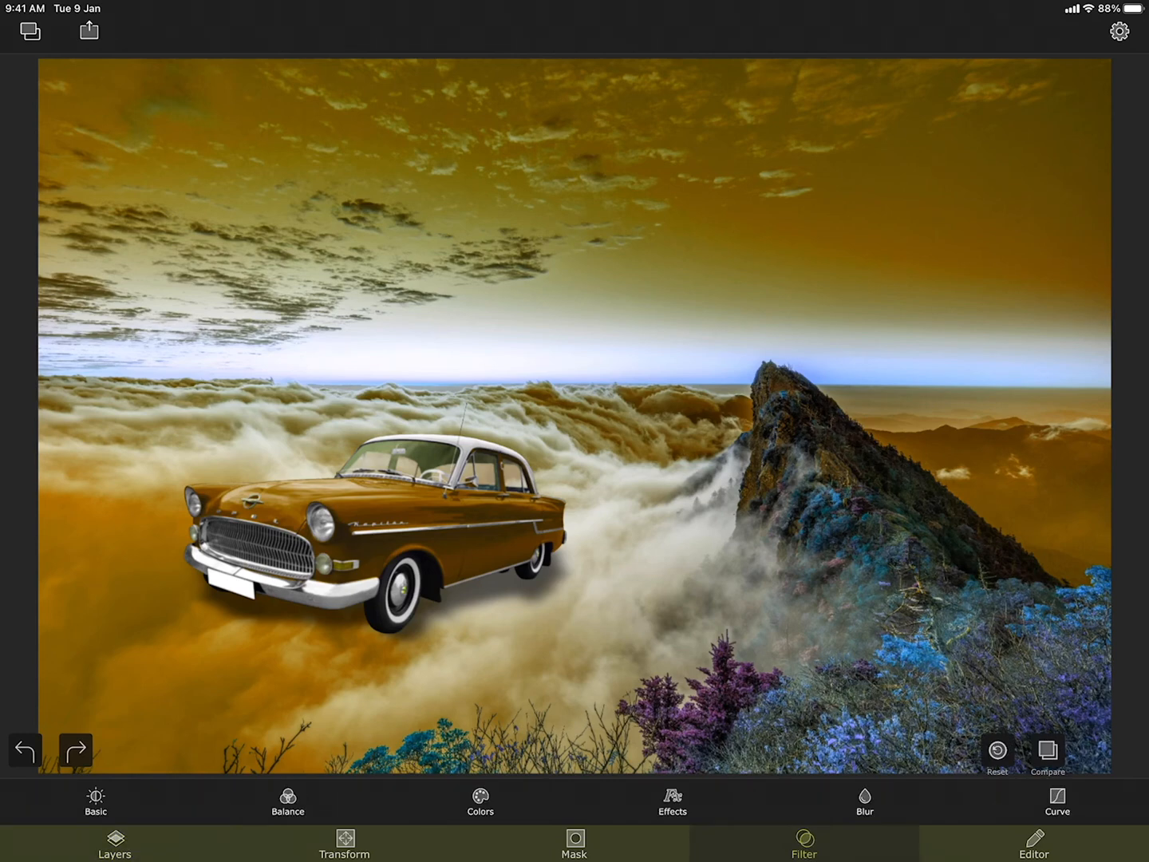
Try FX14, lower the strength to about 40, and settle on the FX13 effect.
left_click(672, 810)
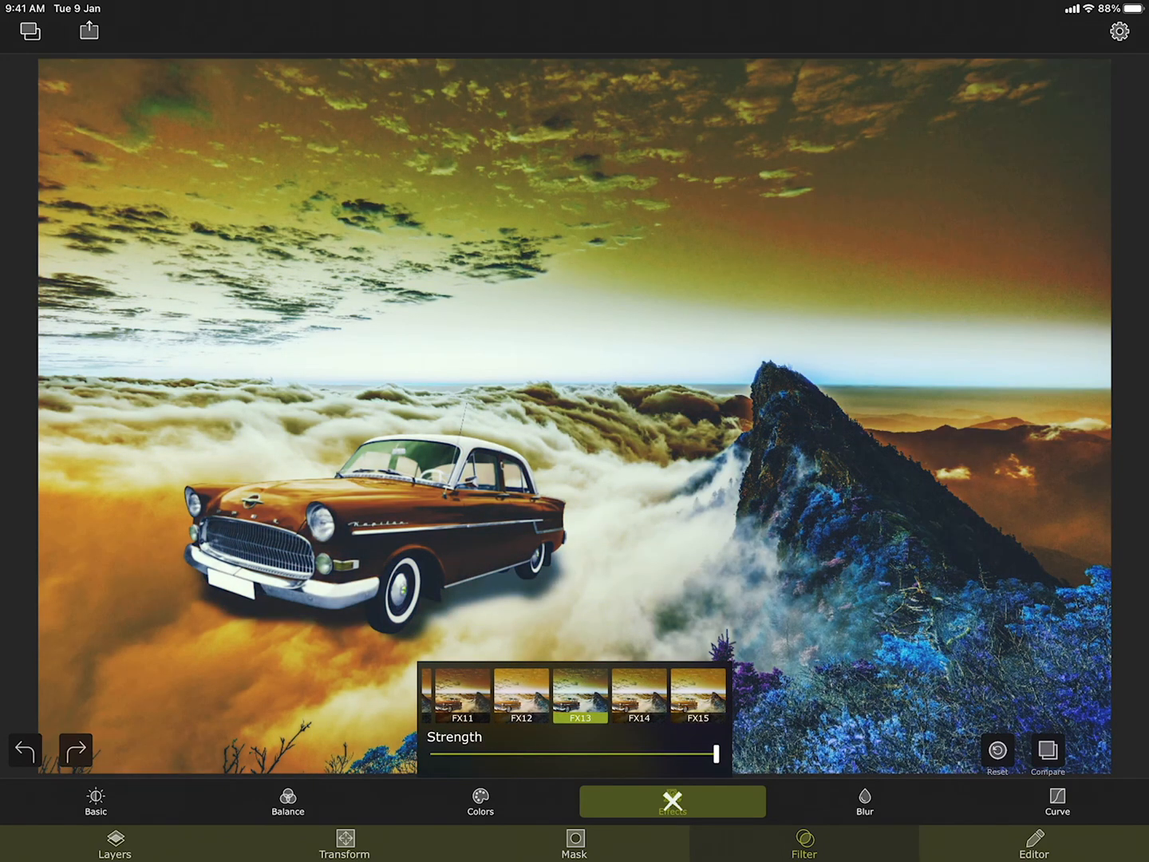
left_click(639, 696)
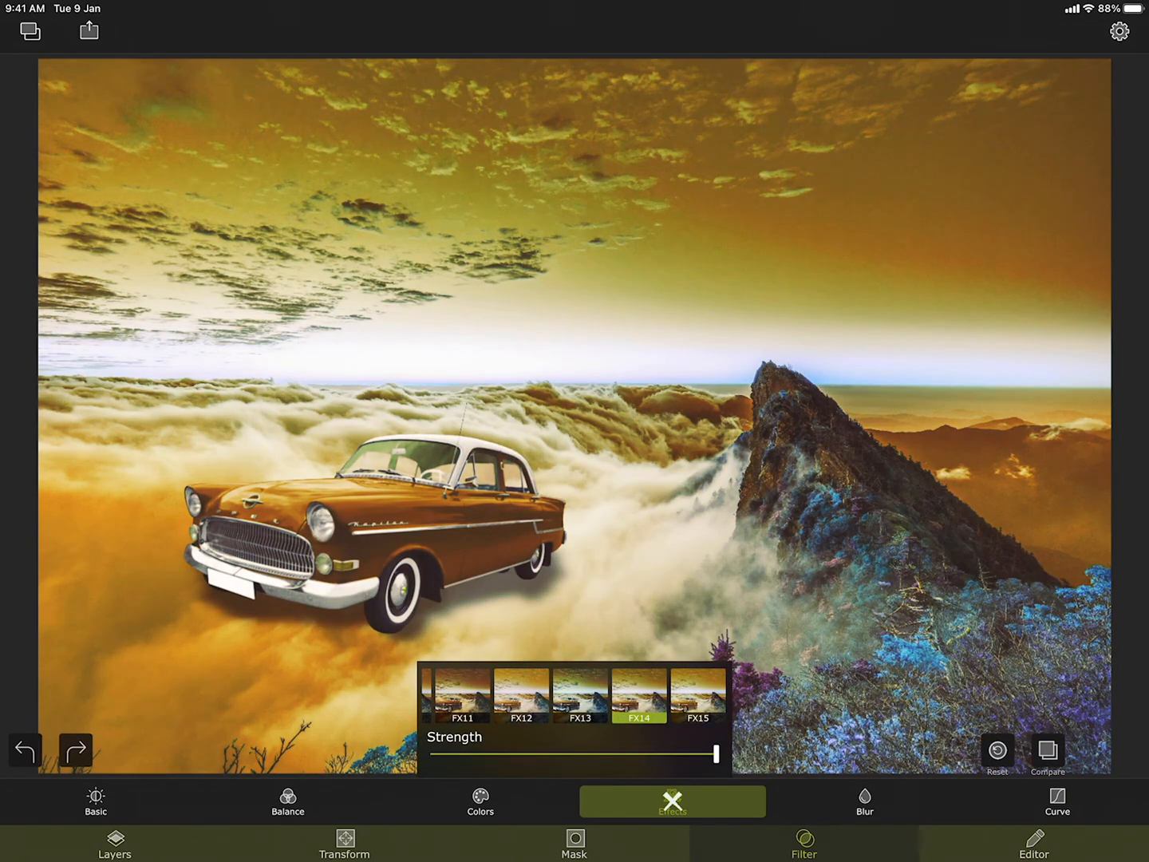
left_click_drag(712, 754, 539, 753)
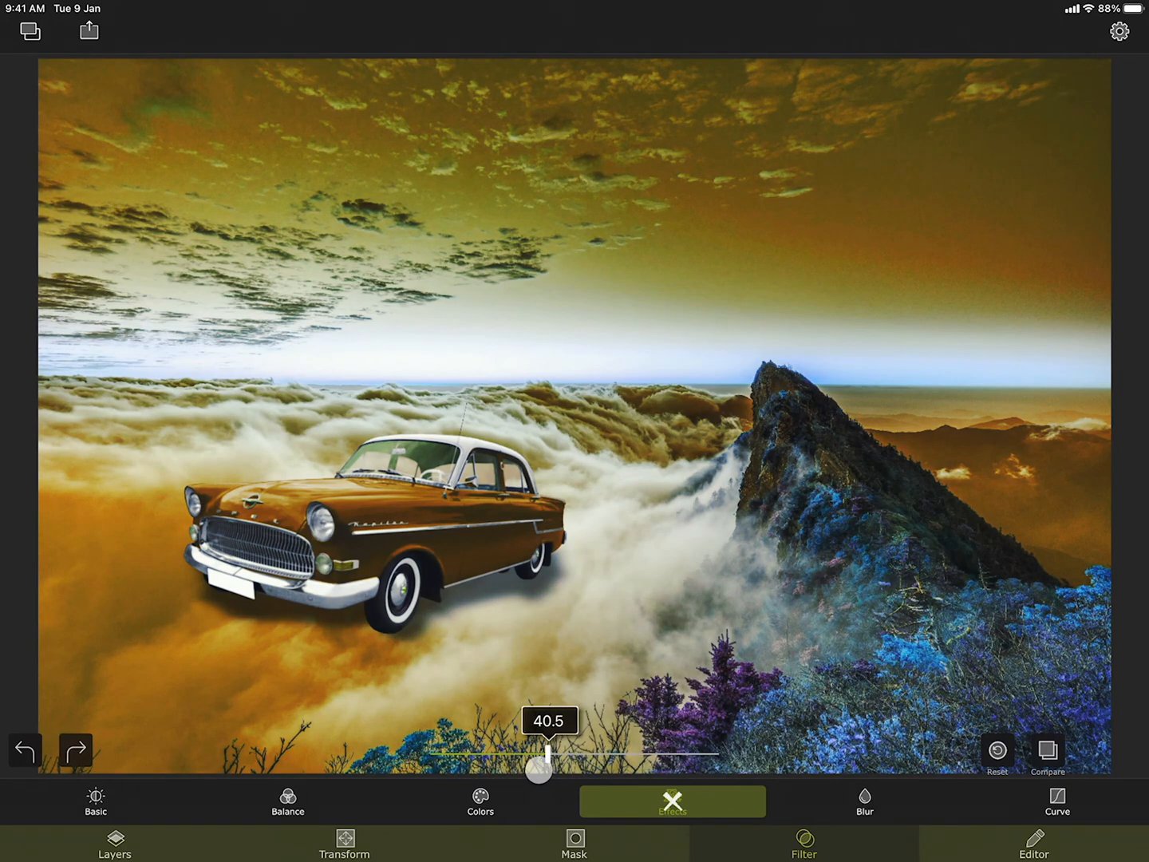
left_click(674, 801)
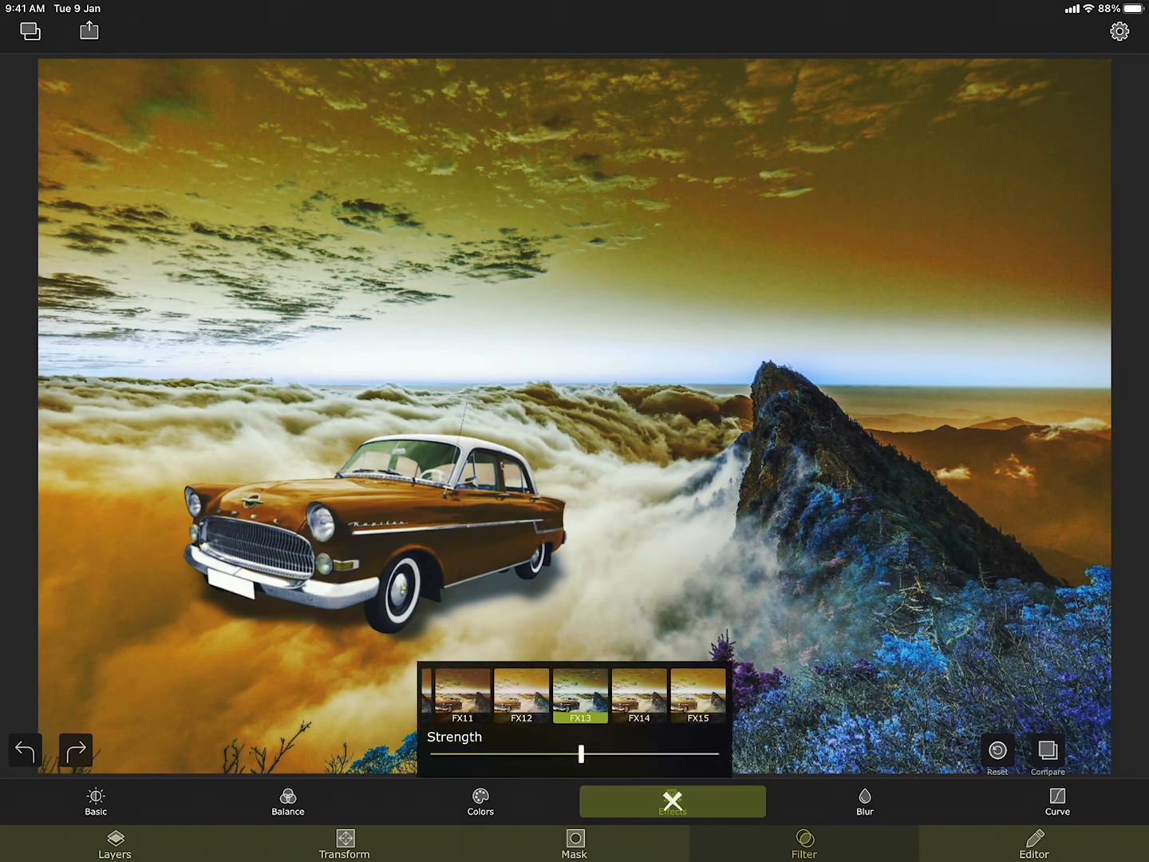